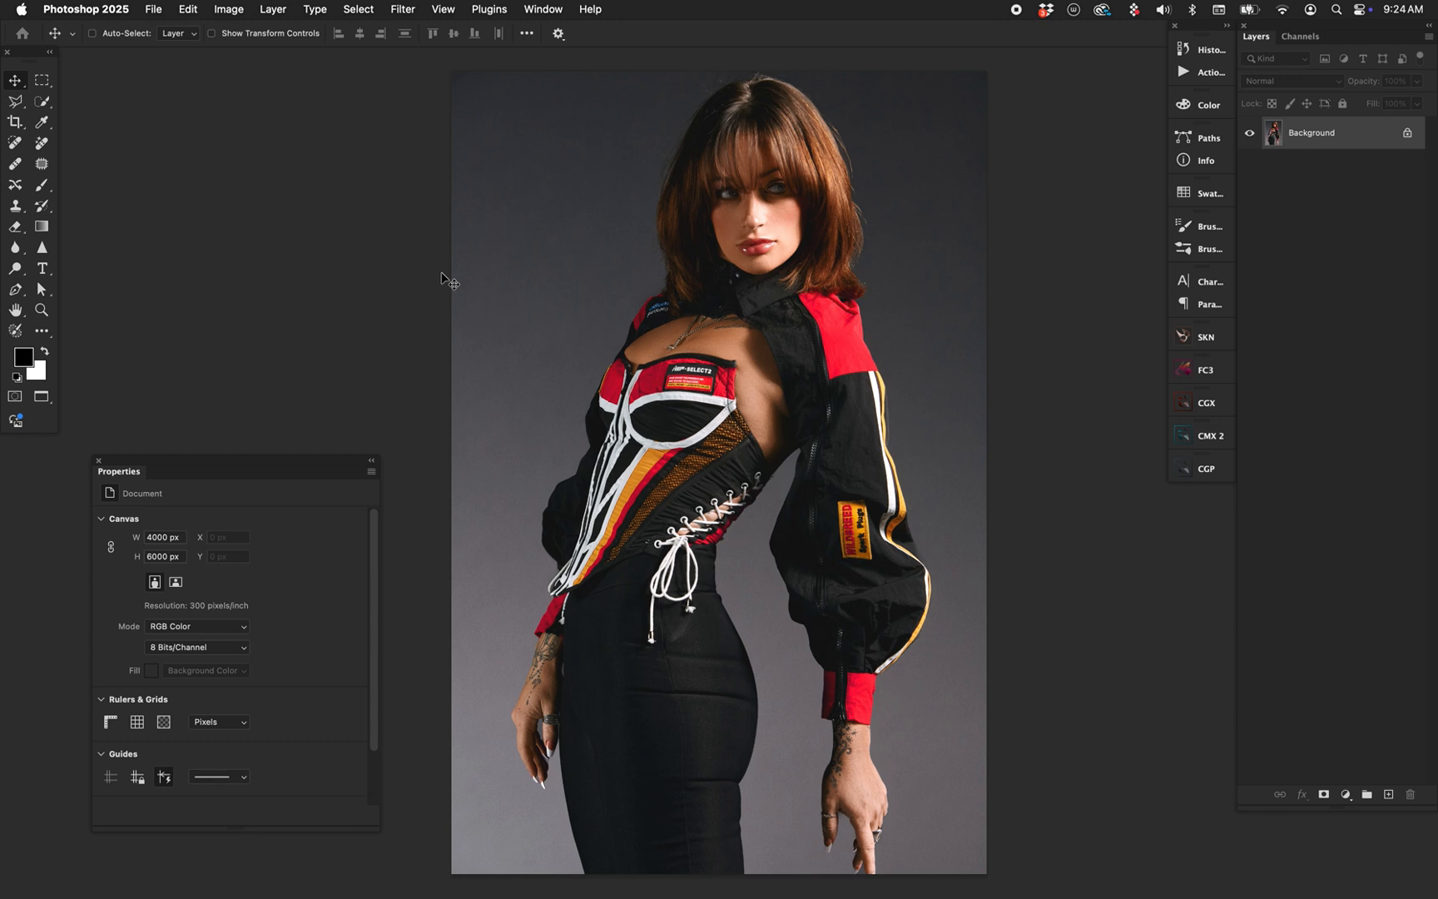
pyautogui.moveTo(1366, 578)
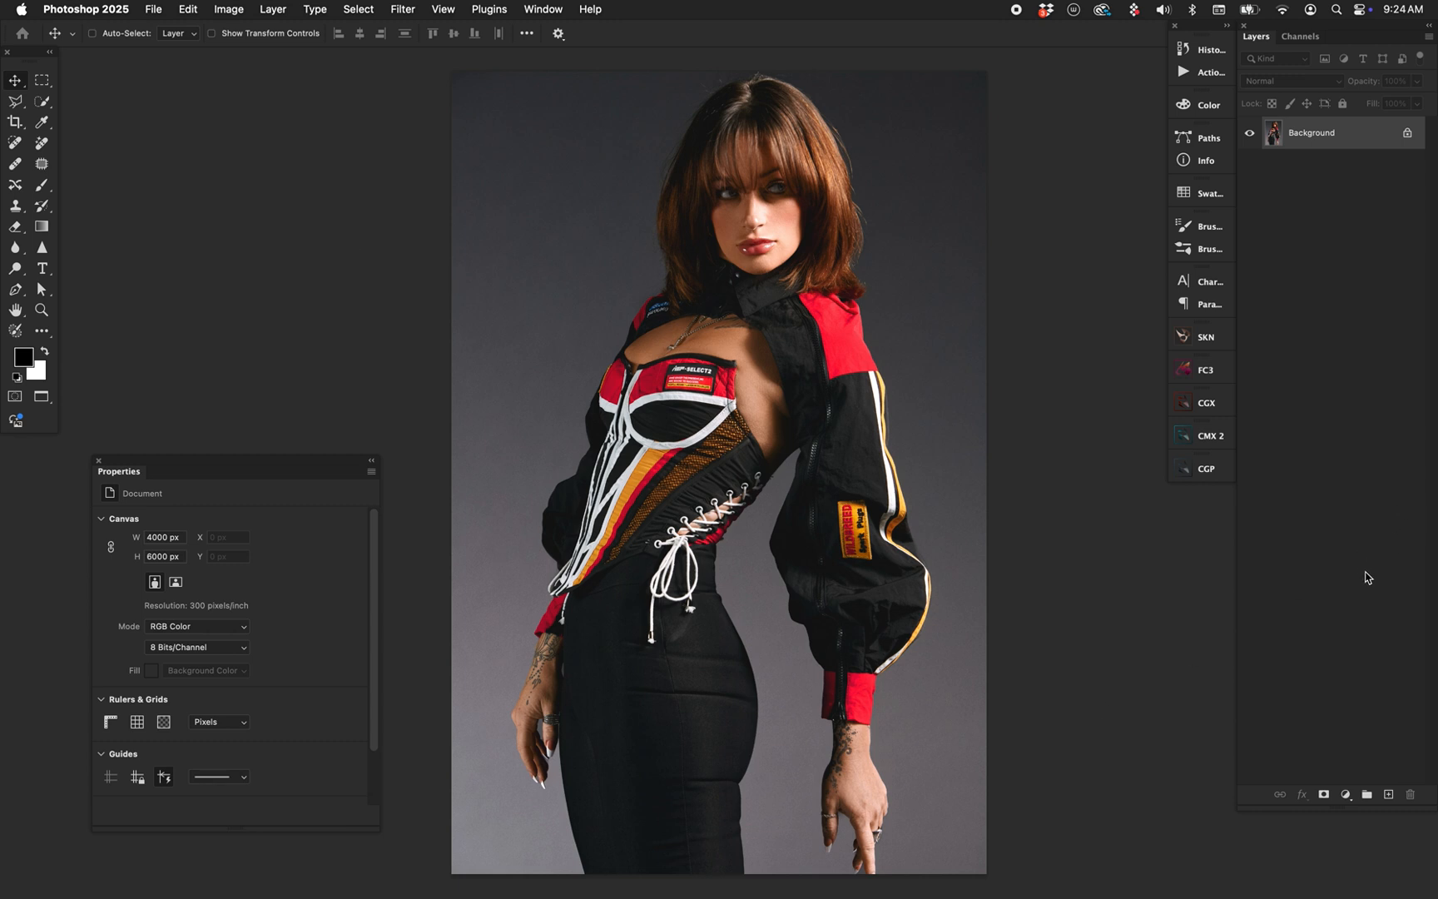
pyautogui.moveTo(1376, 573)
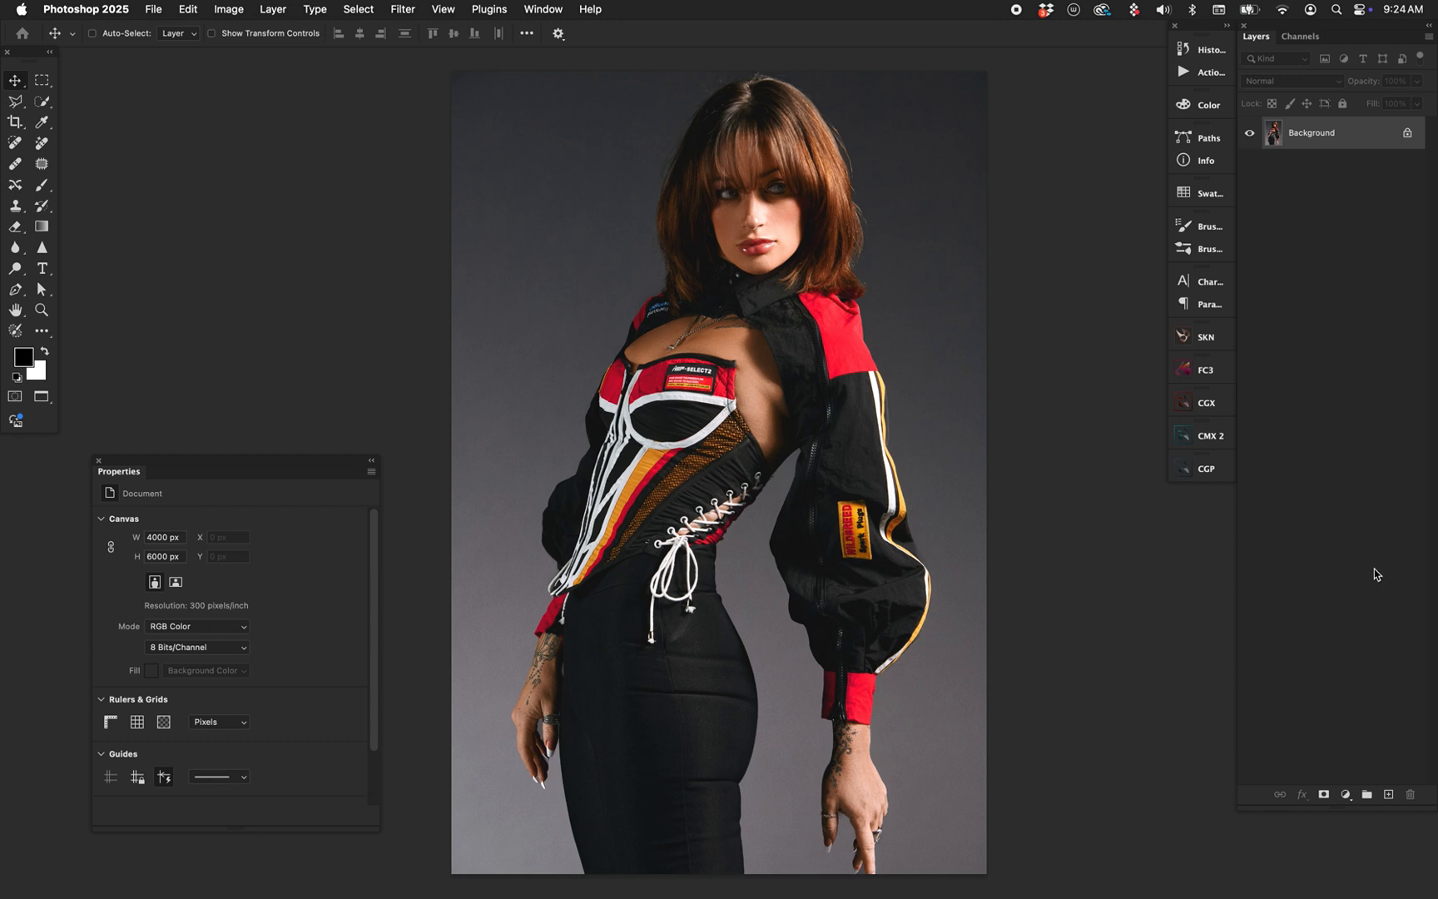
pyautogui.moveTo(1307, 587)
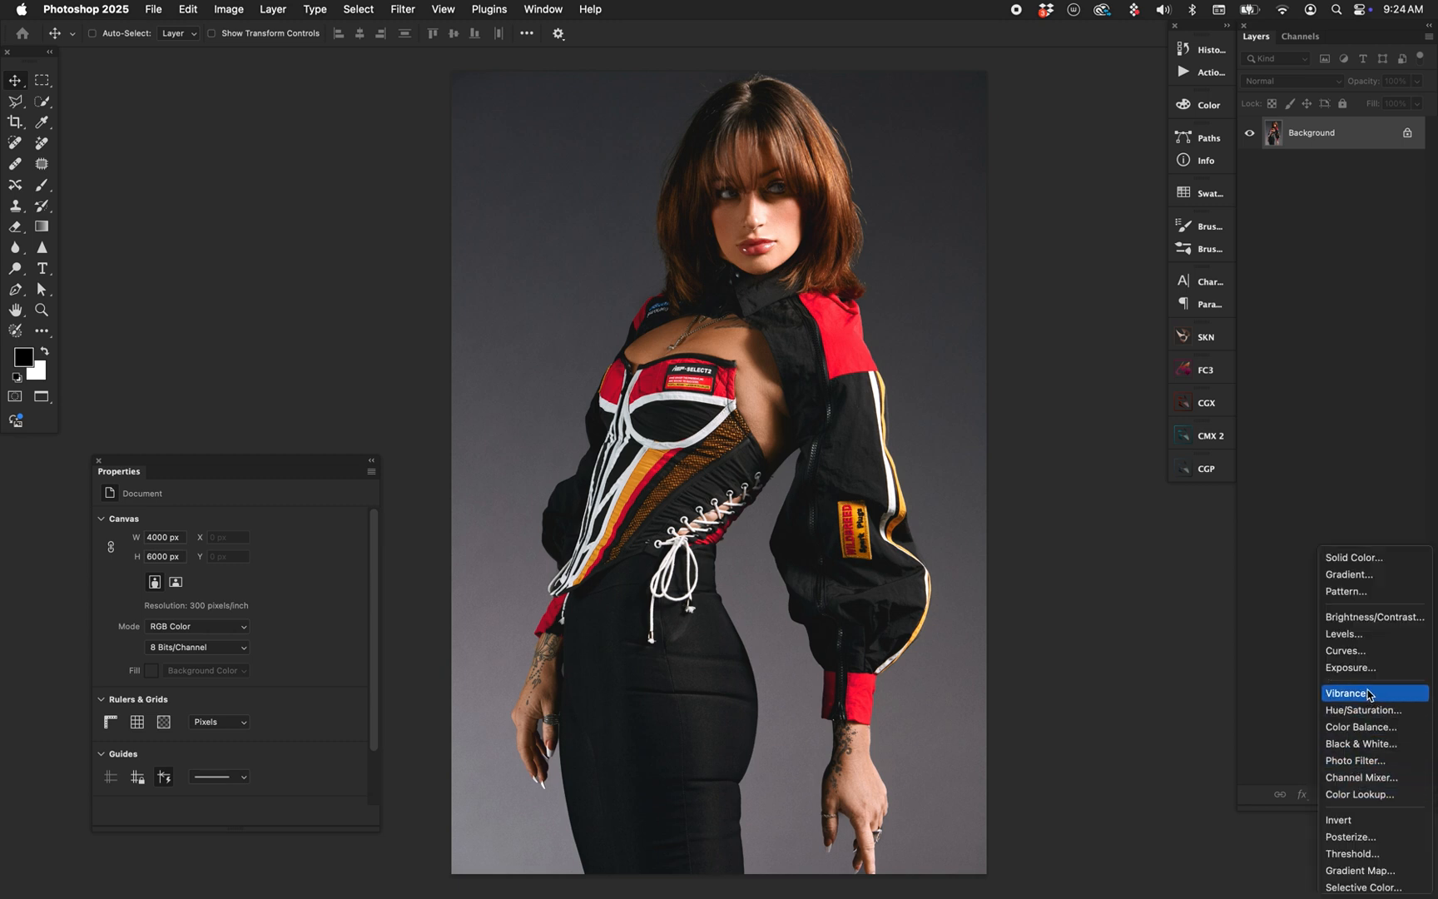
# - Add a Hue/Saturation adjustment and drag Saturation to -100, desaturating the portrait
pyautogui.click(1361, 710)
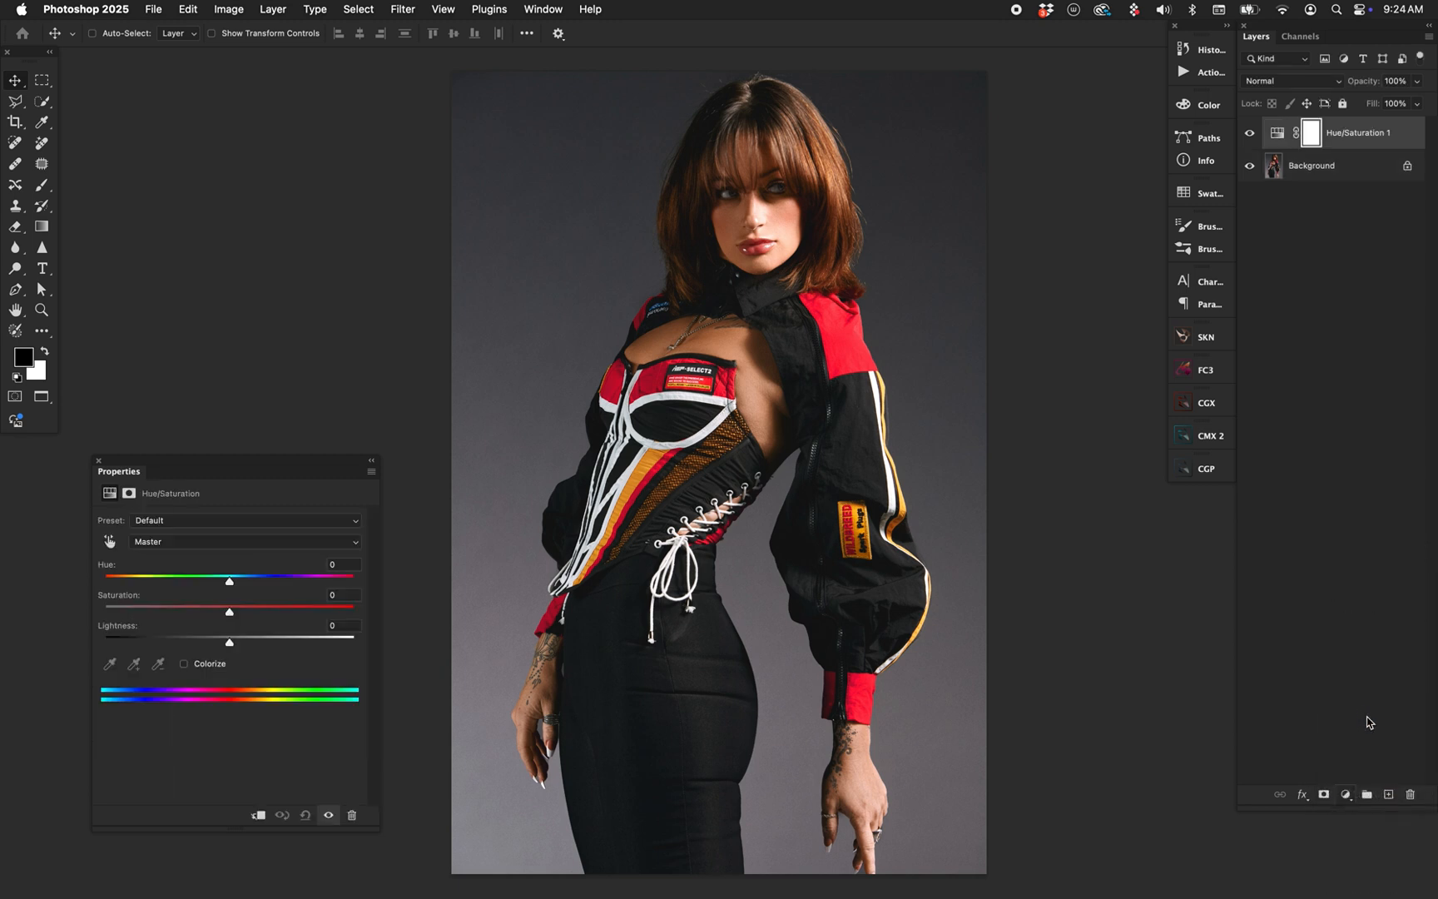
pyautogui.moveTo(119, 470); pyautogui.dragTo(152, 276)
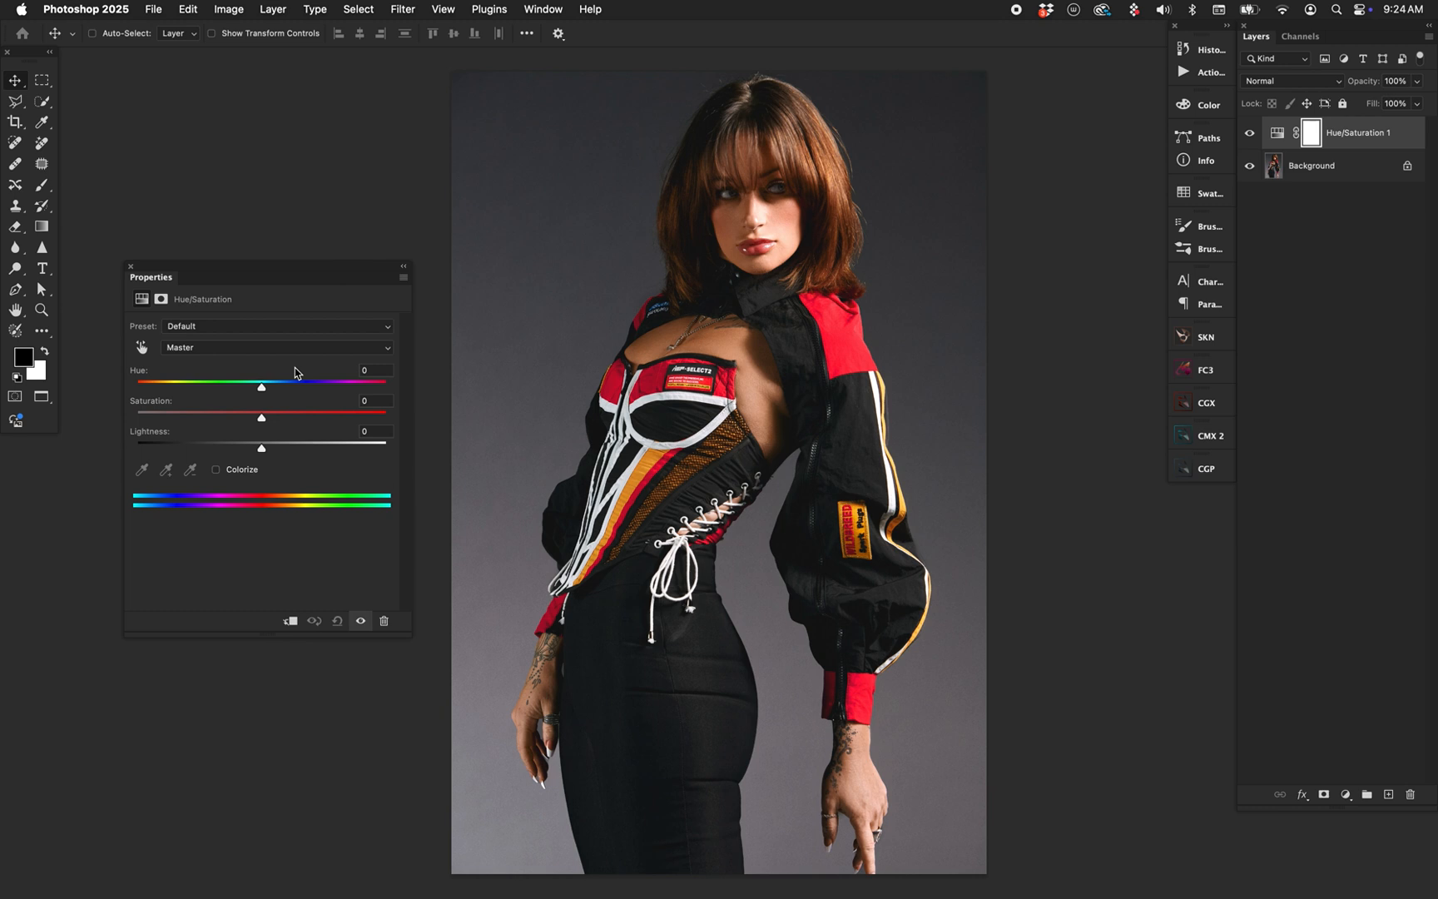
pyautogui.moveTo(260, 416); pyautogui.dragTo(135, 416)
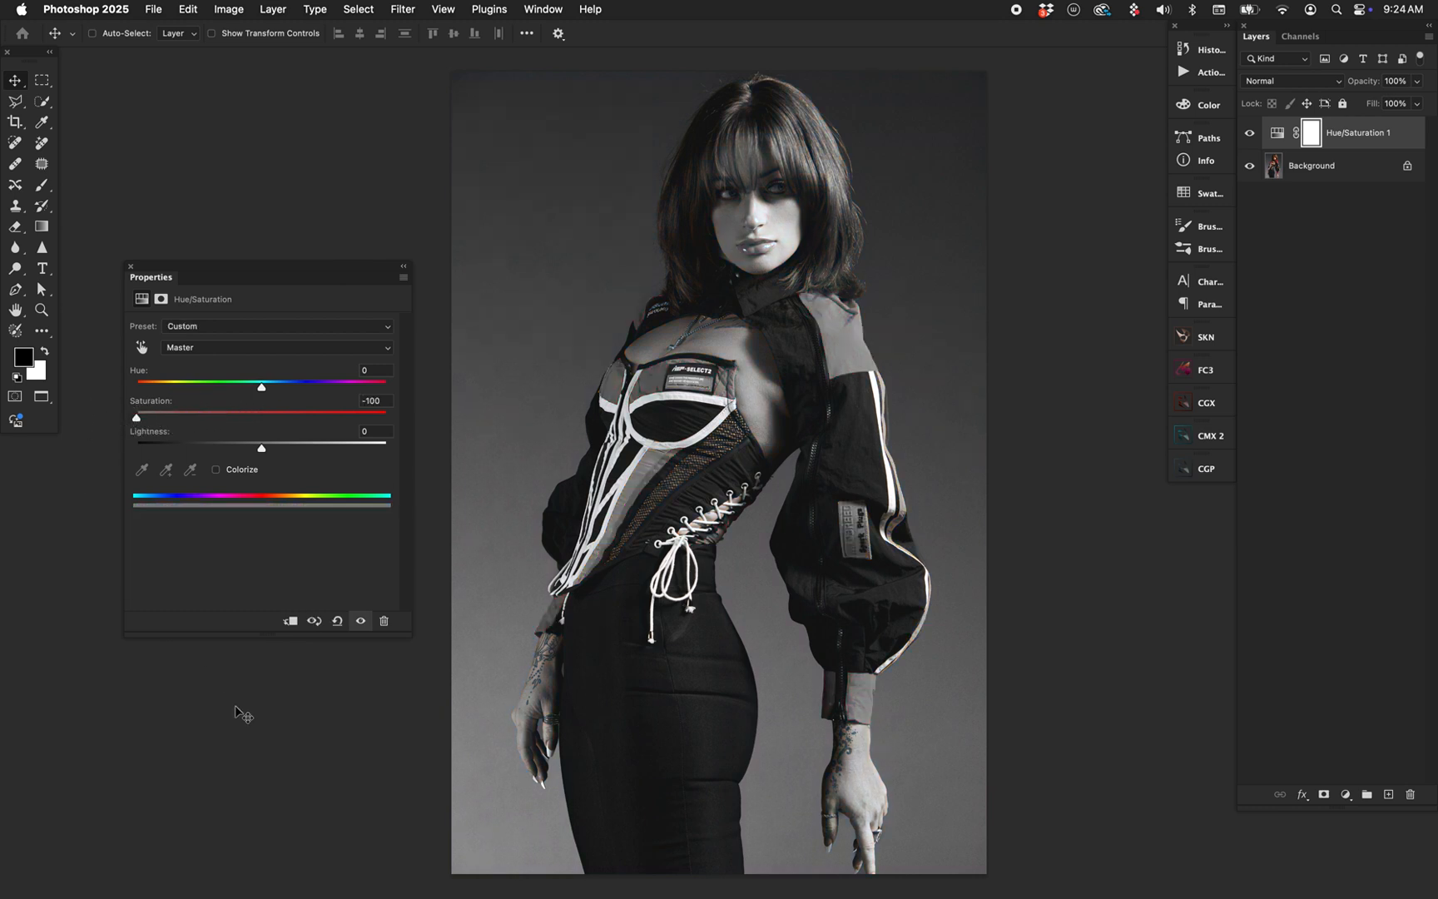
pyautogui.moveTo(241, 720)
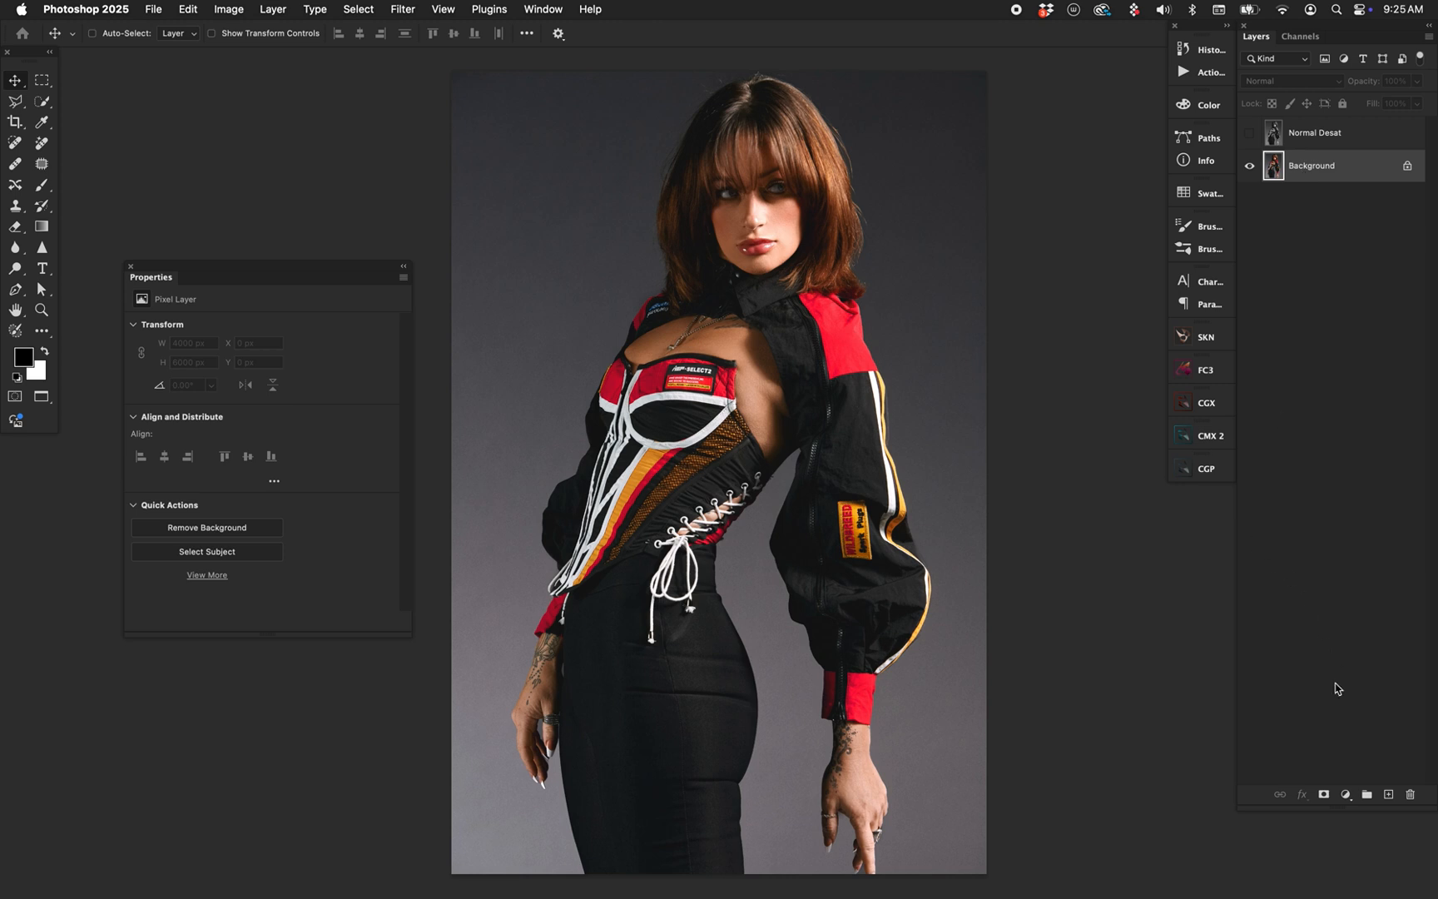
# - Add a gray Solid Color fill in Color blend mode and rename the merged layer 'Luma Desat'
pyautogui.click(1345, 794)
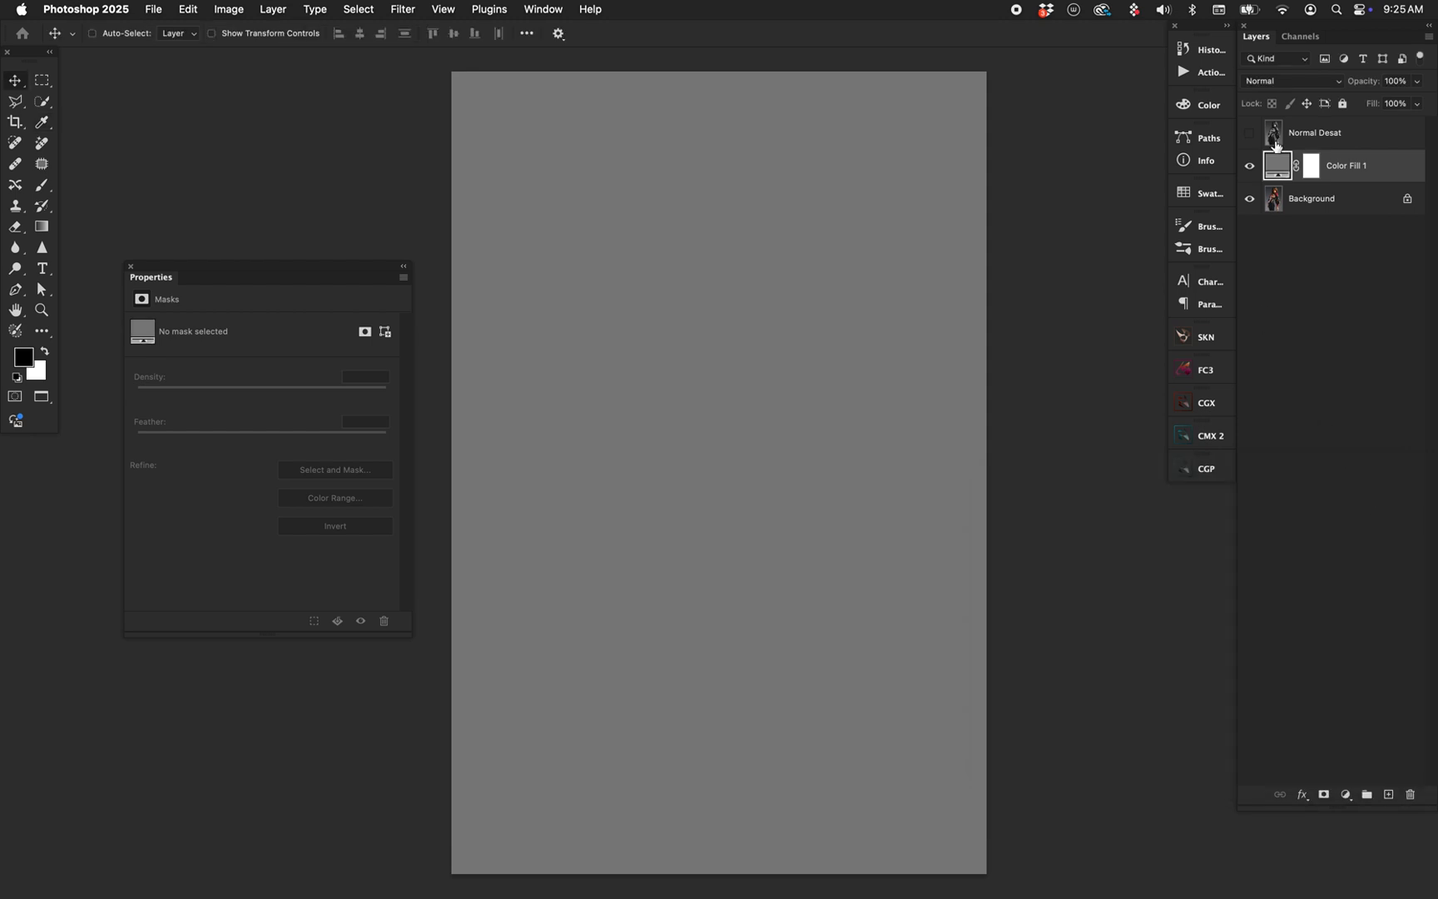
pyautogui.click(1290, 81)
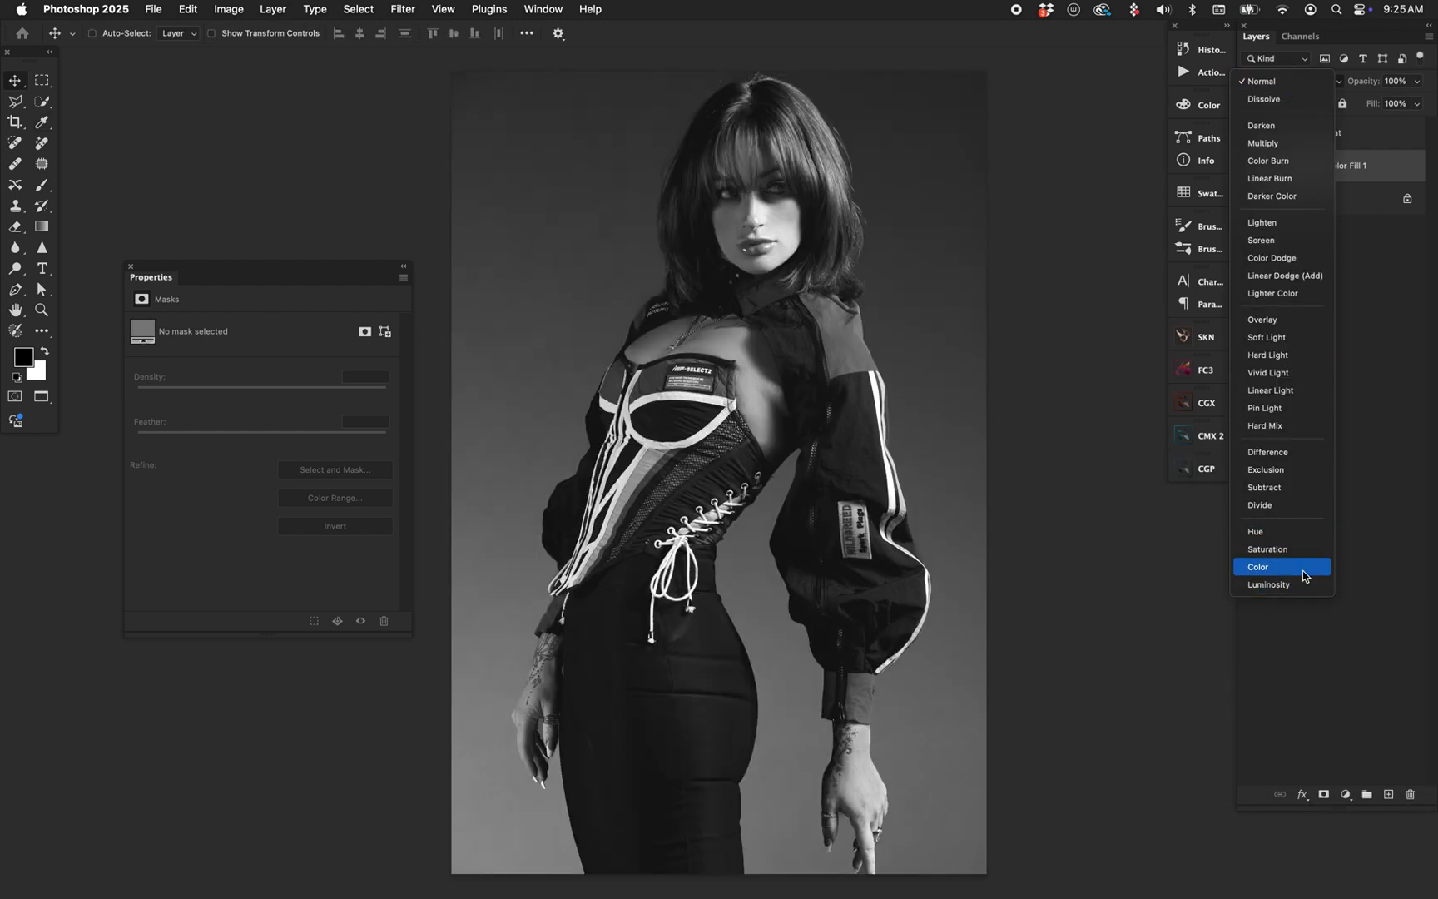
pyautogui.click(1257, 566)
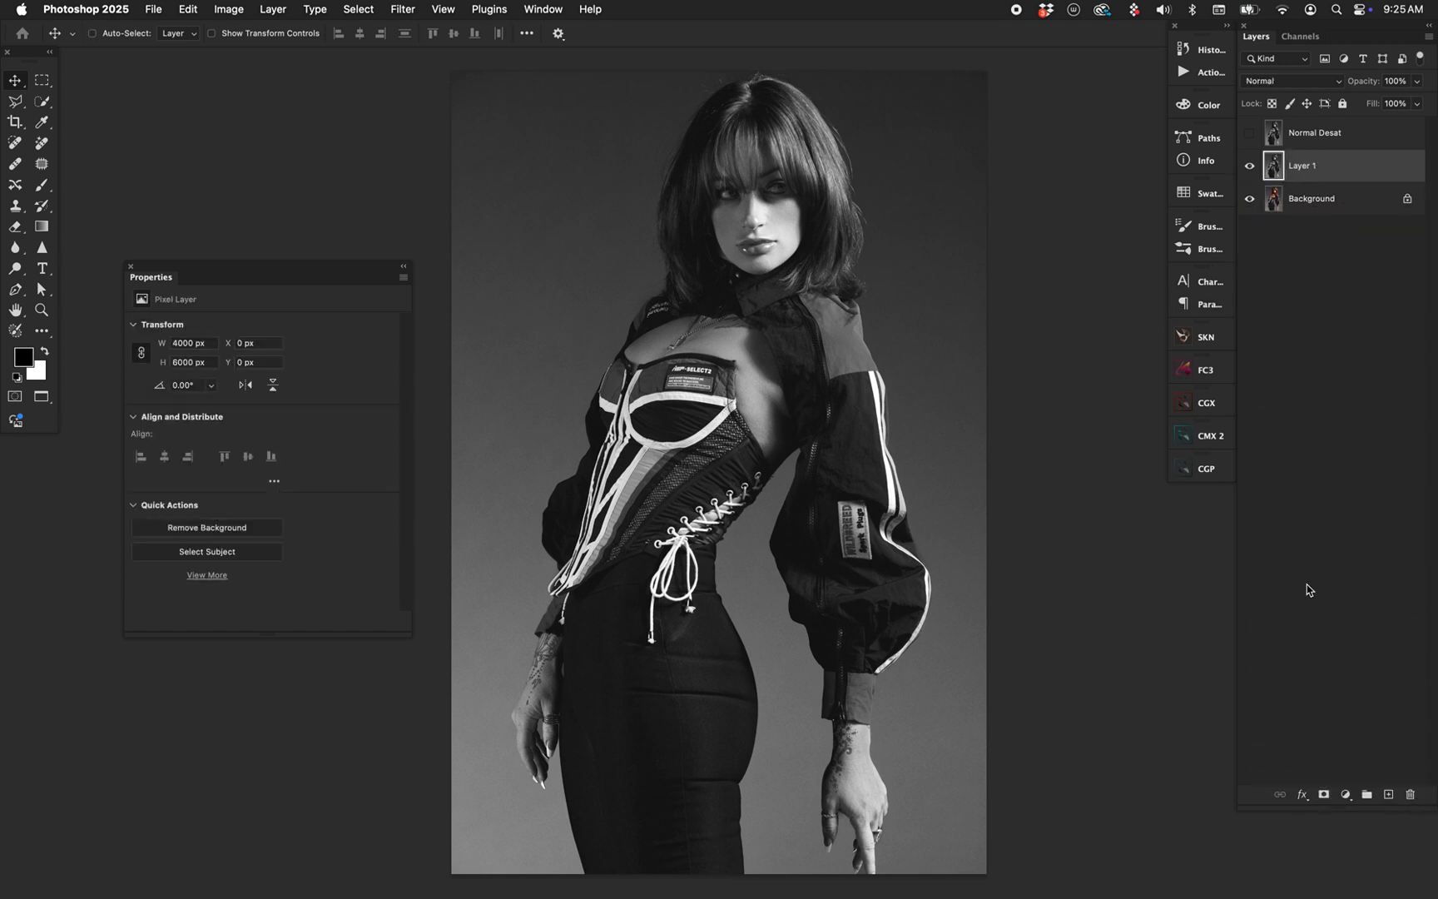
pyautogui.doubleClick(1303, 165)
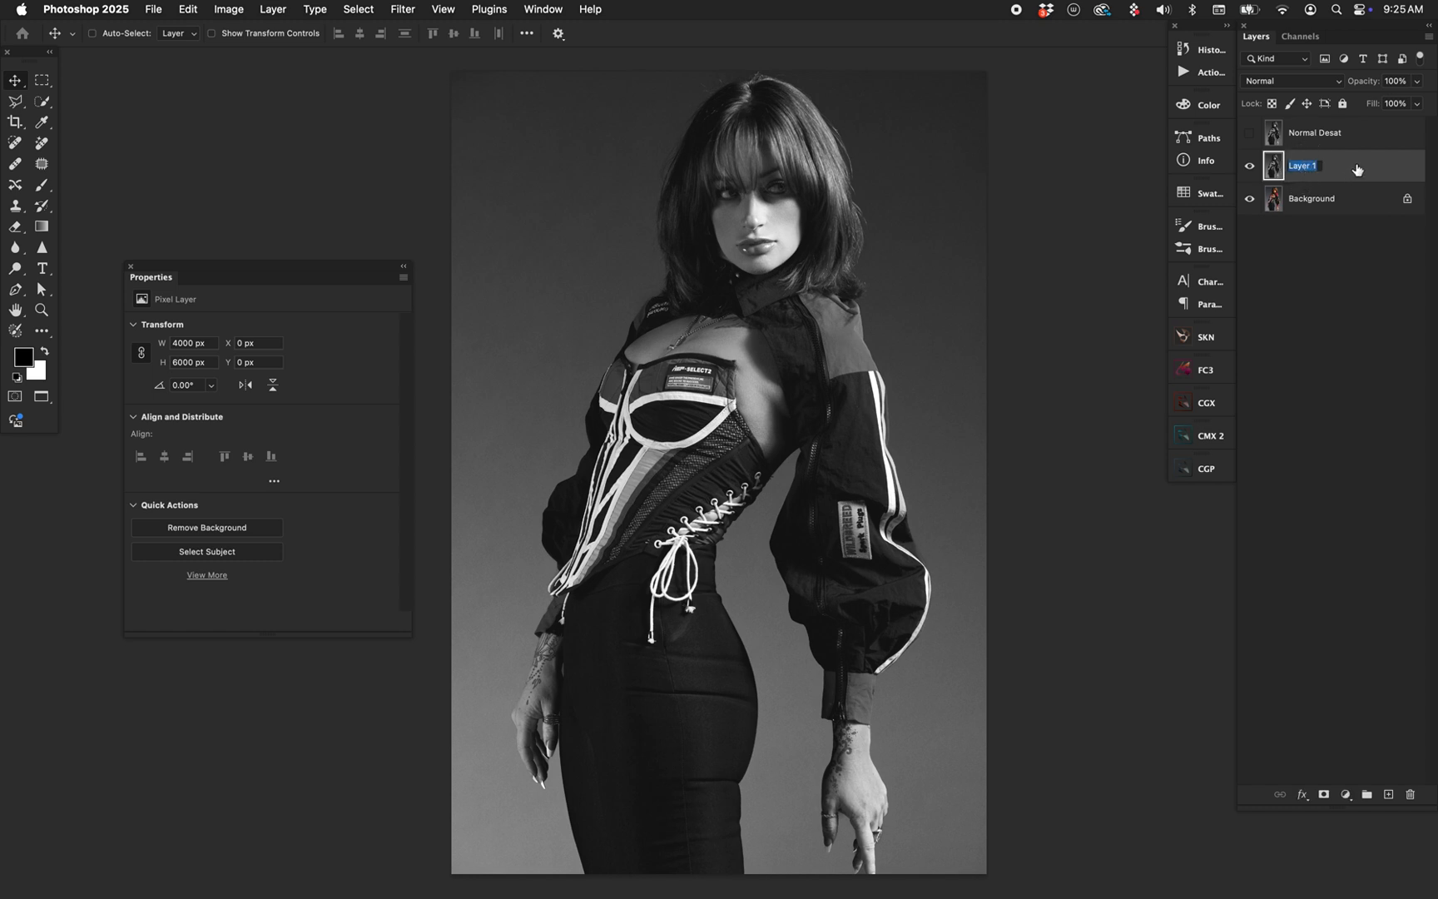
pyautogui.write('Luma Desat')
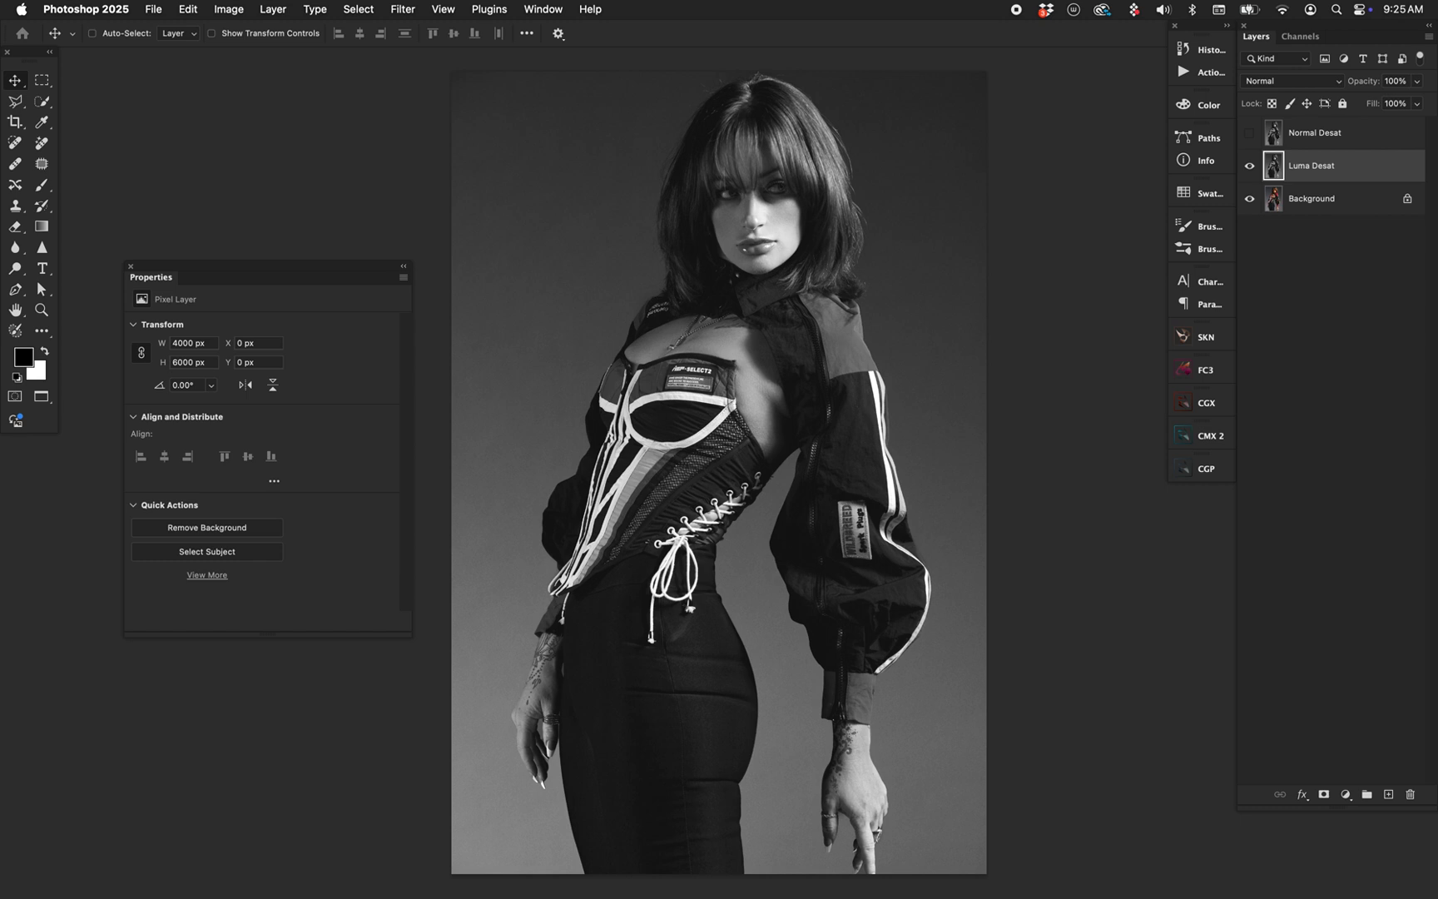
# - Toggle Normal Desat's visibility to compare it against Luma Desat
pyautogui.click(1248, 133)
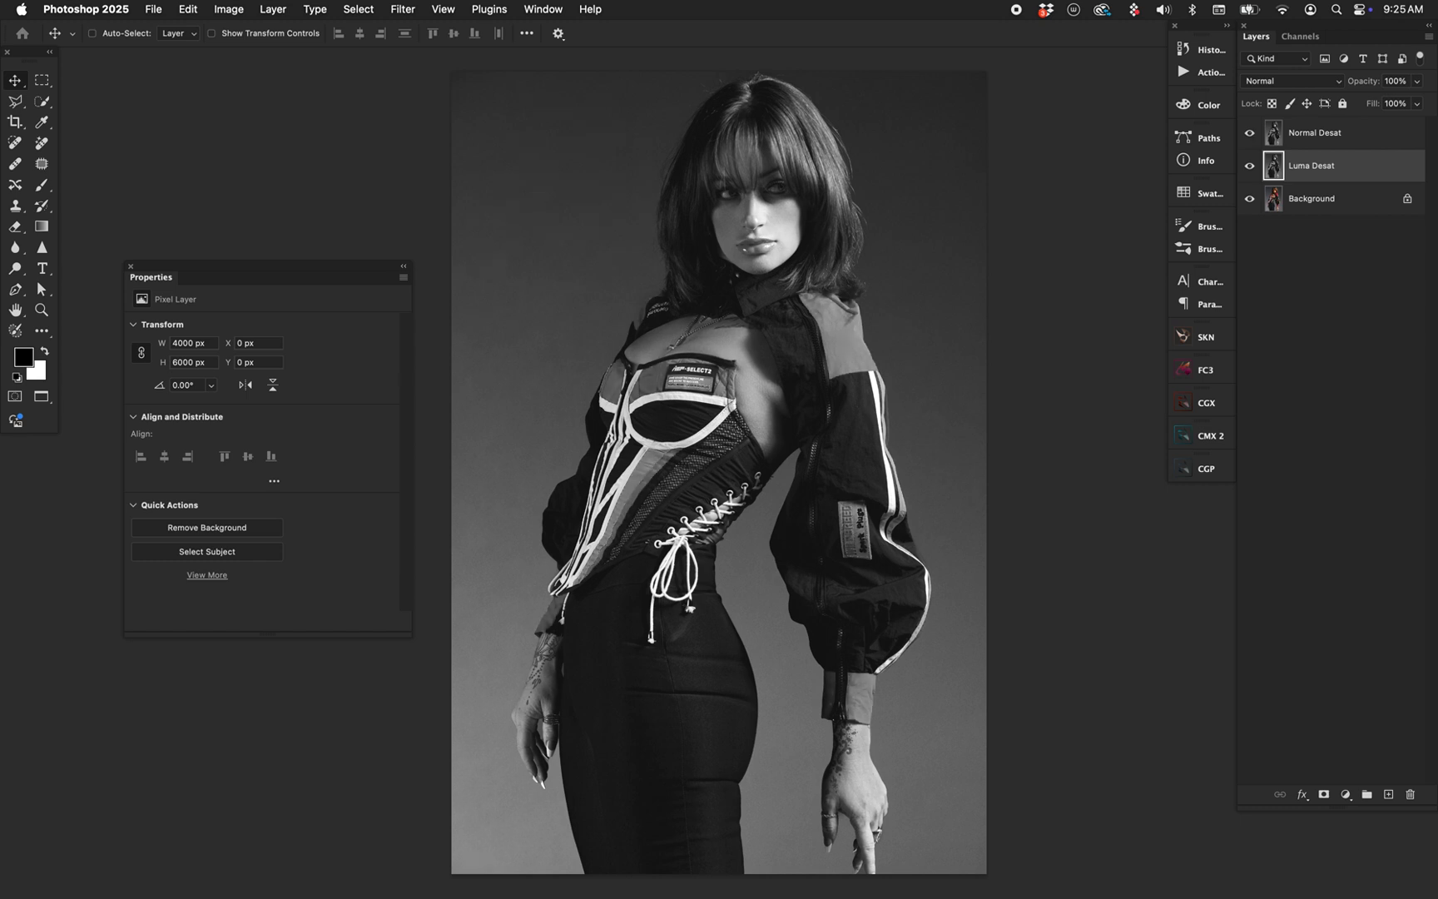
pyautogui.click(1247, 132)
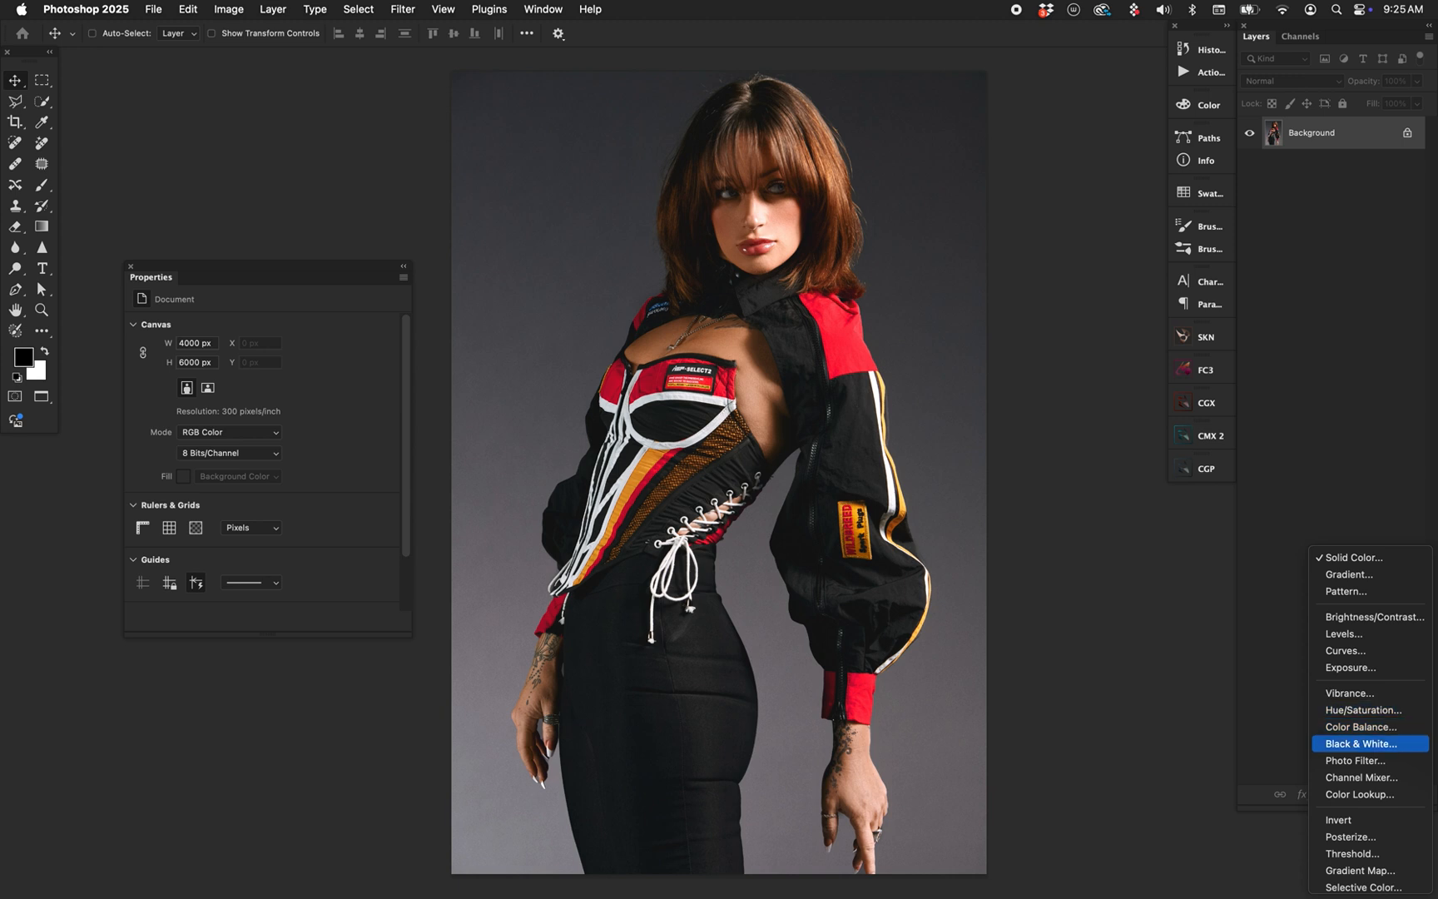
# - Add a Black & White adjustment using the Maximum White preset
pyautogui.click(1368, 742)
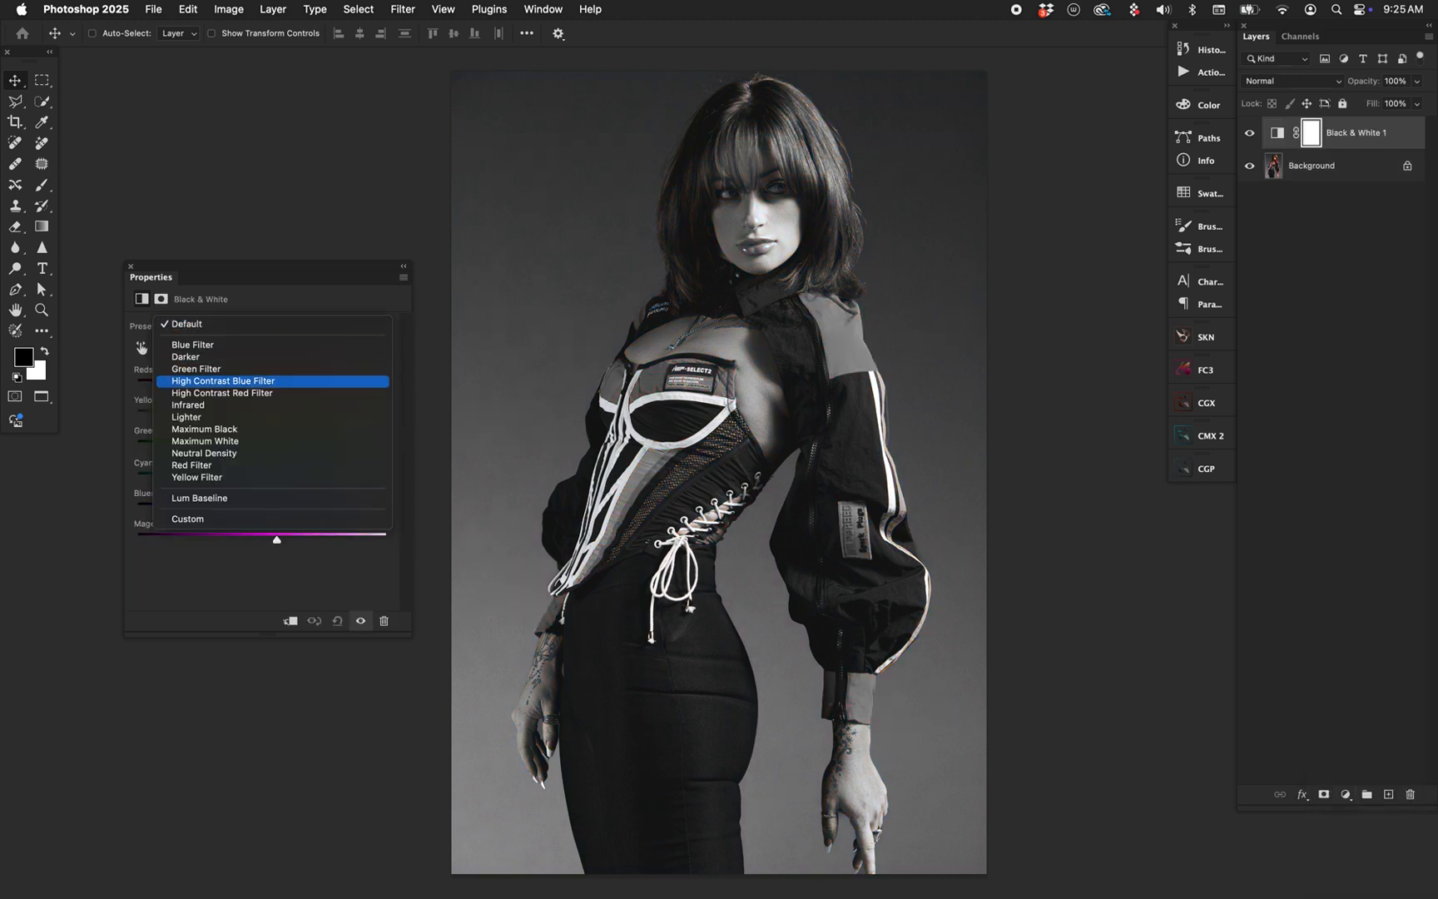
pyautogui.click(204, 441)
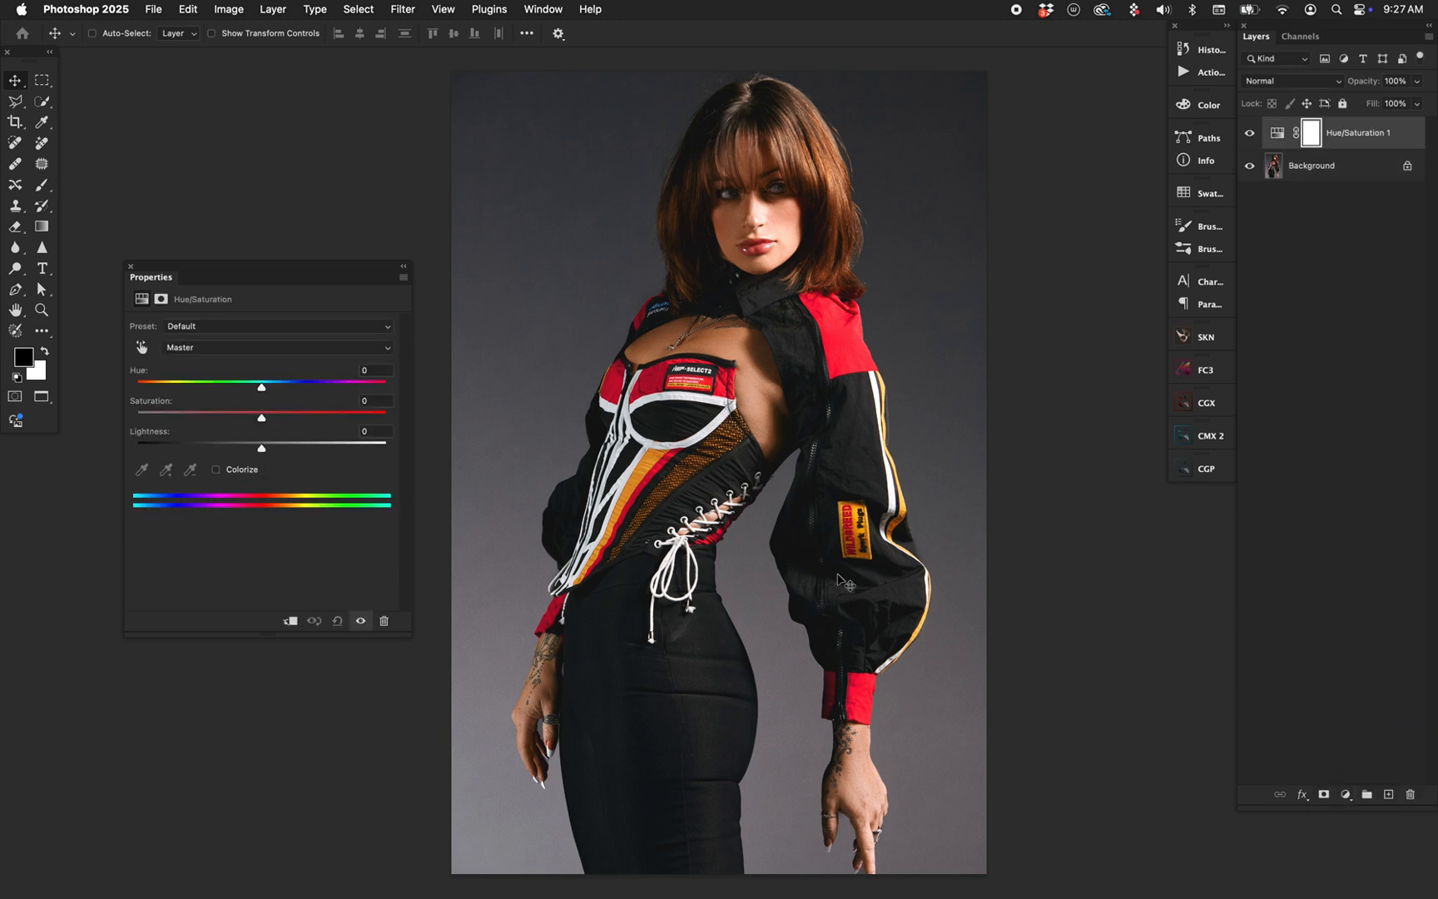
# - Enable Colorize in the Hue/Saturation adjustment to tint the portrait
pyautogui.click(215, 469)
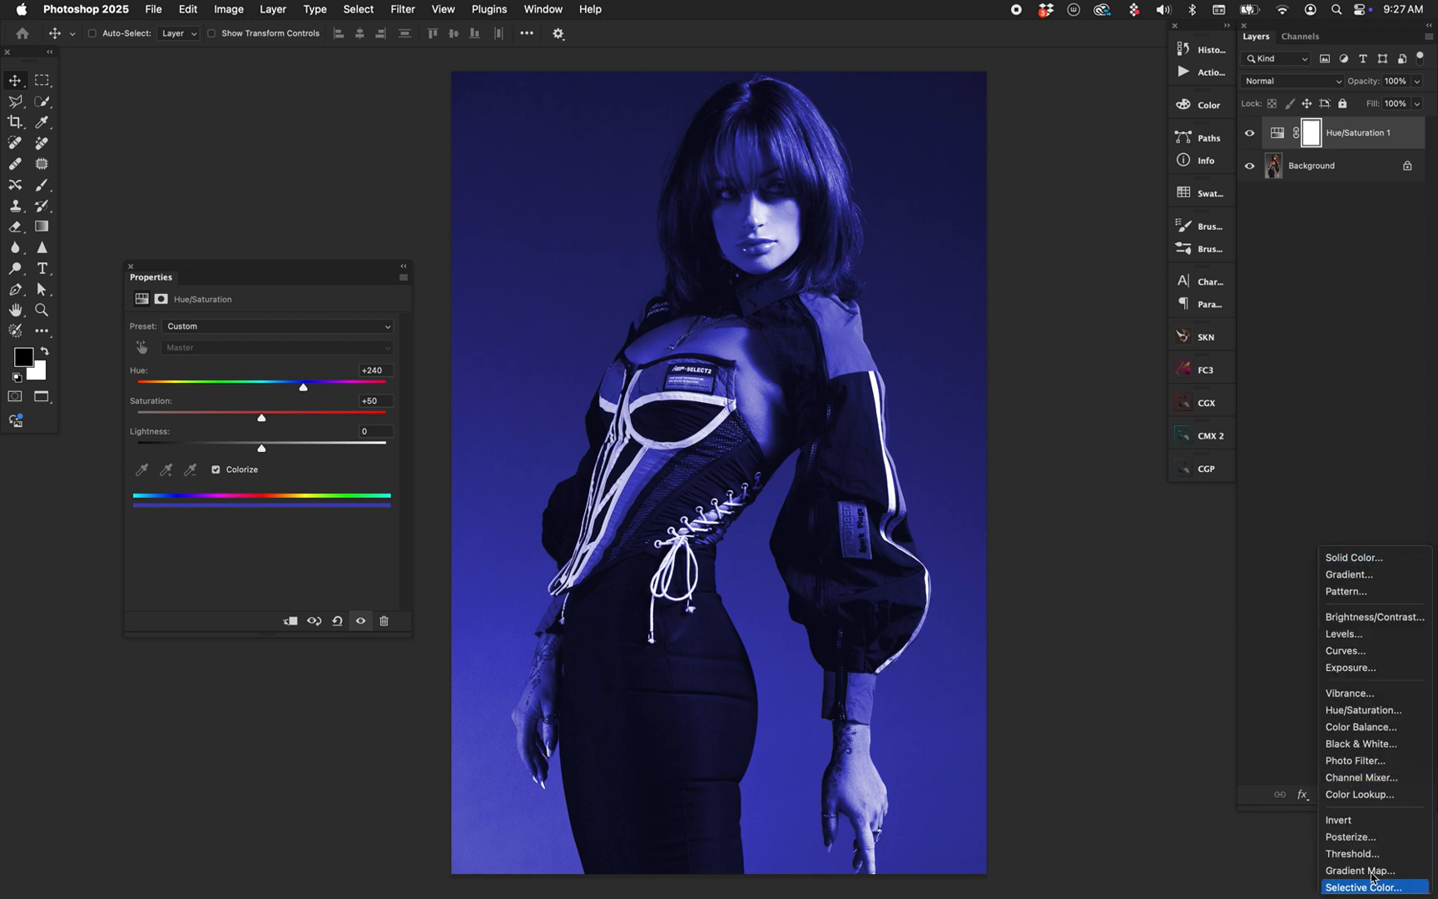
pyautogui.moveTo(1379, 693)
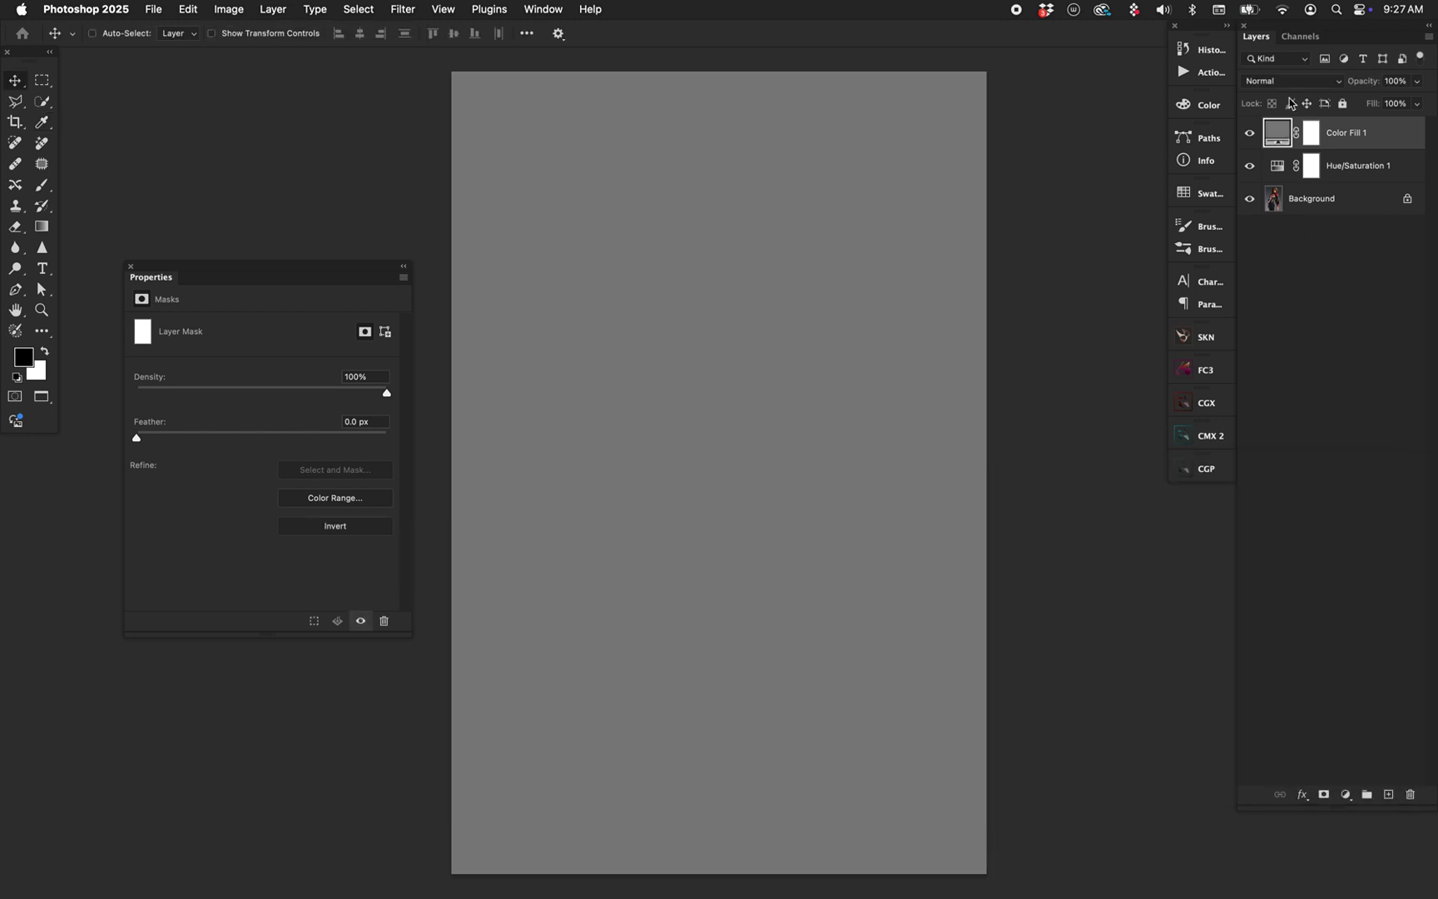
# - Set the gray fill to Color blend, then try tint hue 60 before editing it again
pyautogui.click(1304, 81)
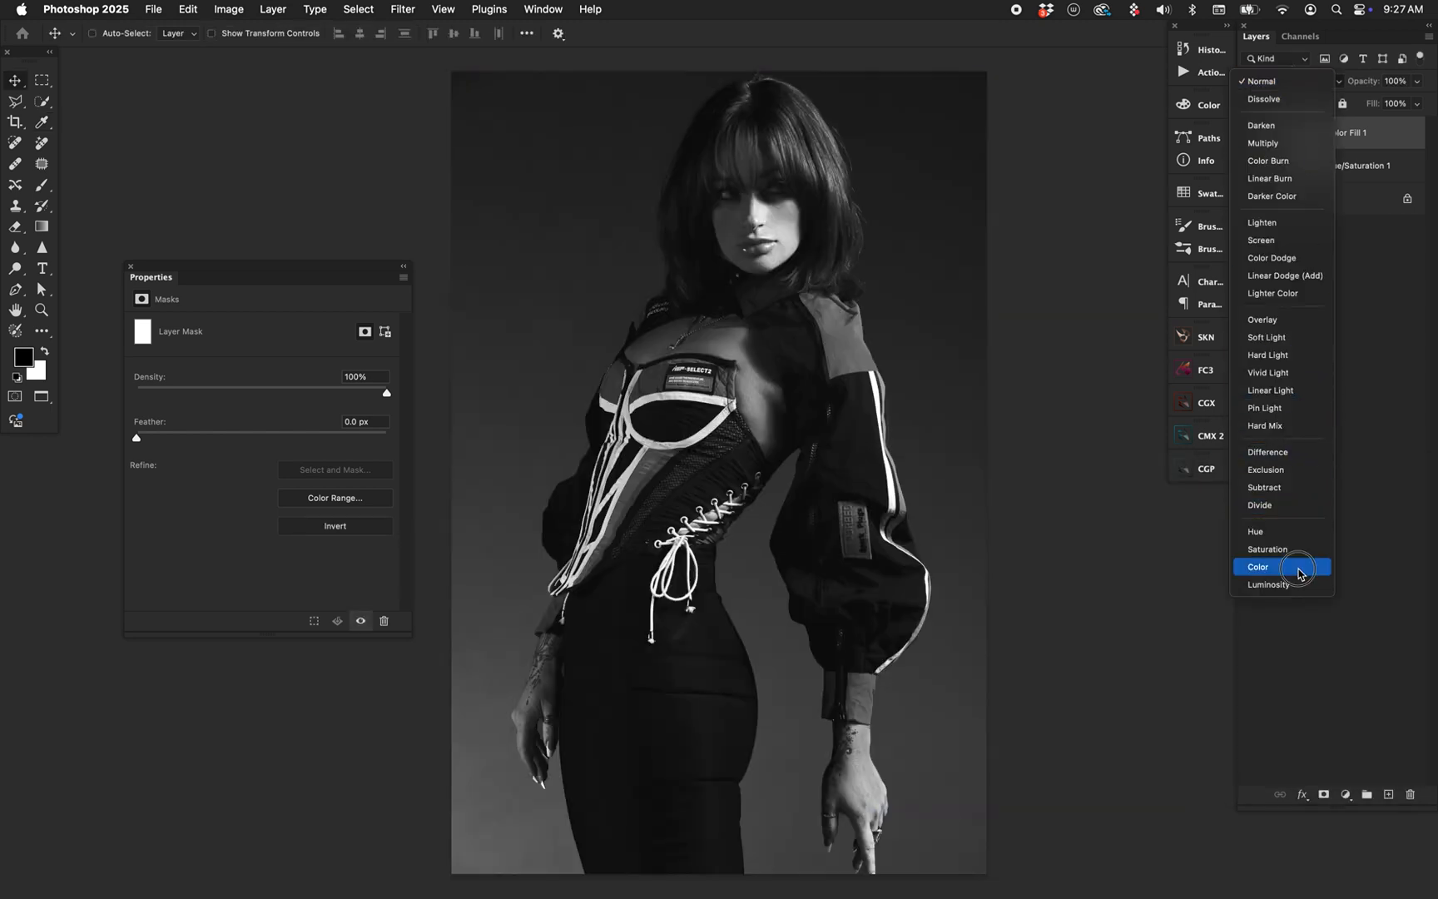
pyautogui.click(1258, 566)
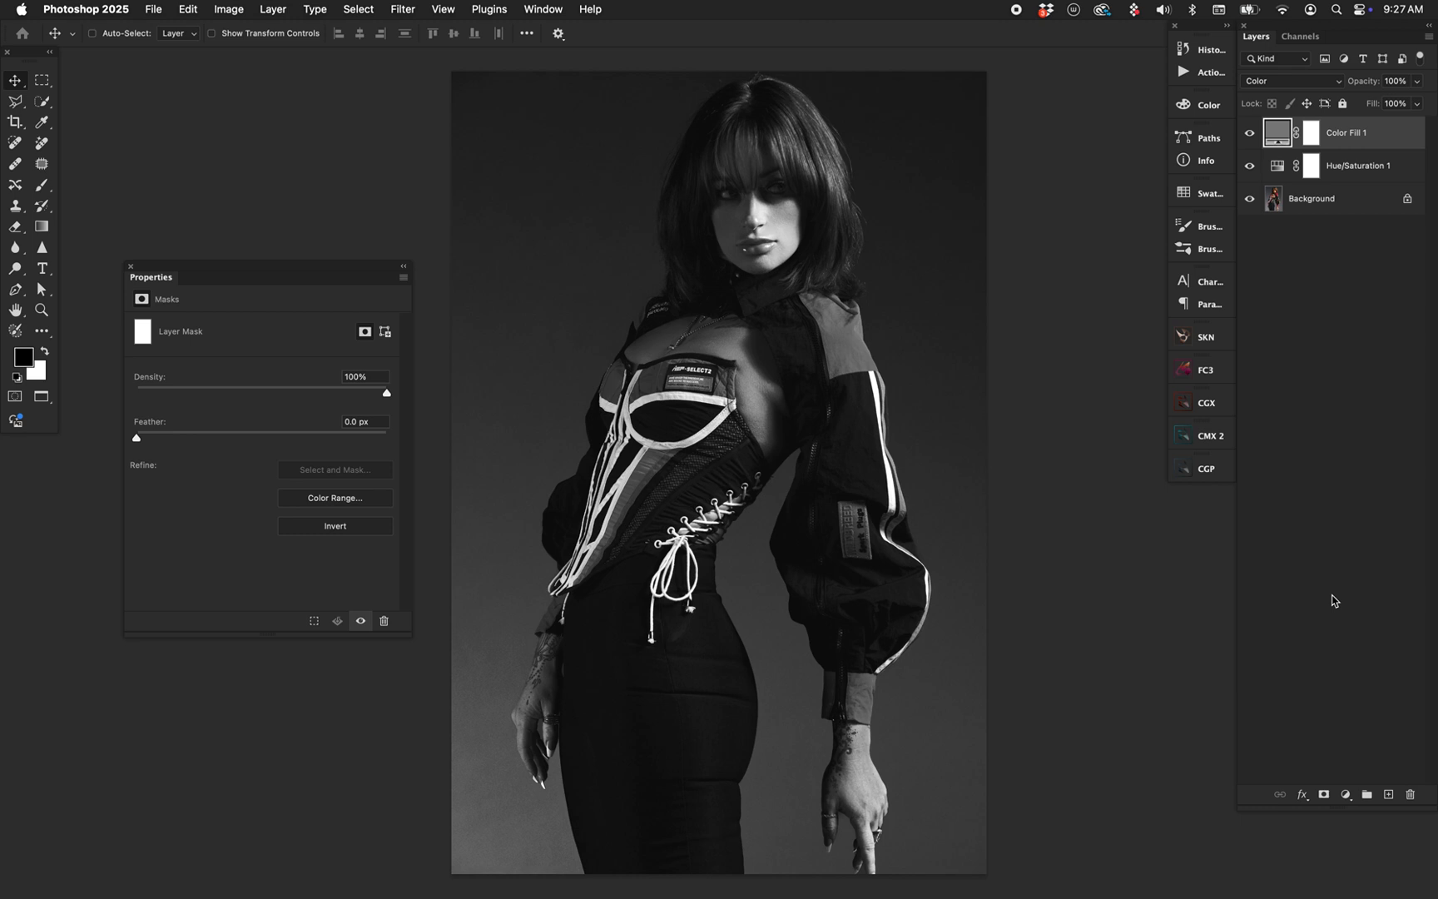
pyautogui.click(1371, 165)
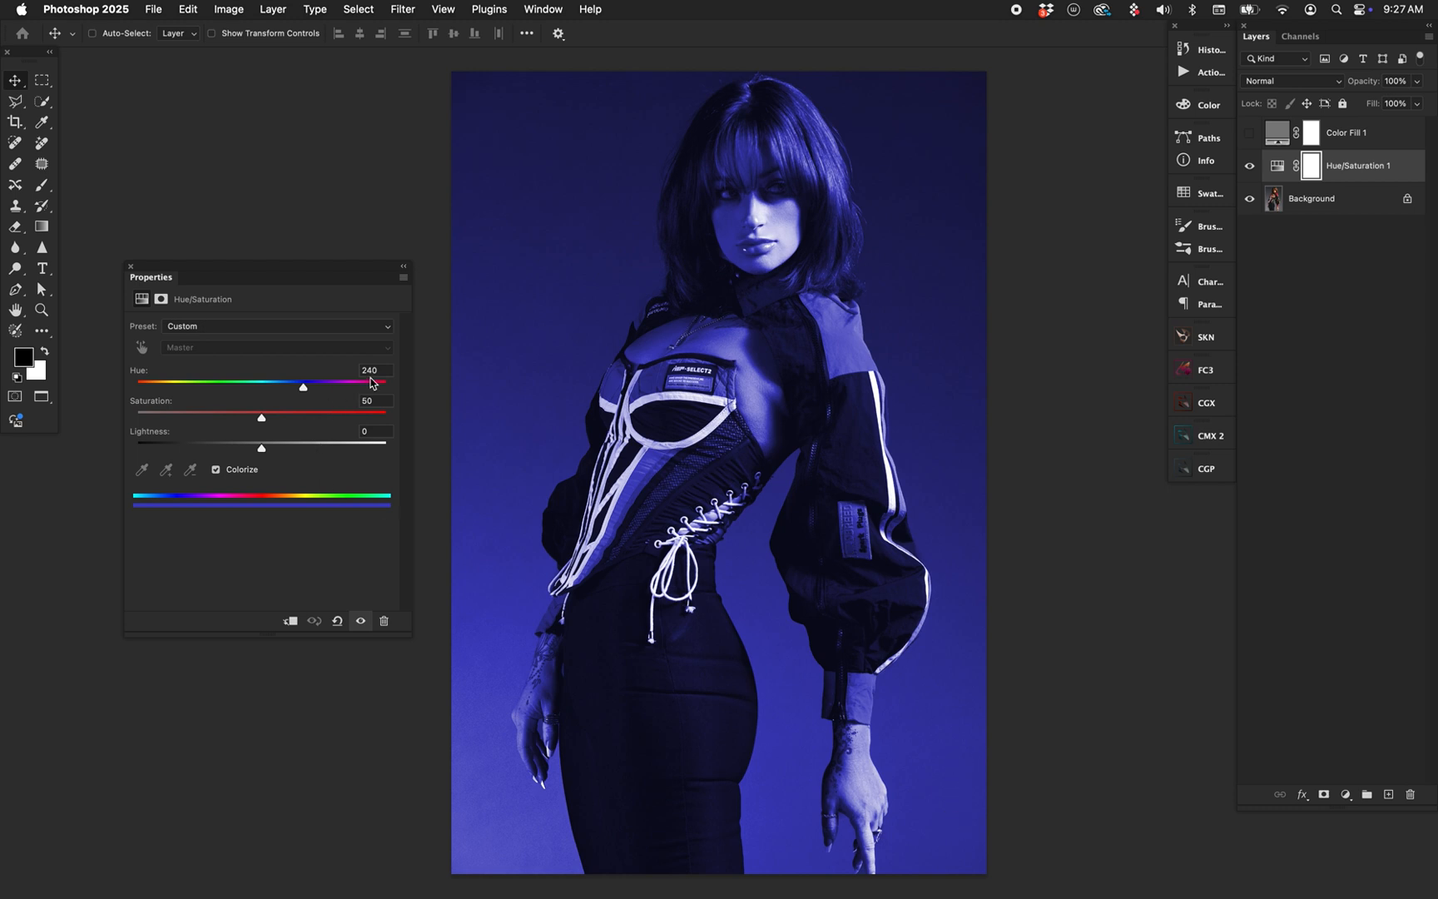
pyautogui.write('60')
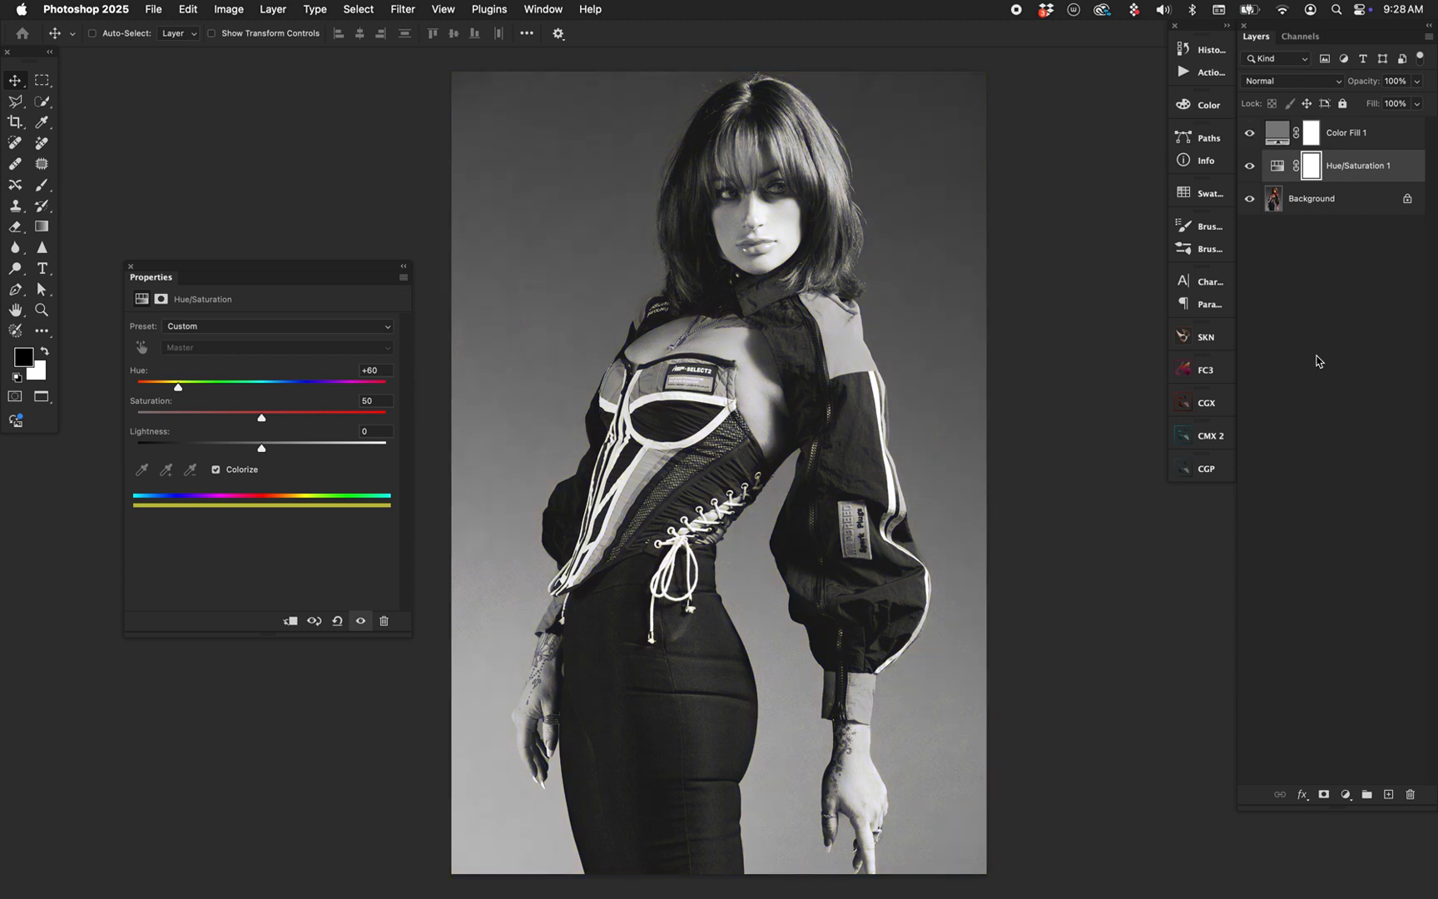
pyautogui.moveTo(1328, 371)
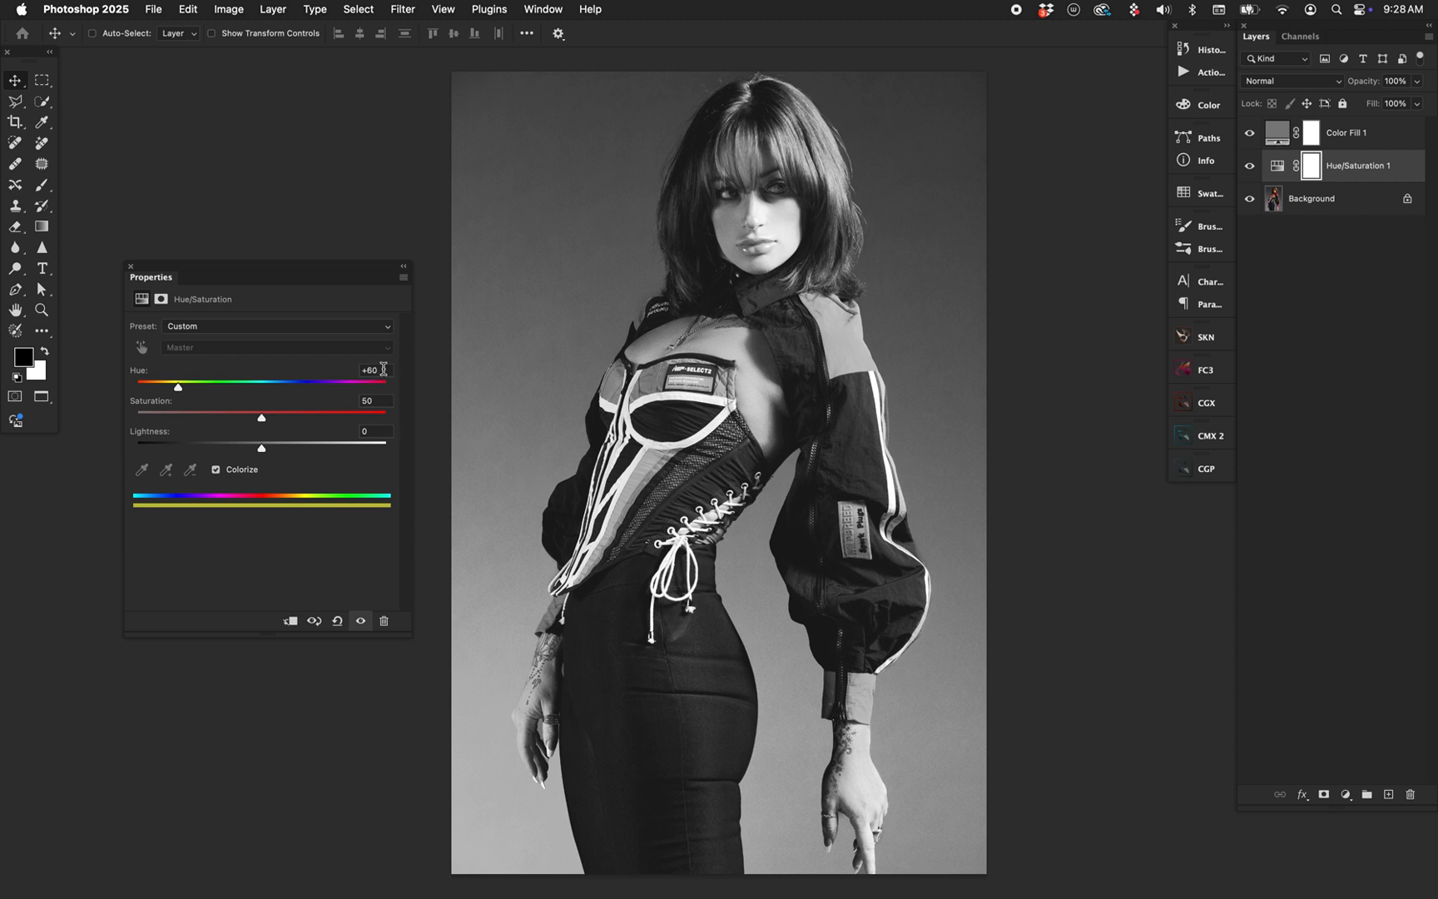
pyautogui.click(370, 369)
pyautogui.write('+240')
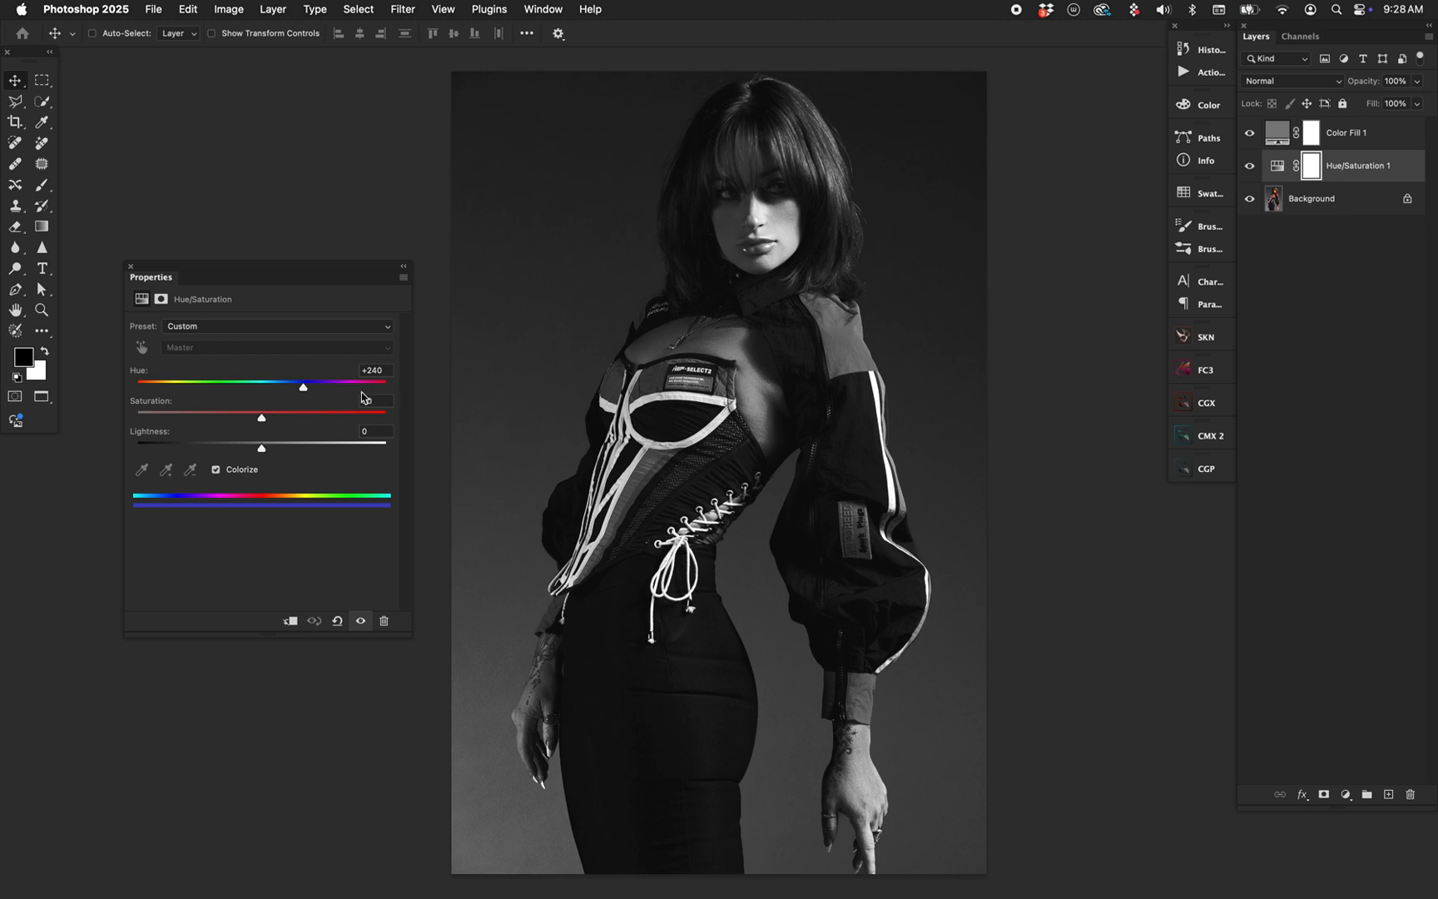
# - Sweep the colorize hue across the spectrum, settle on 240, and remove Color Fill 1
pyautogui.moveTo(303, 386); pyautogui.dragTo(358, 385)
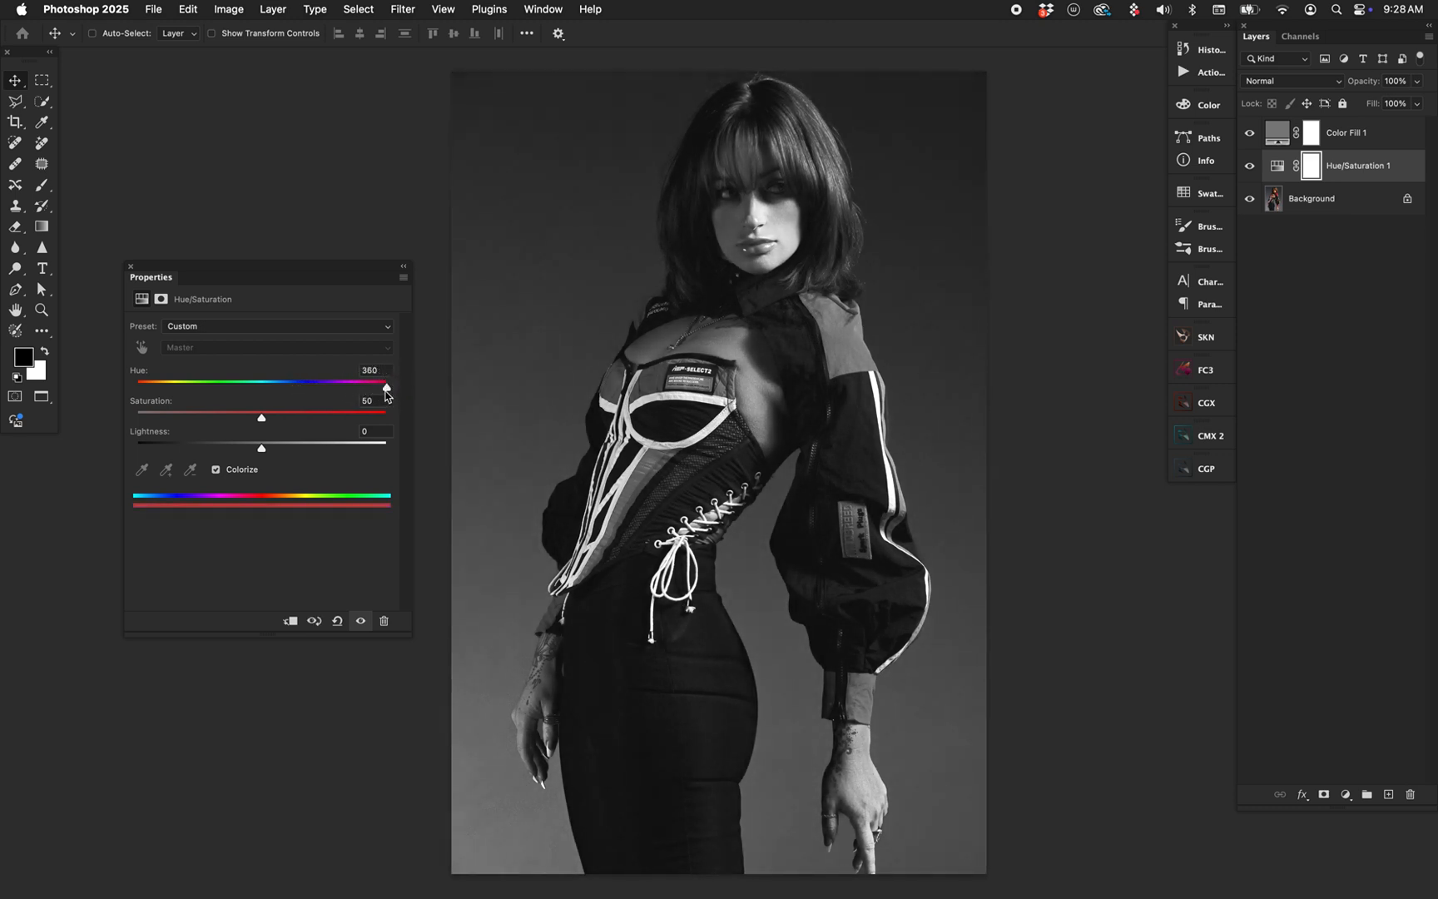
pyautogui.moveTo(385, 387); pyautogui.dragTo(309, 387)
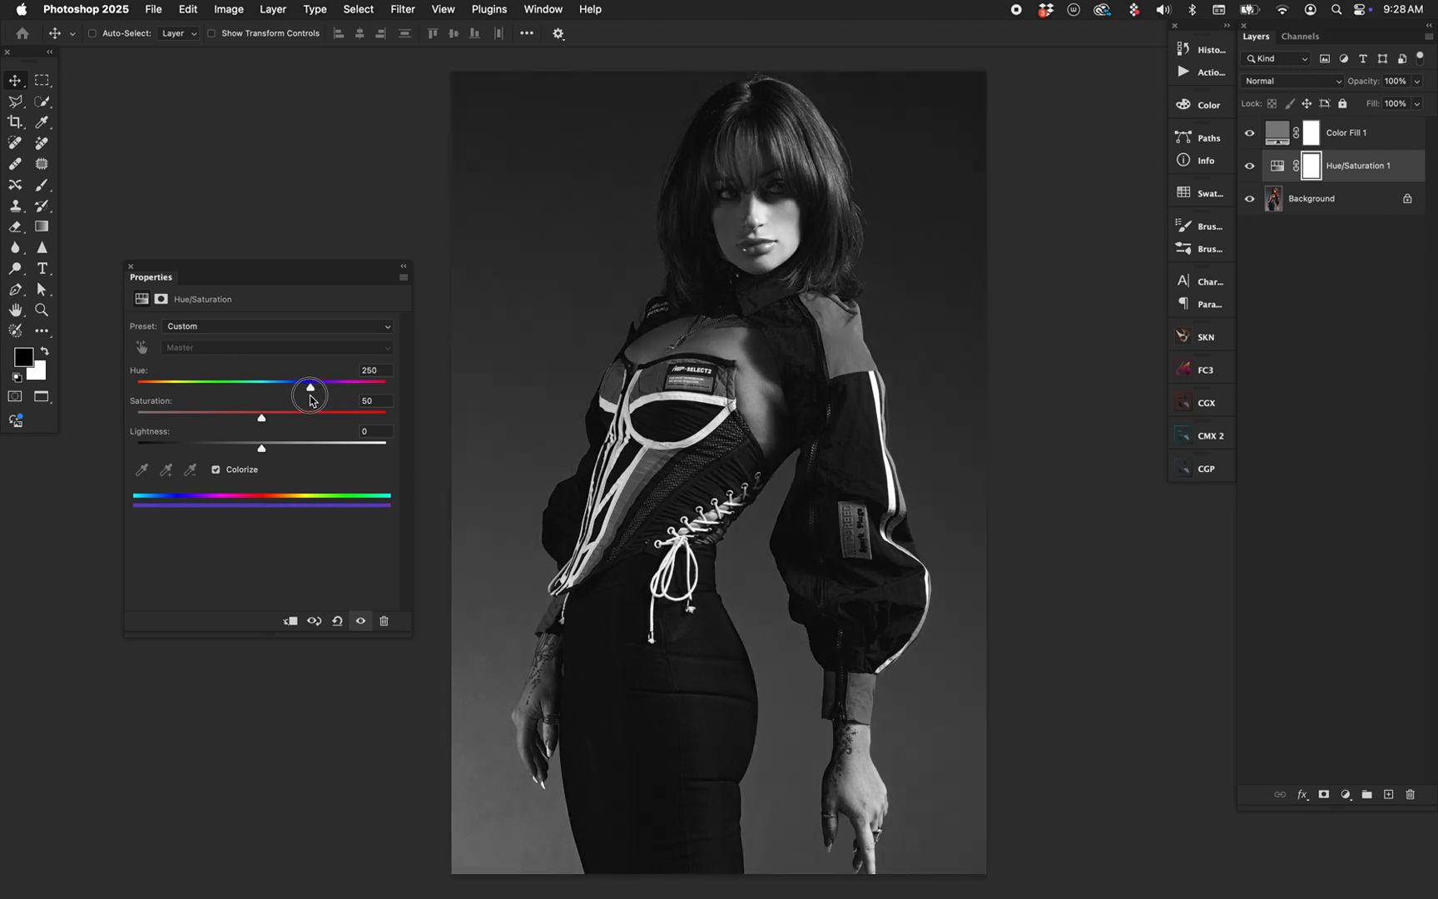
pyautogui.moveTo(310, 386); pyautogui.dragTo(236, 386)
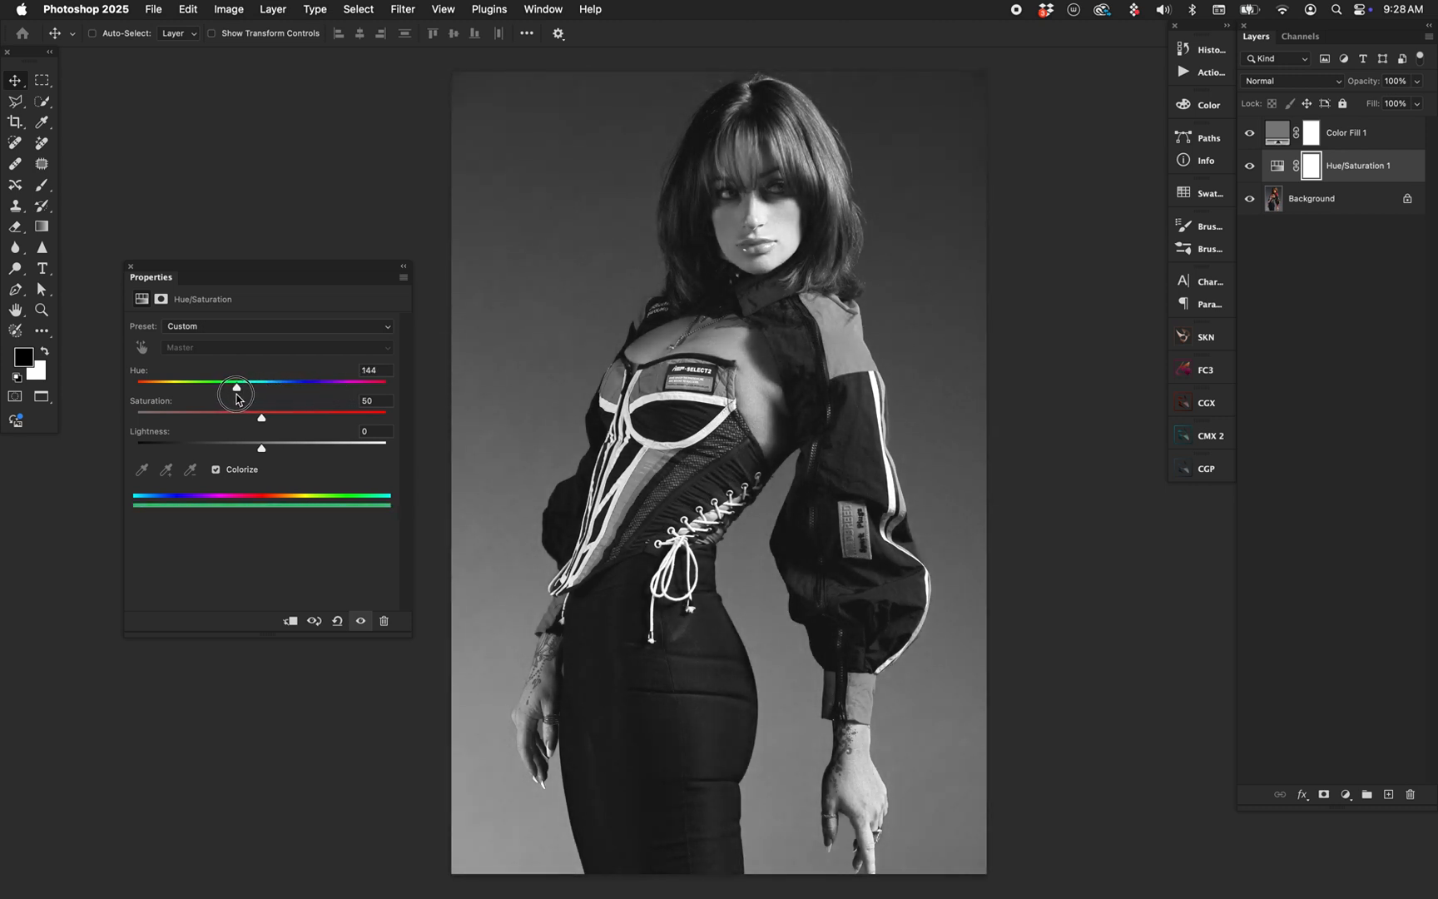
pyautogui.moveTo(237, 386); pyautogui.dragTo(177, 386)
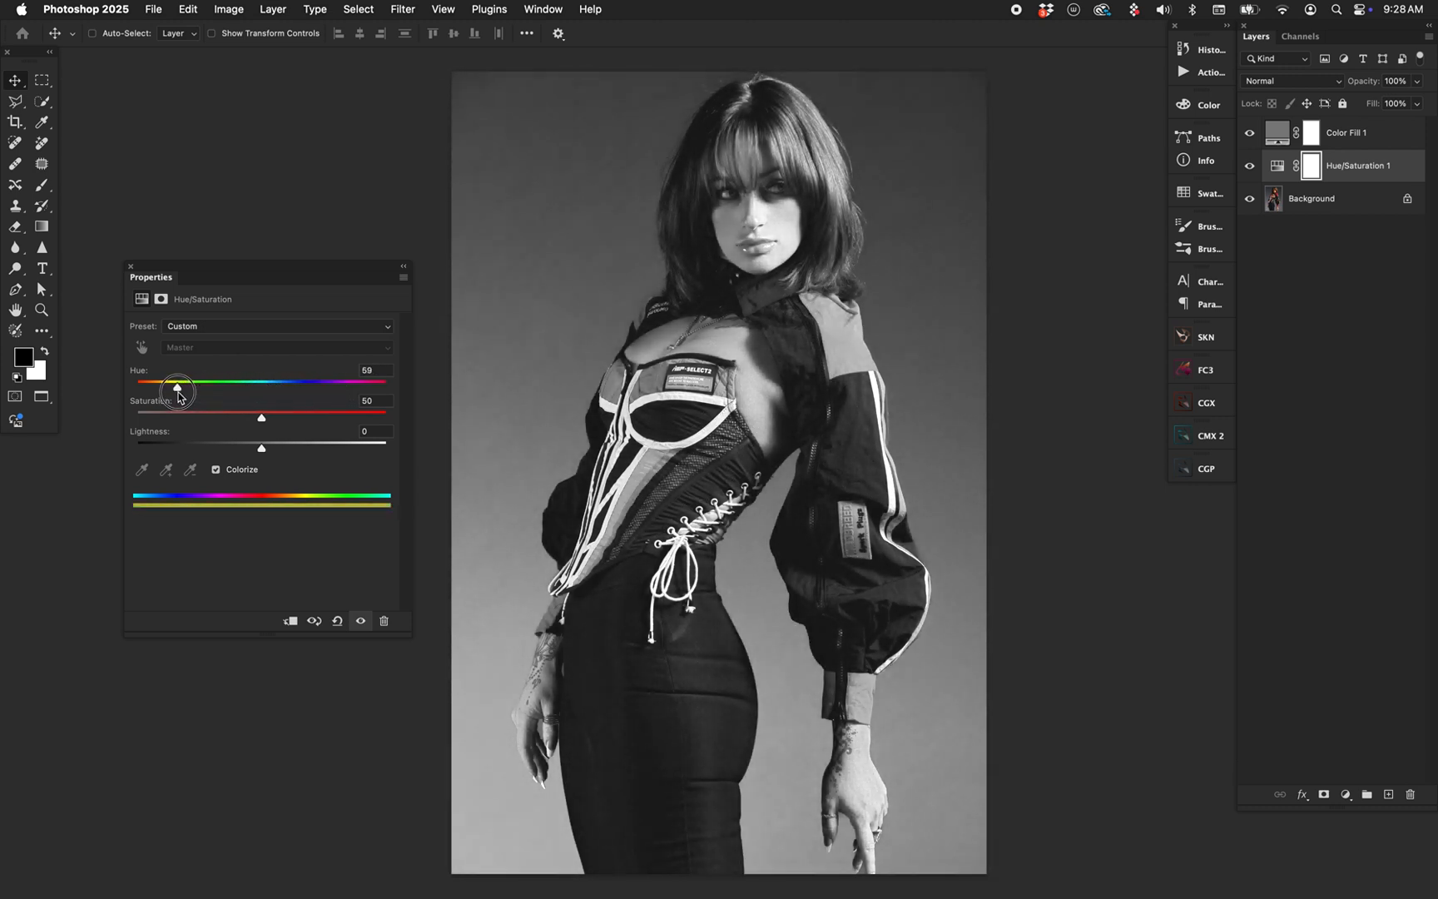
pyautogui.moveTo(176, 383); pyautogui.dragTo(135, 383)
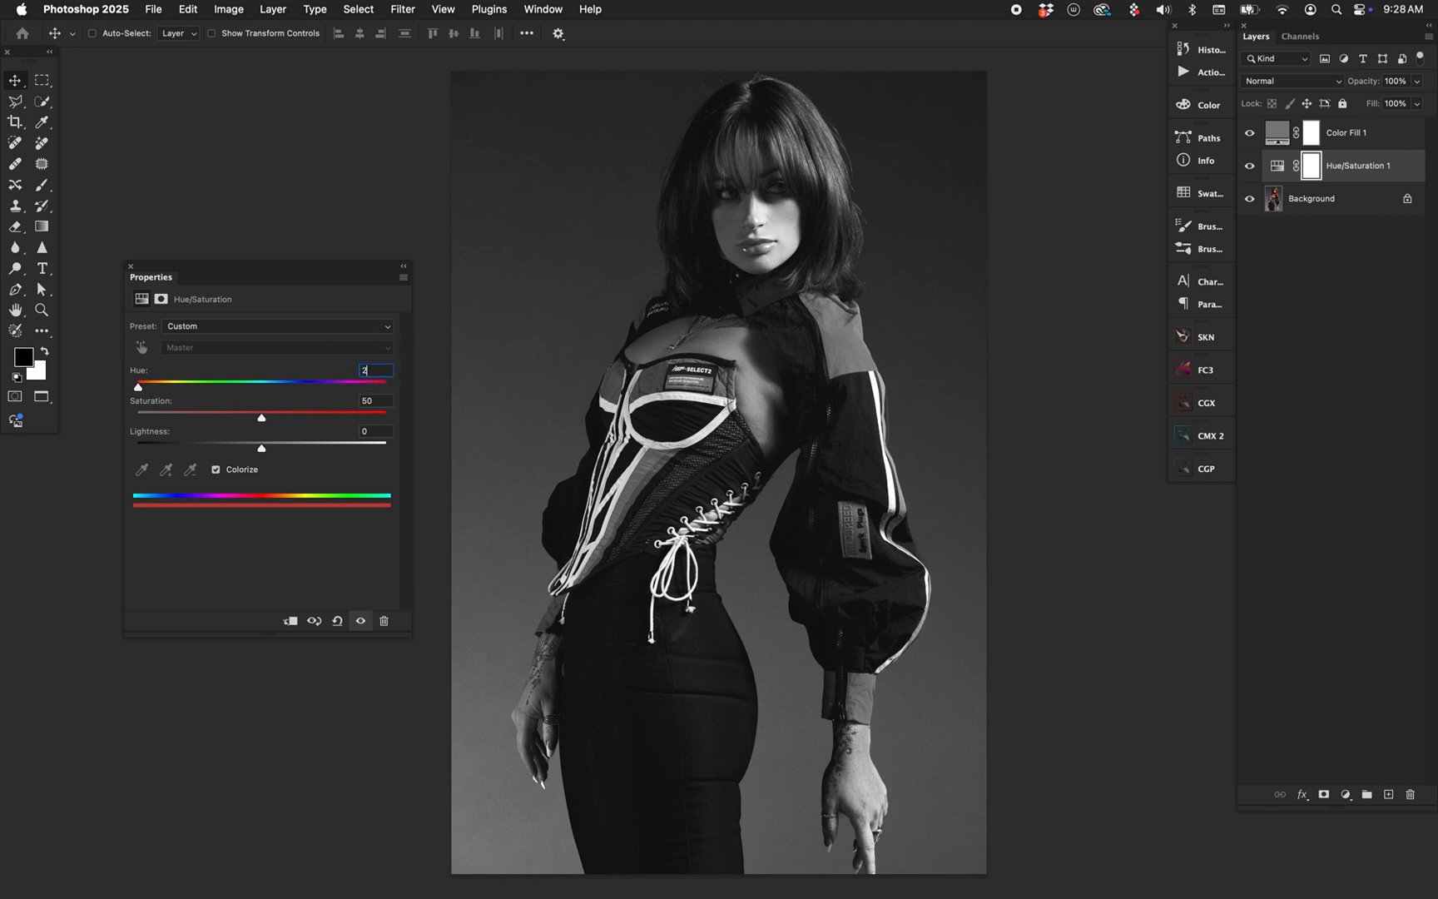
pyautogui.moveTo(136, 382); pyautogui.dragTo(303, 383)
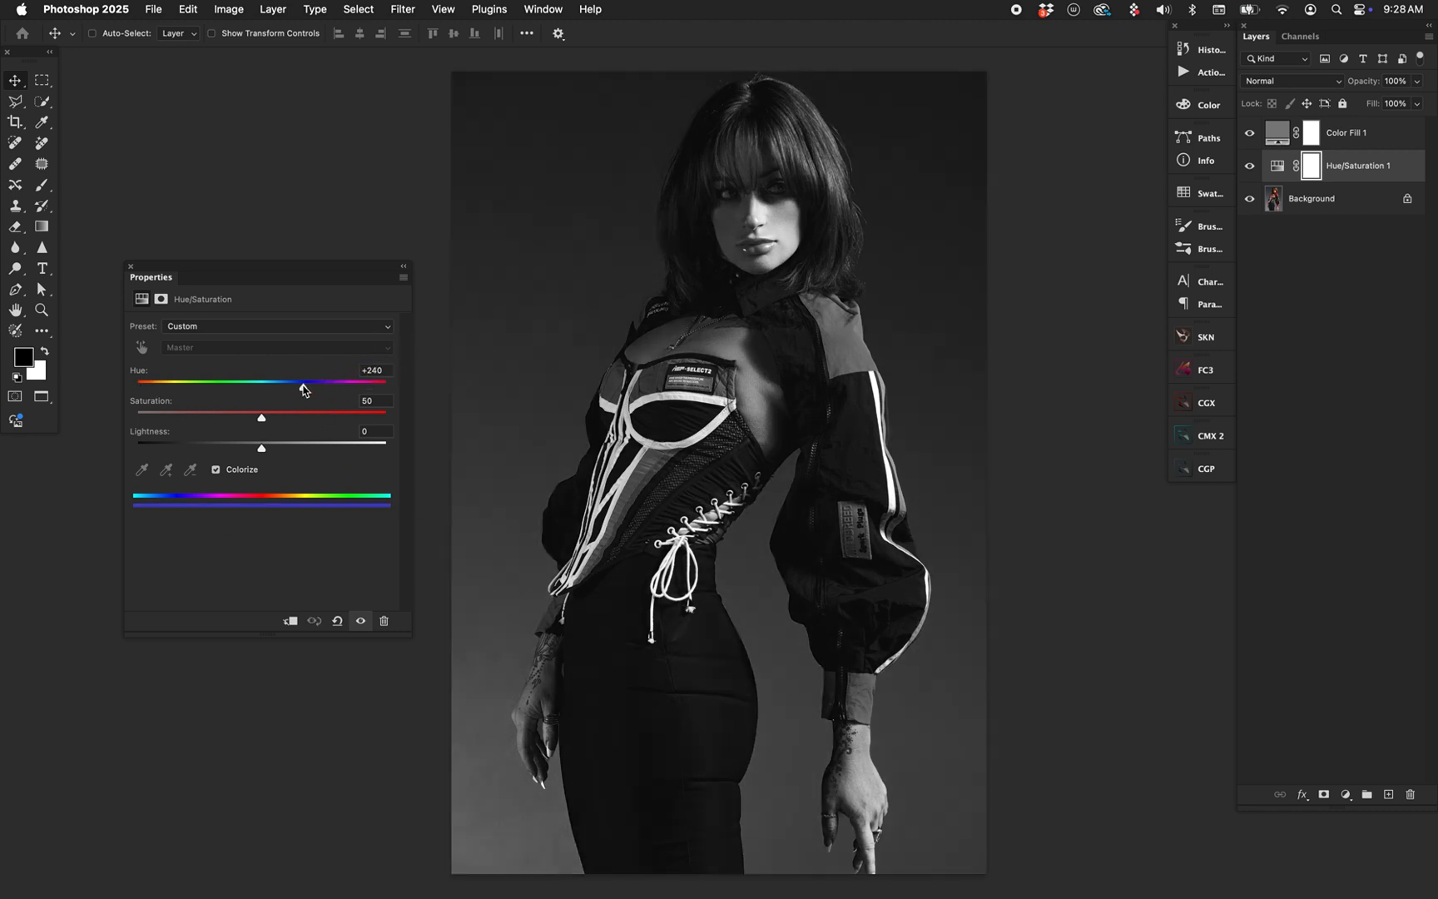
pyautogui.moveTo(303, 383); pyautogui.dragTo(312, 383)
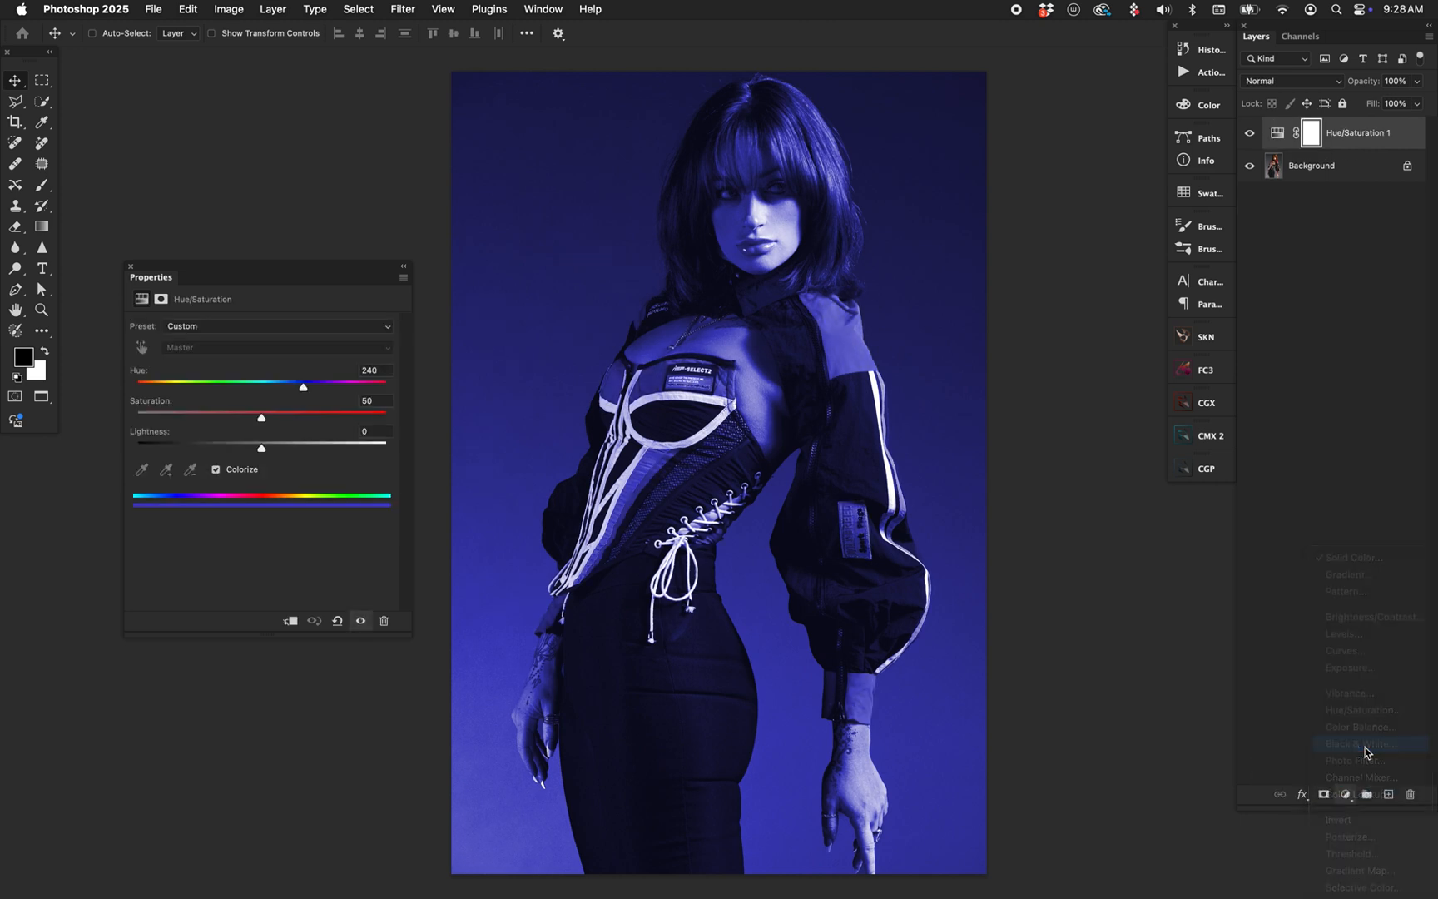
# - Add a Black & White adjustment with the Maximum White preset over the tint
pyautogui.click(1355, 743)
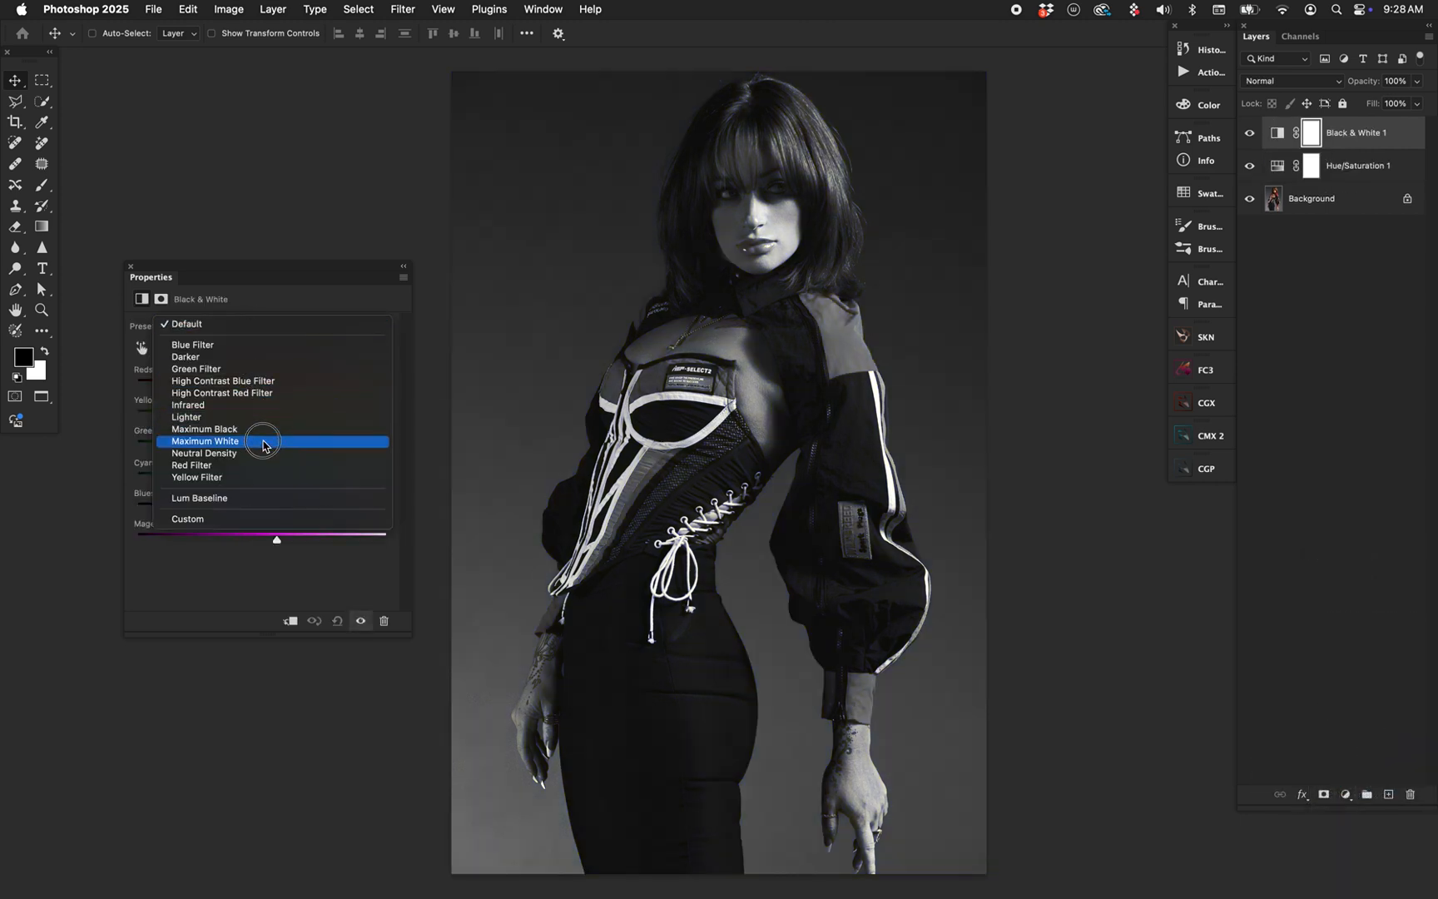
pyautogui.click(205, 441)
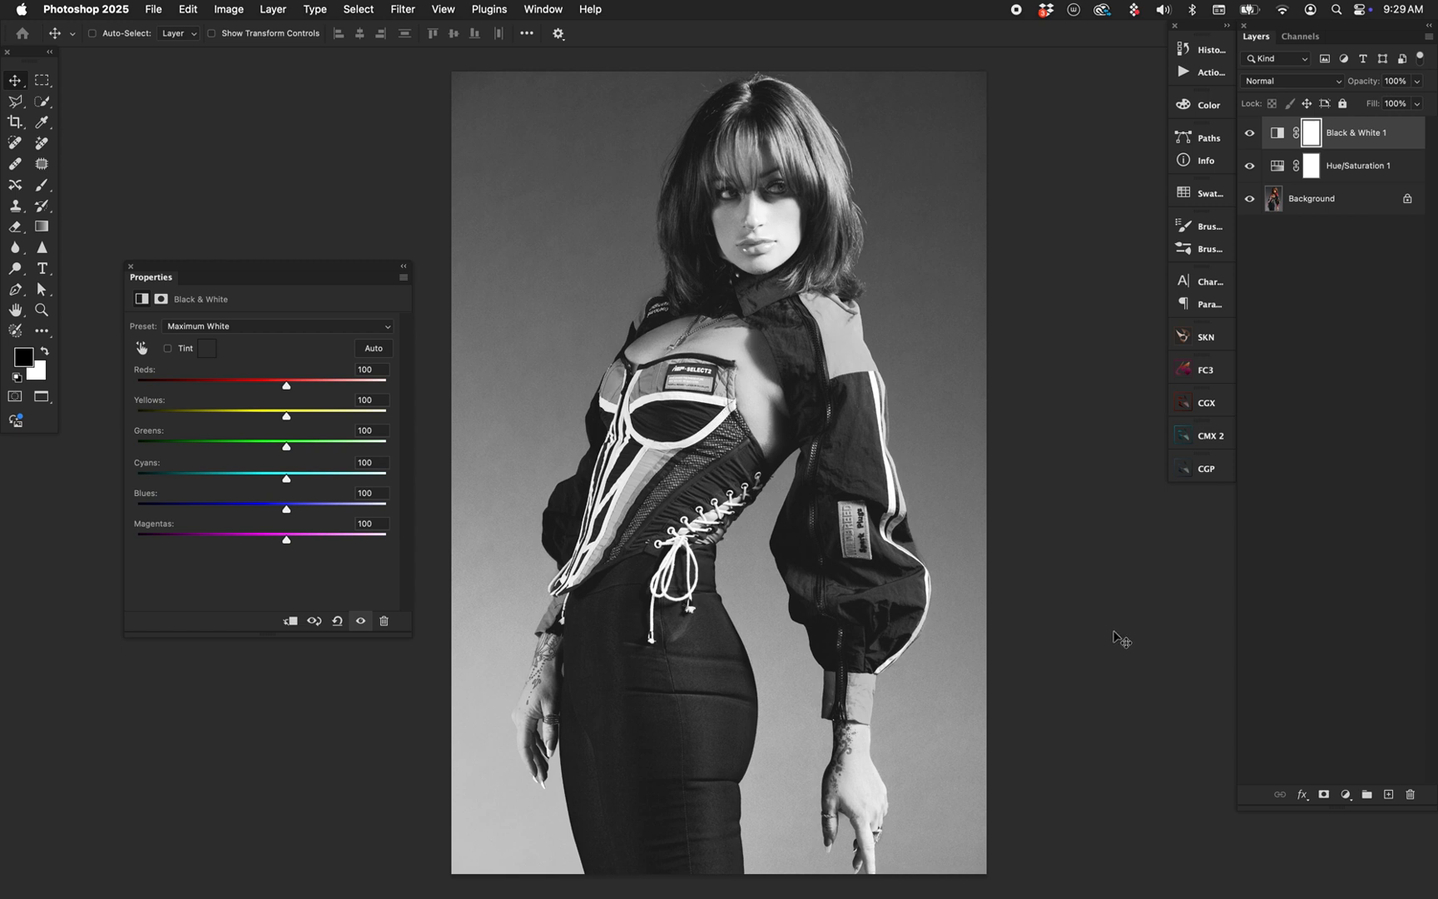
pyautogui.click(1376, 165)
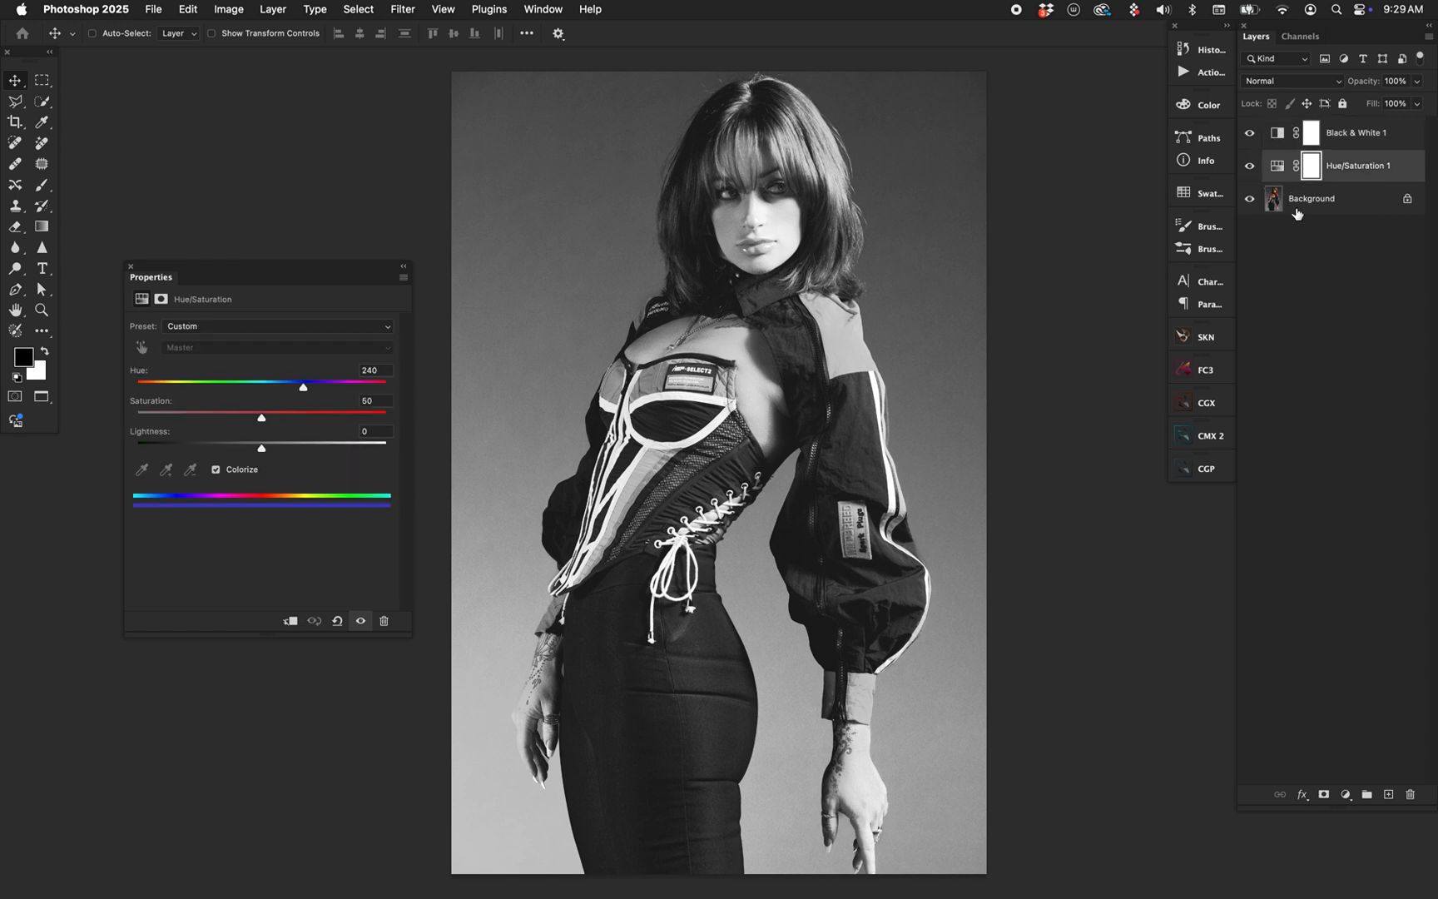
# - Sweep the colorize hue through green, orange, magenta, teal, purple and gold
pyautogui.moveTo(304, 386); pyautogui.dragTo(285, 386)
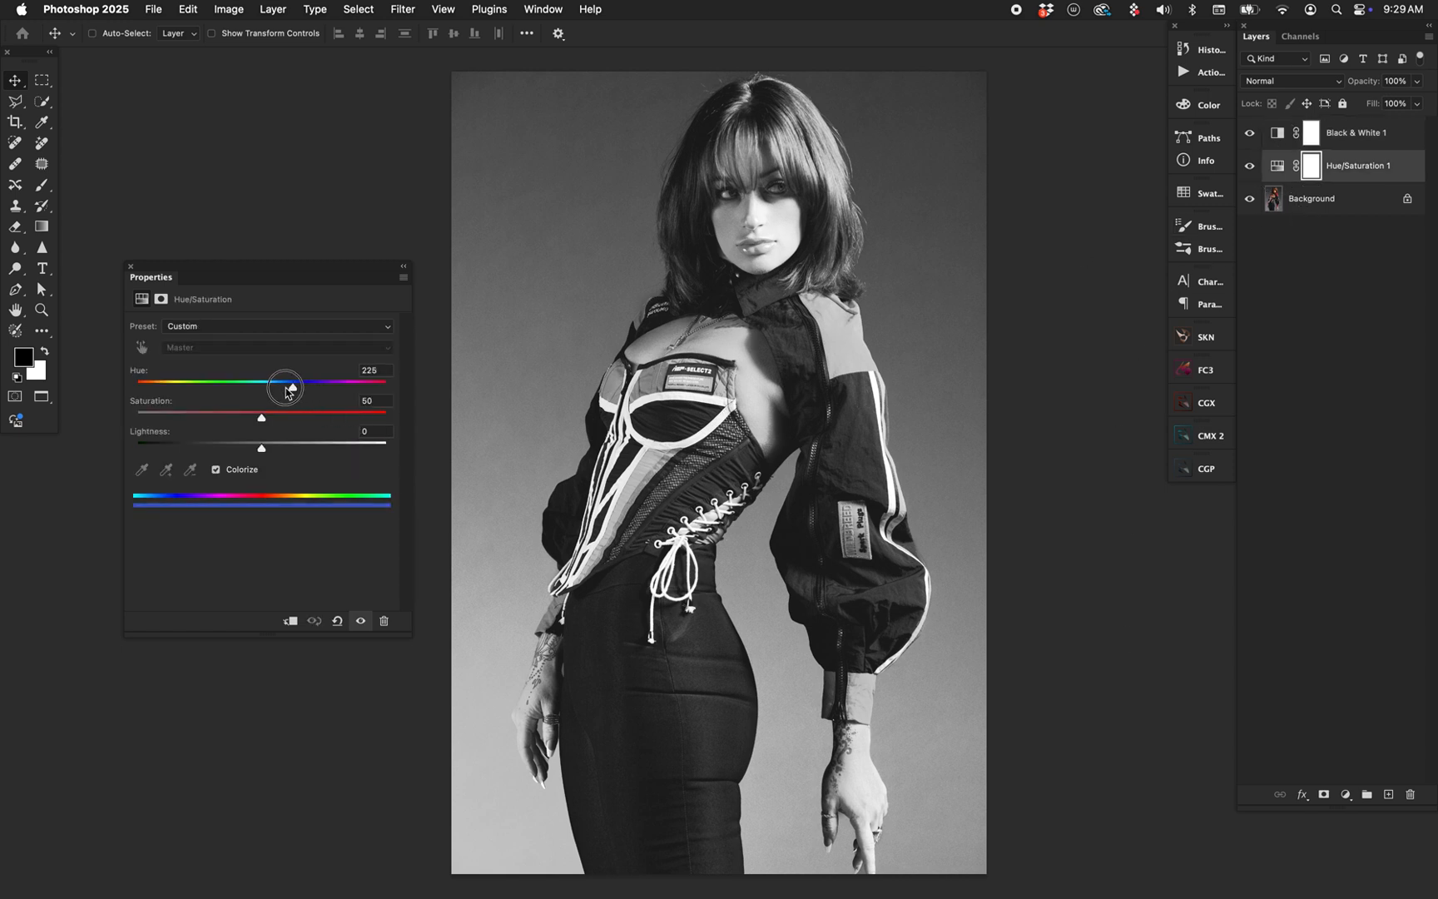
pyautogui.moveTo(285, 386); pyautogui.dragTo(248, 386)
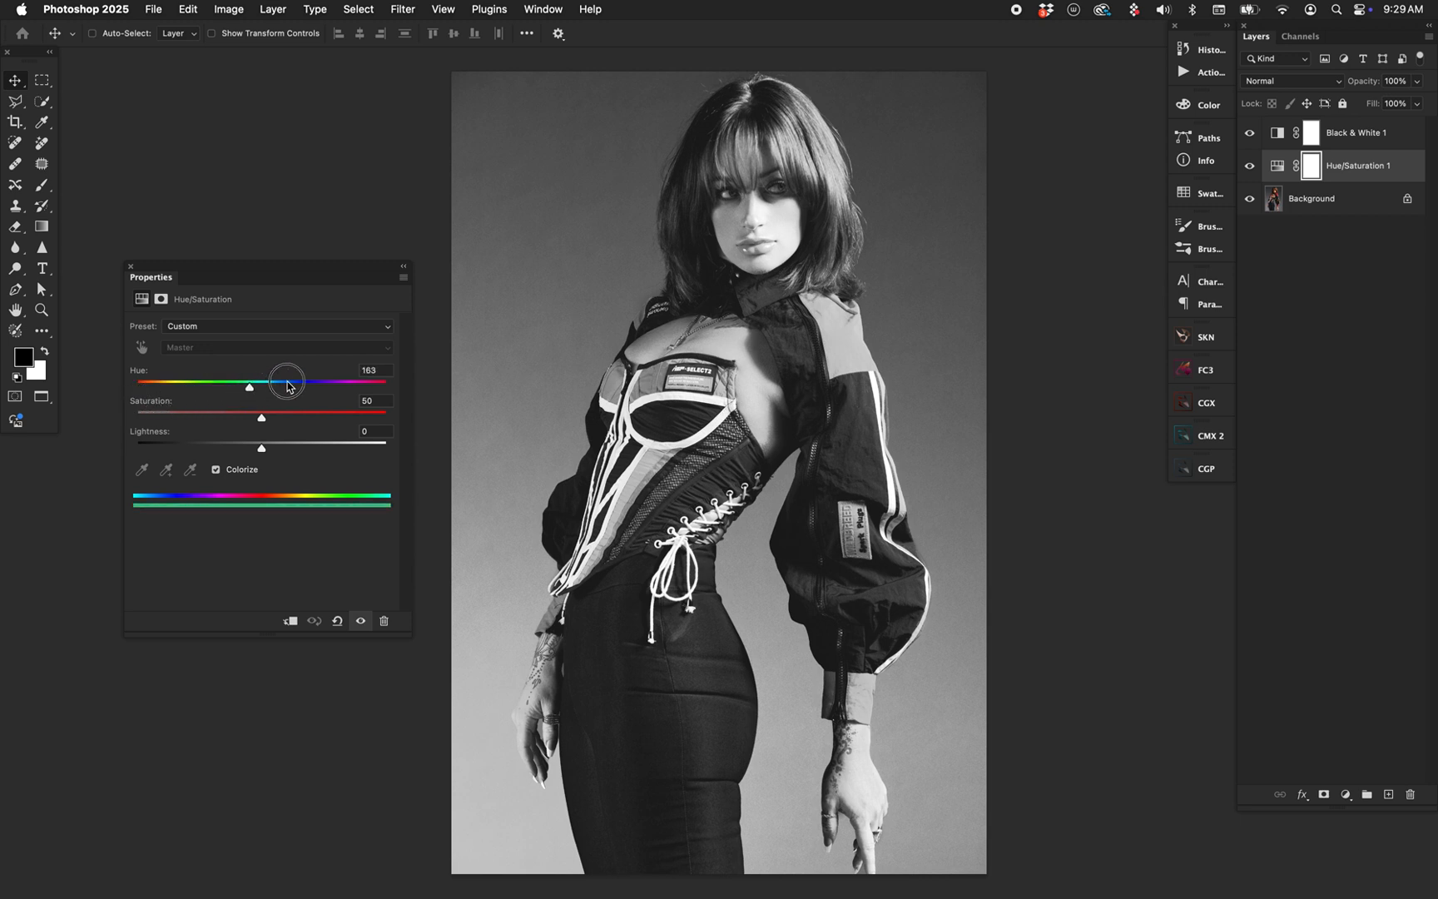
pyautogui.moveTo(286, 386); pyautogui.dragTo(158, 387)
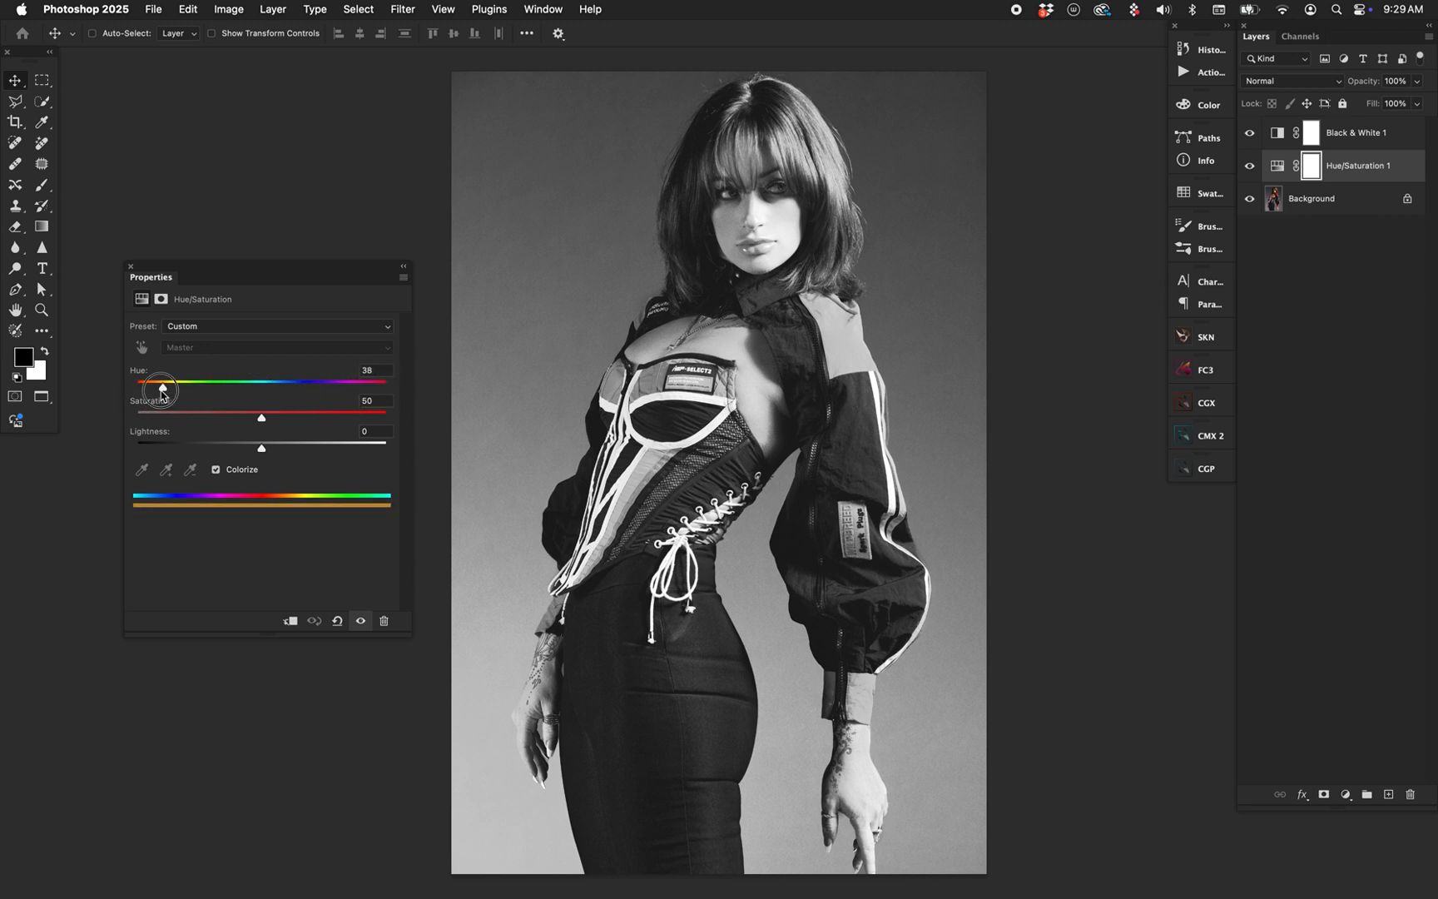
pyautogui.moveTo(165, 382); pyautogui.dragTo(152, 383)
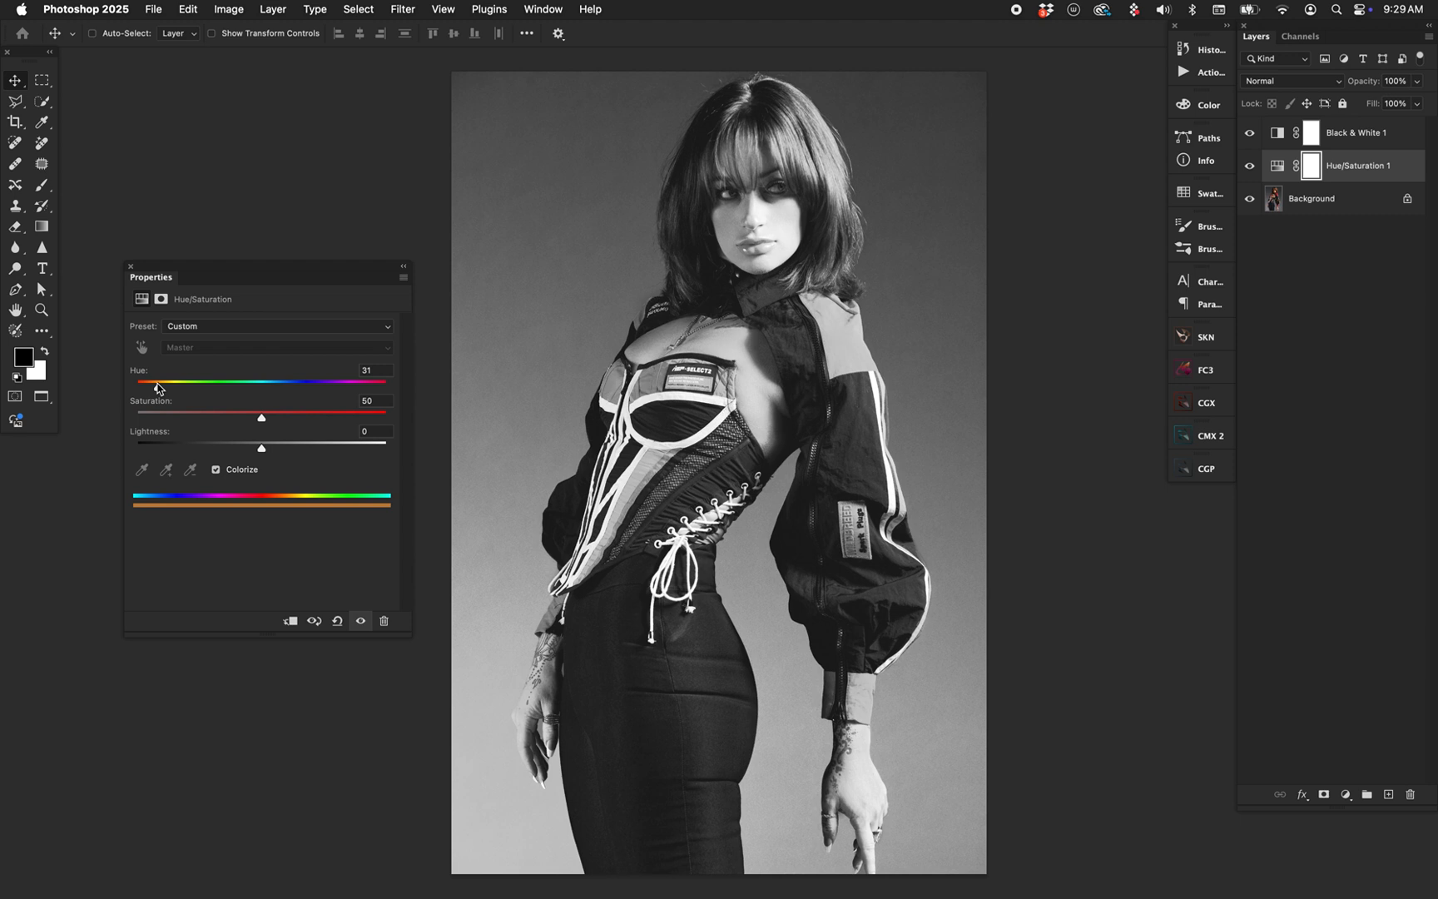
pyautogui.moveTo(162, 388)
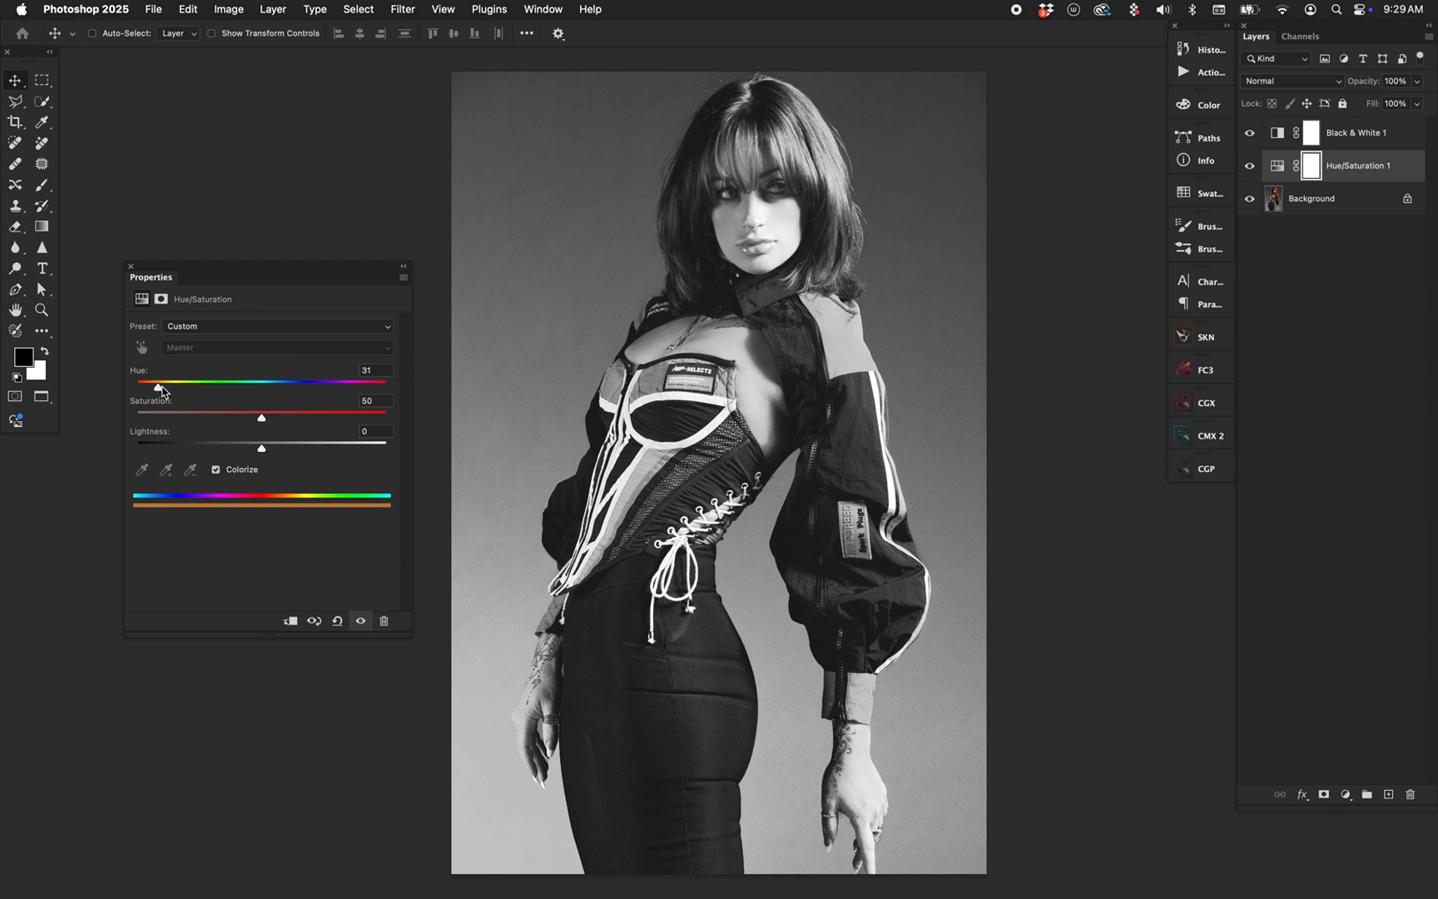
pyautogui.moveTo(157, 386); pyautogui.dragTo(354, 386)
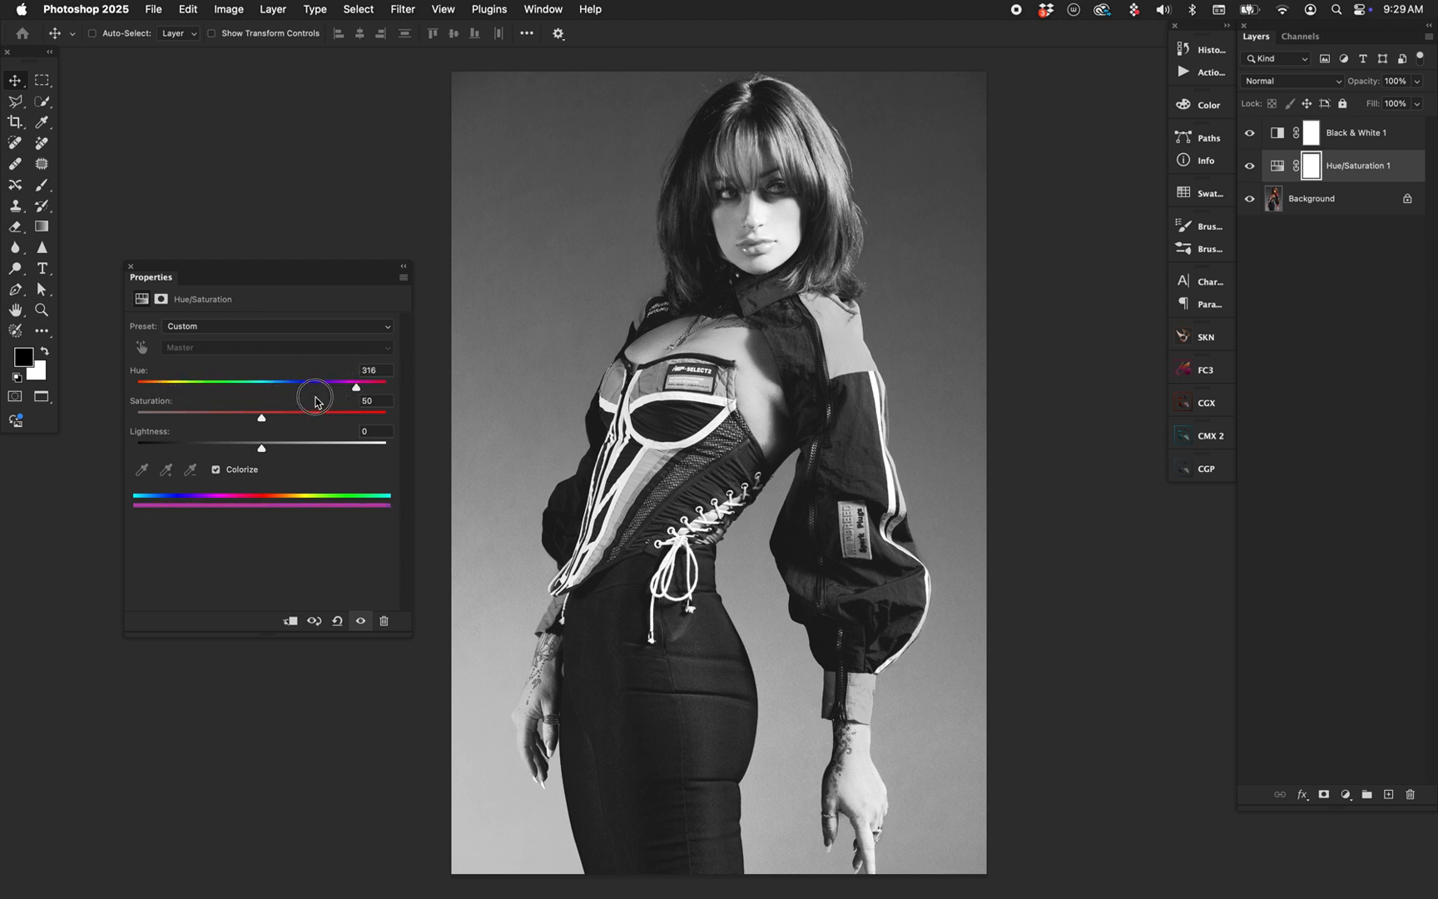
pyautogui.moveTo(356, 386); pyautogui.dragTo(255, 386)
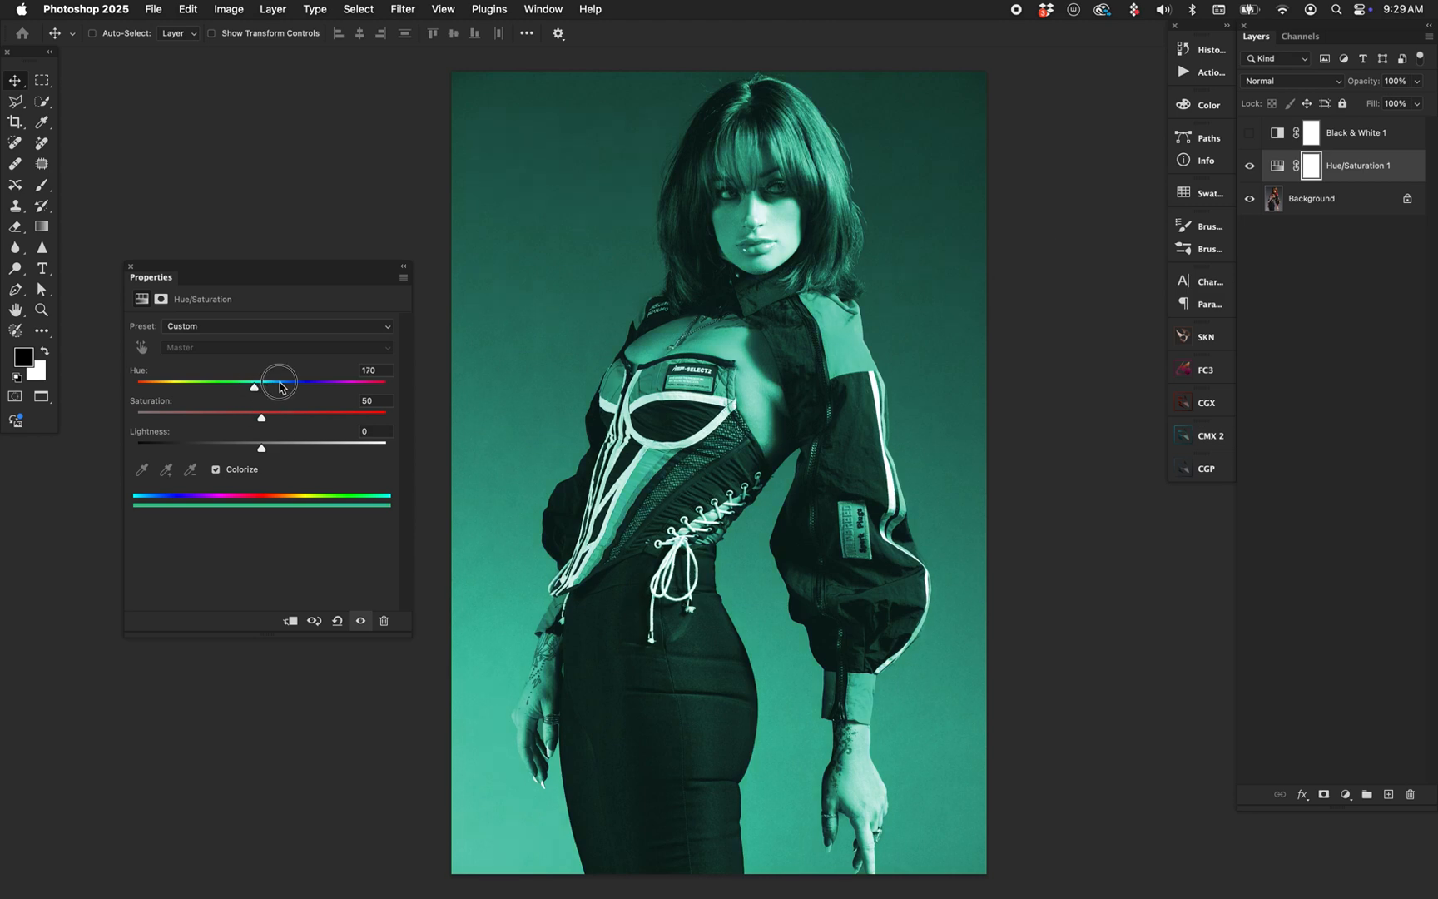
pyautogui.moveTo(279, 386); pyautogui.dragTo(332, 386)
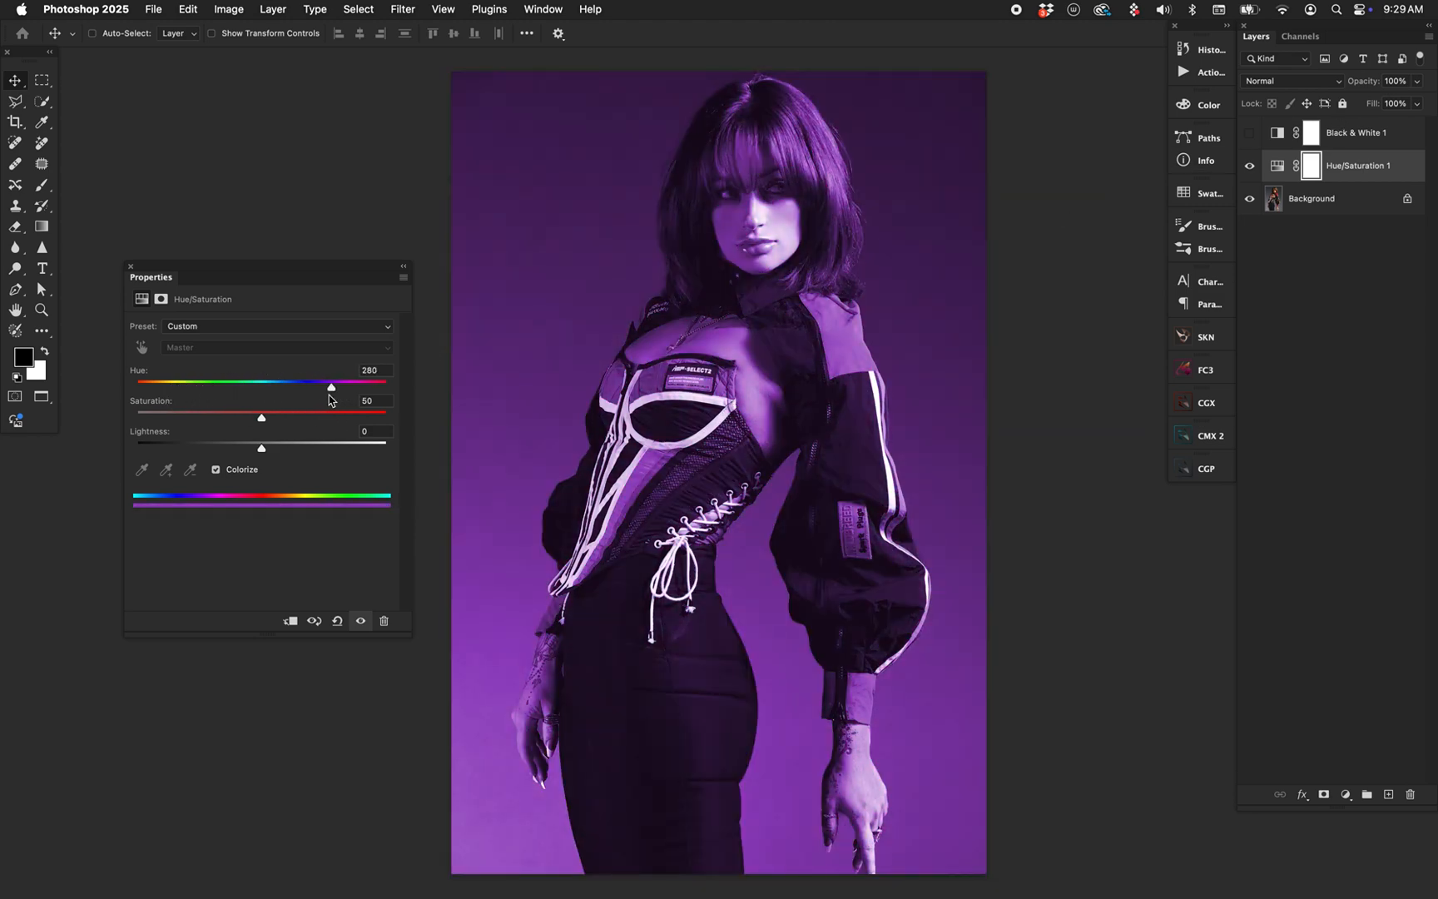
pyautogui.moveTo(331, 387); pyautogui.dragTo(191, 387)
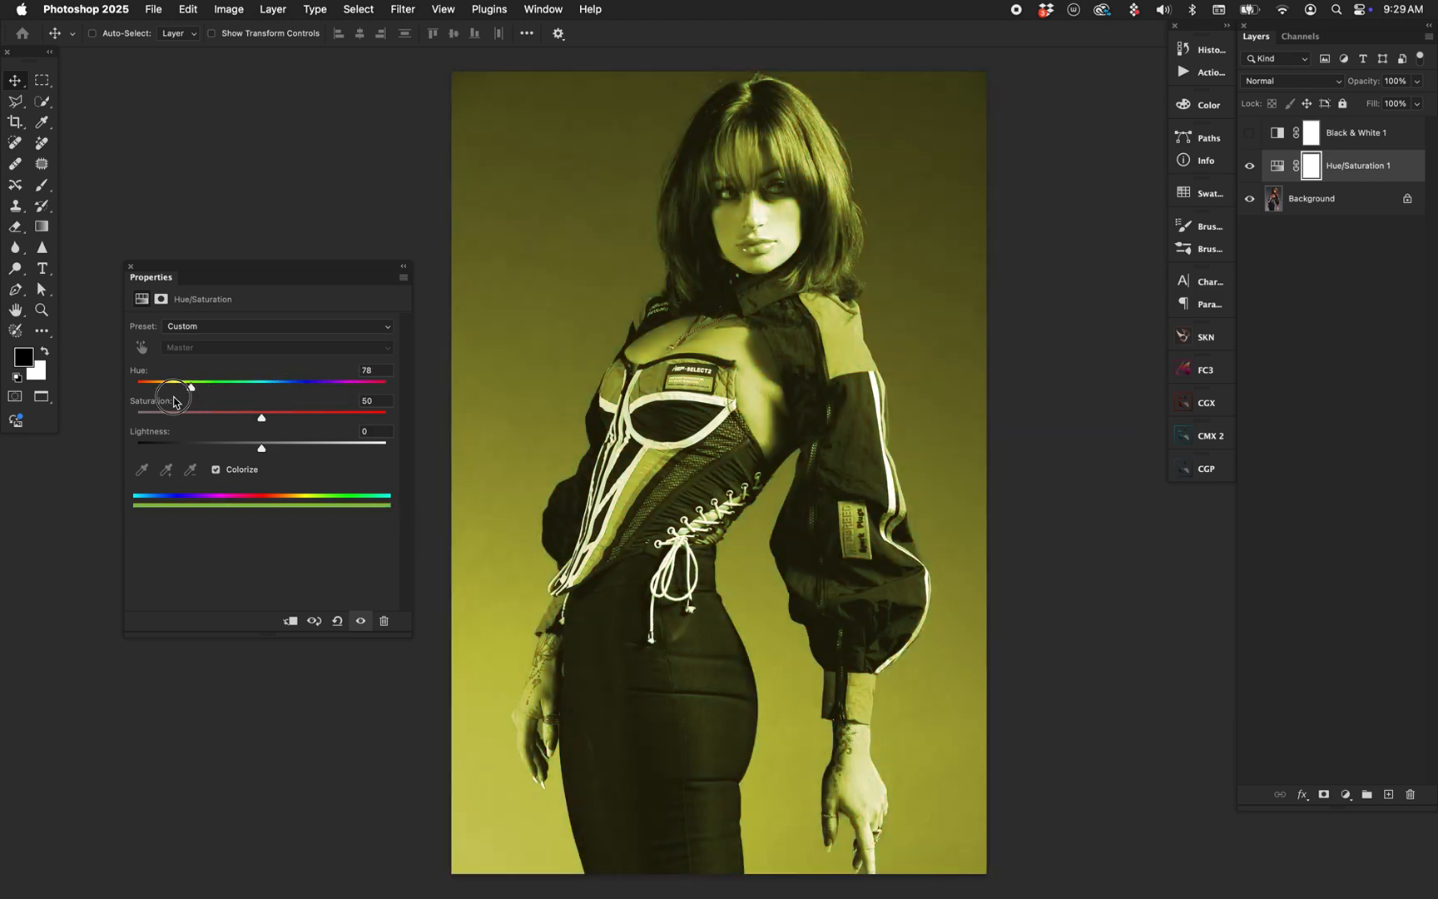
pyautogui.moveTo(190, 386); pyautogui.dragTo(168, 386)
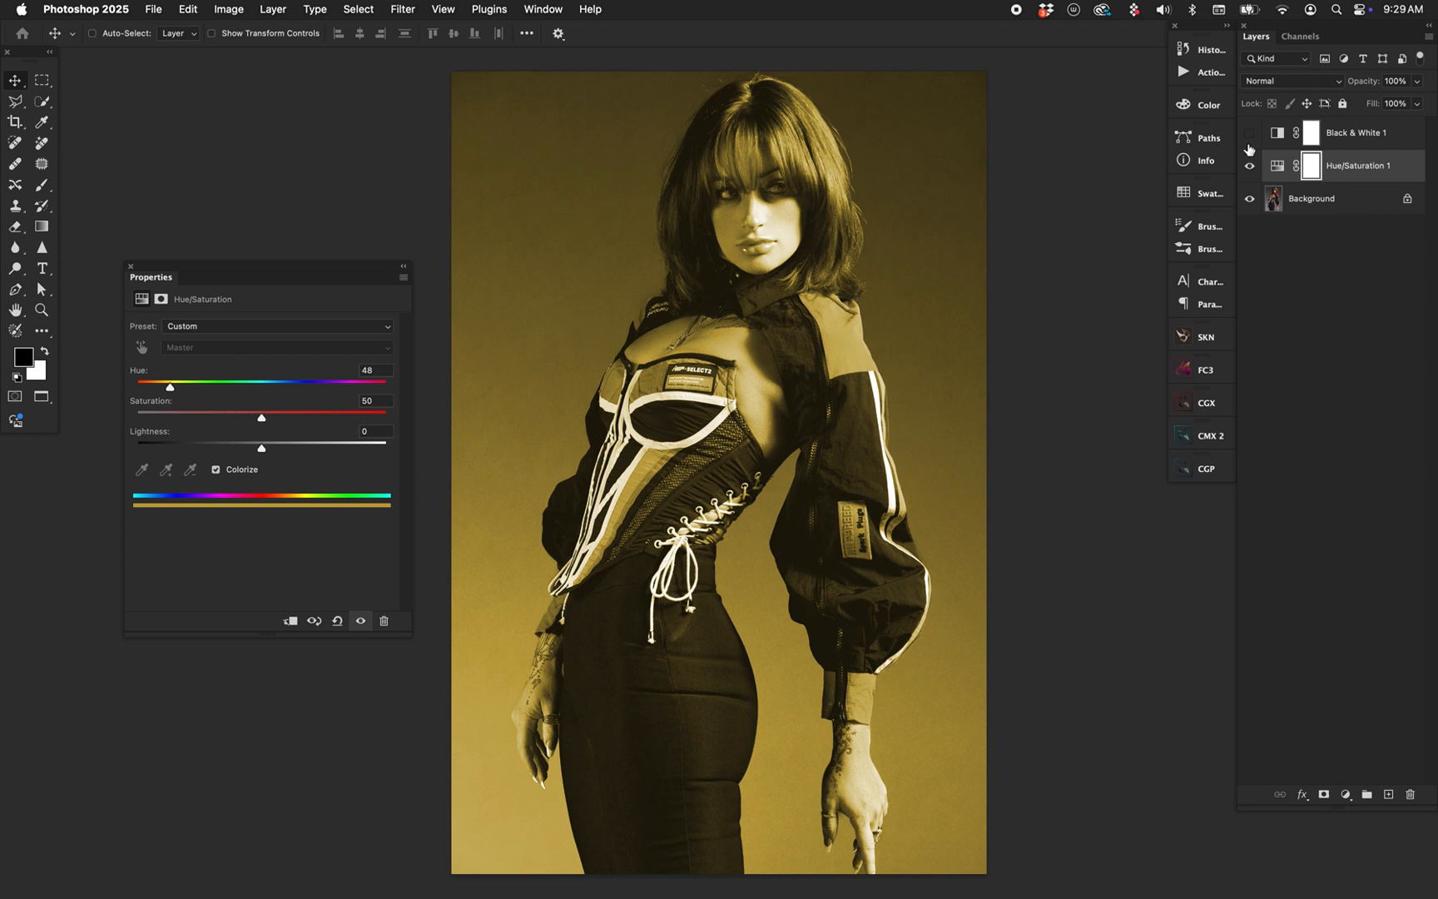
# - Turn Black & White back on and sweep the hue again toward blue
pyautogui.click(1249, 132)
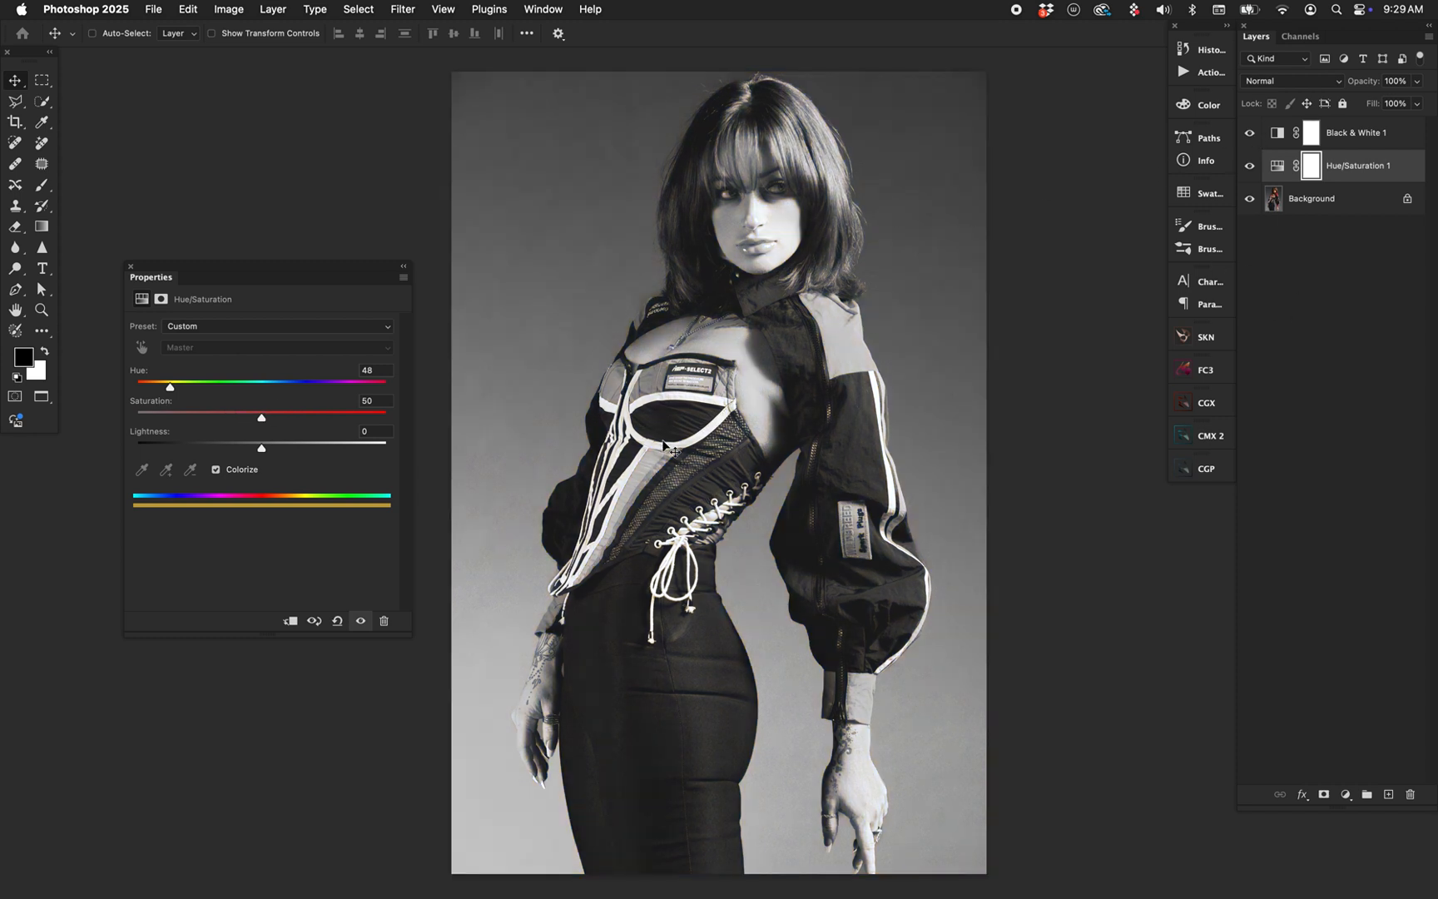
pyautogui.moveTo(149, 428)
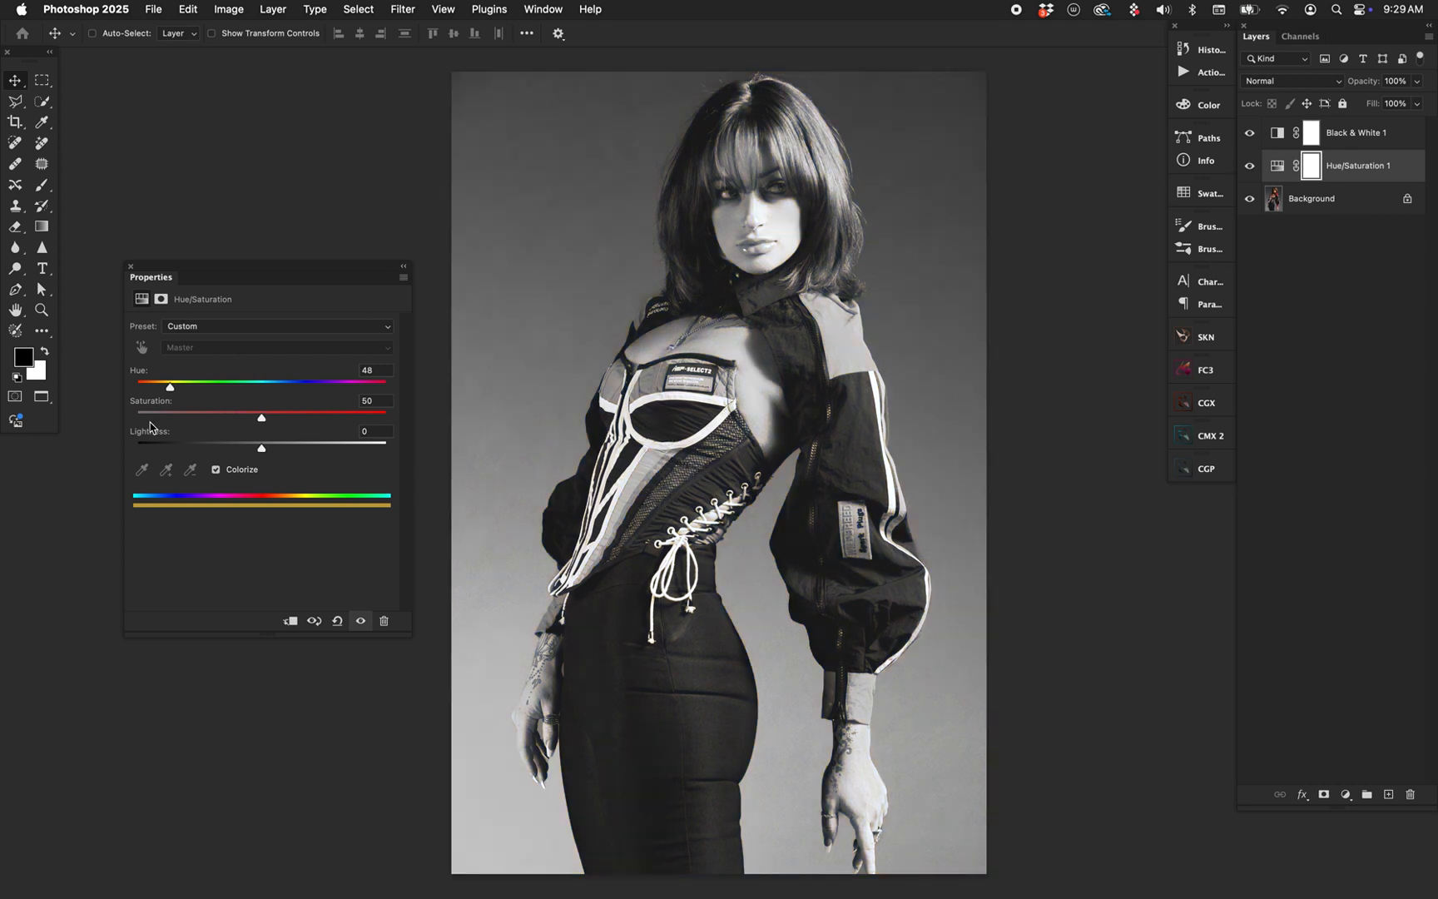
pyautogui.moveTo(169, 386); pyautogui.dragTo(250, 386)
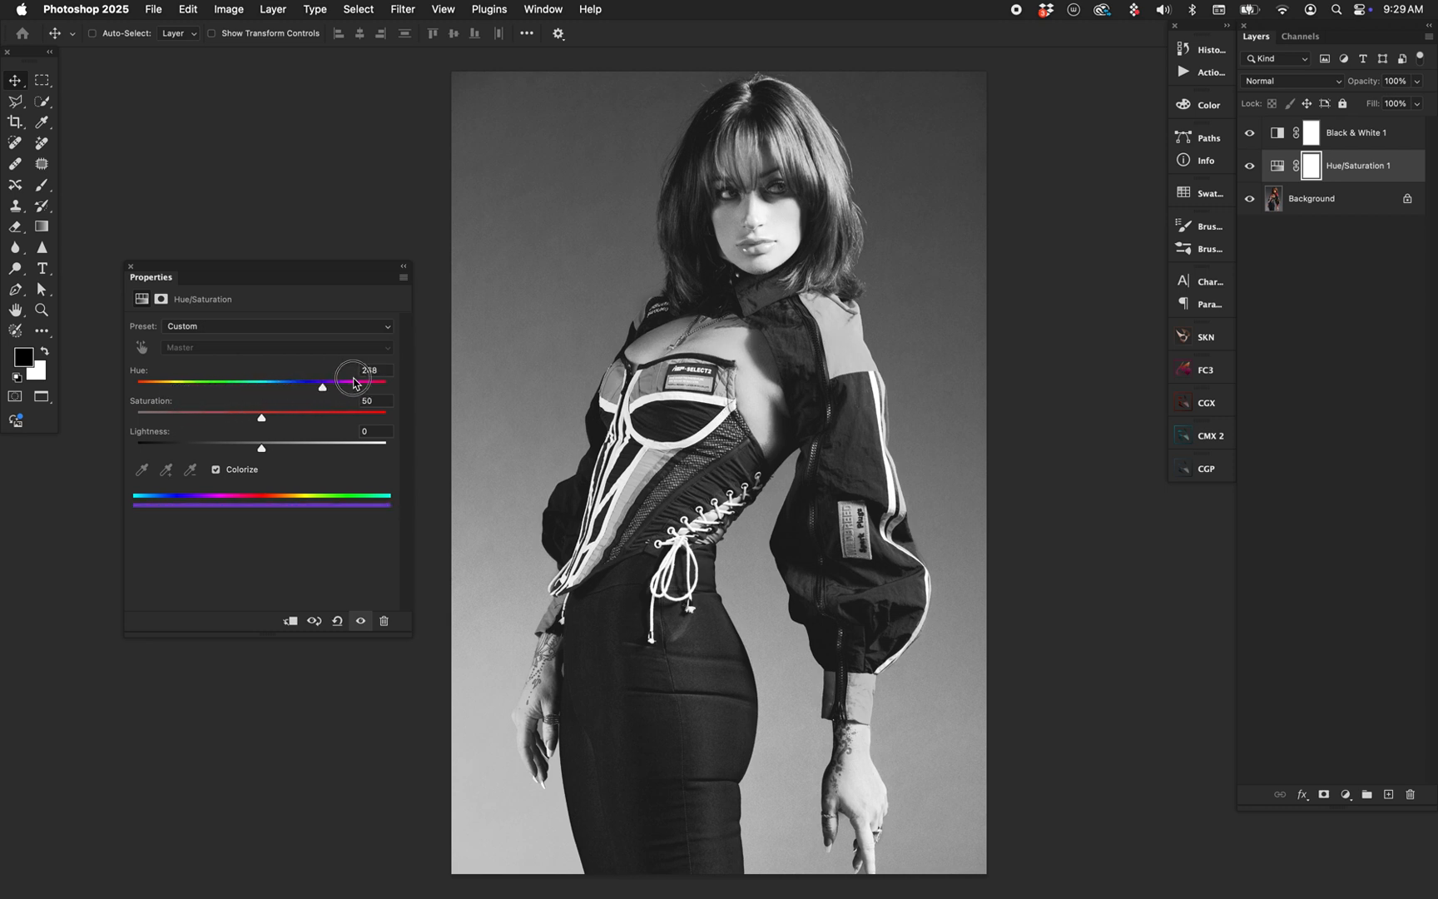
pyautogui.moveTo(322, 386); pyautogui.dragTo(210, 386)
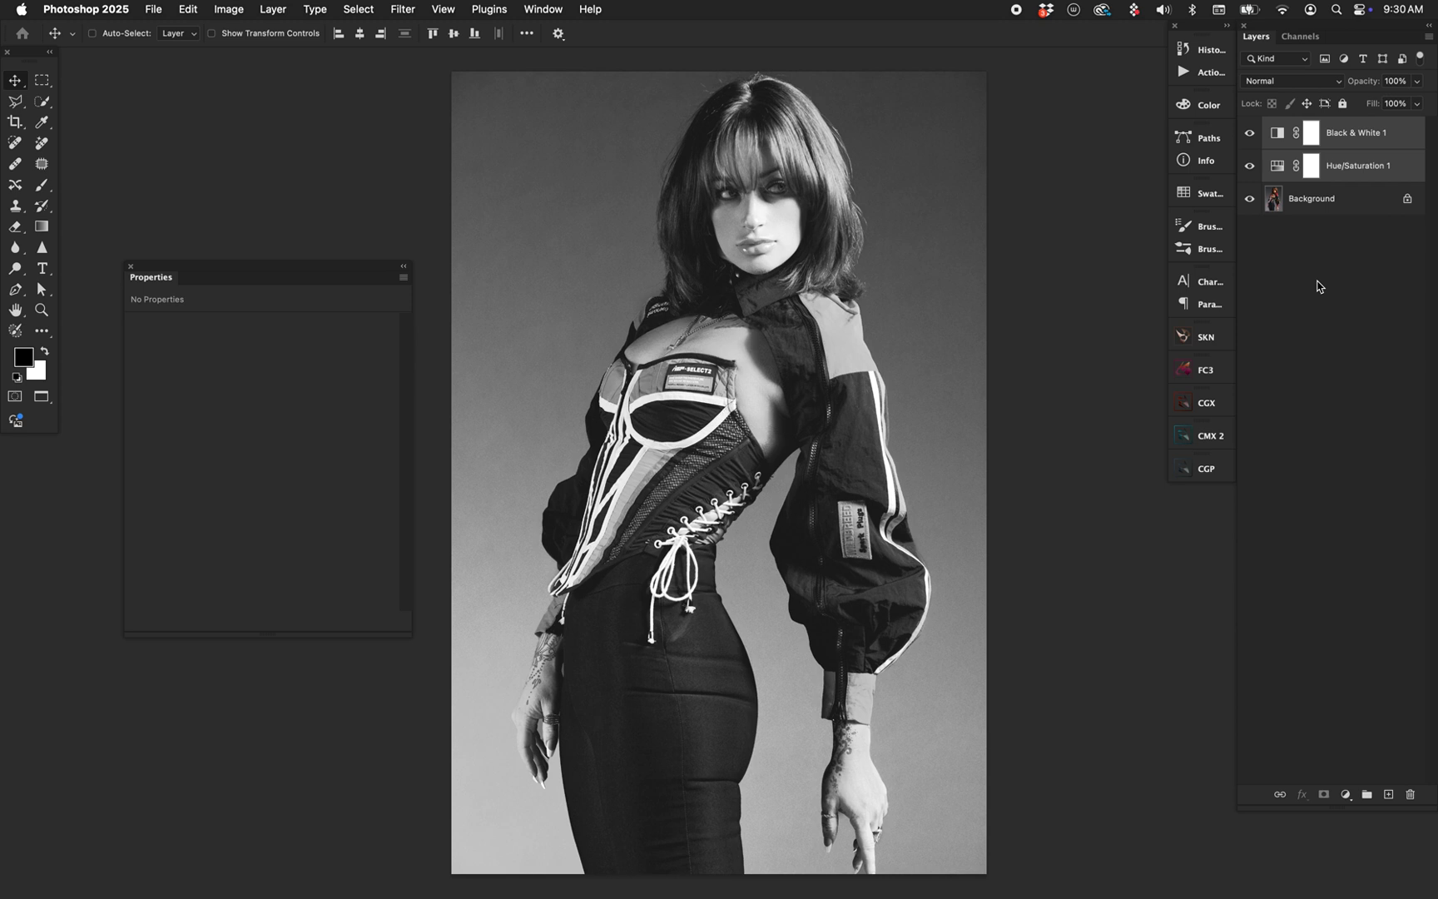
pyautogui.moveTo(1328, 224)
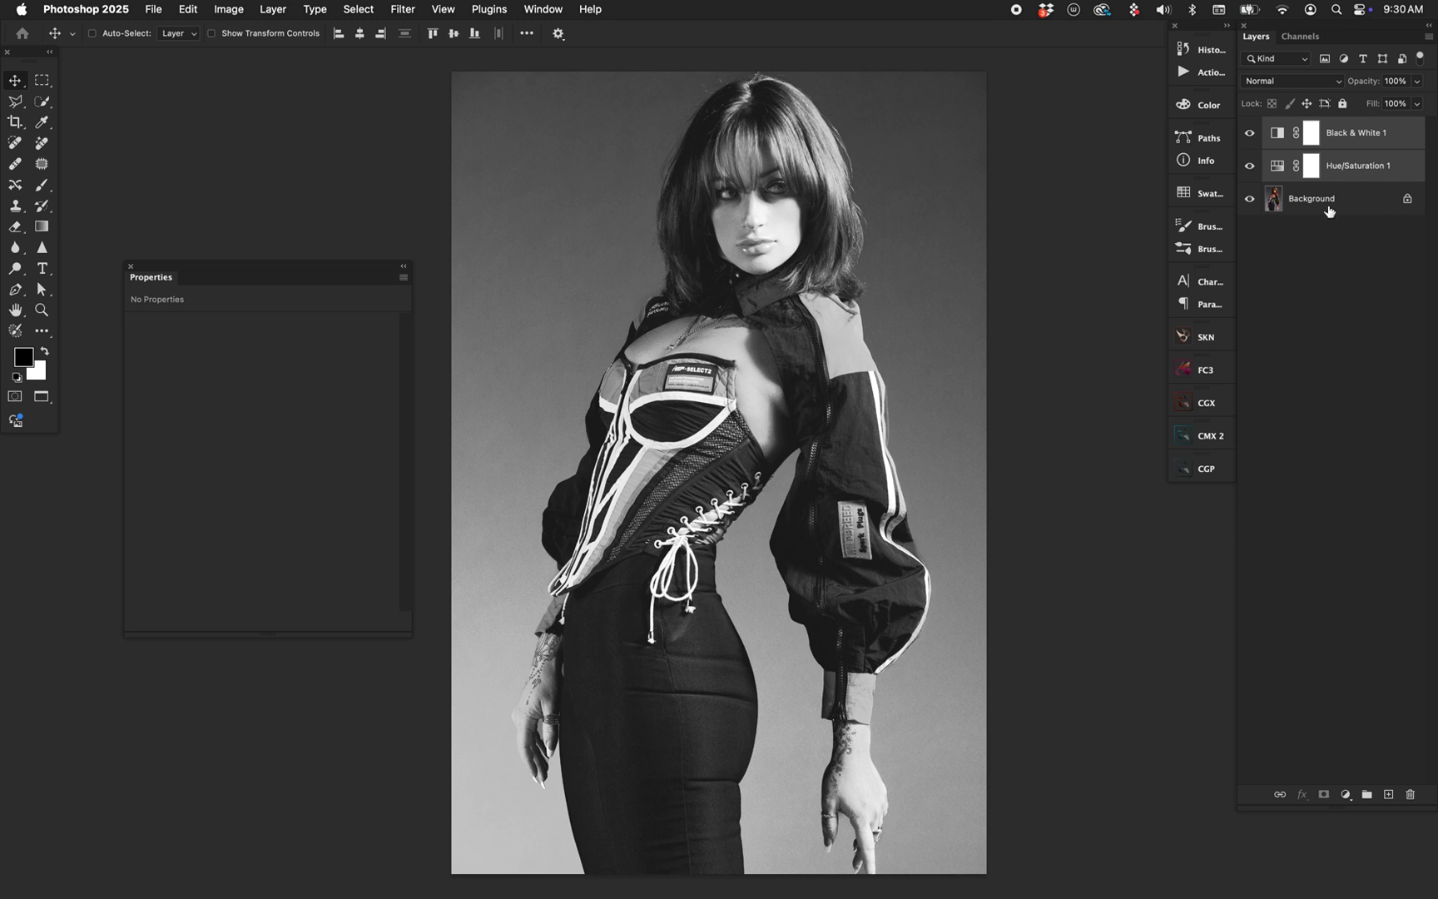
# - Hide Black & White and add a gray Solid Color fill layer
pyautogui.click(1248, 132)
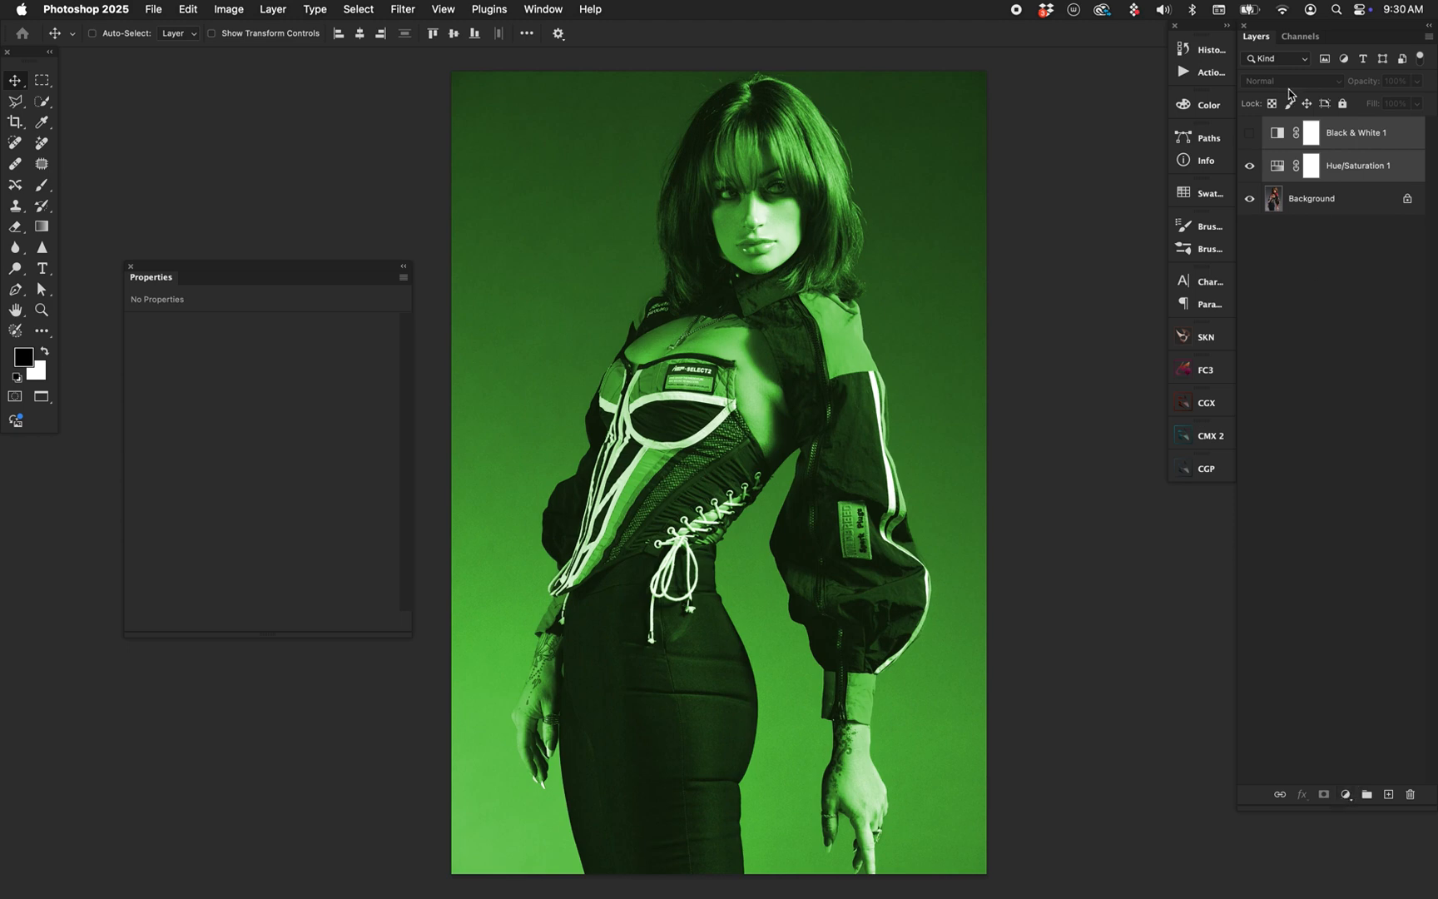
pyautogui.click(1361, 165)
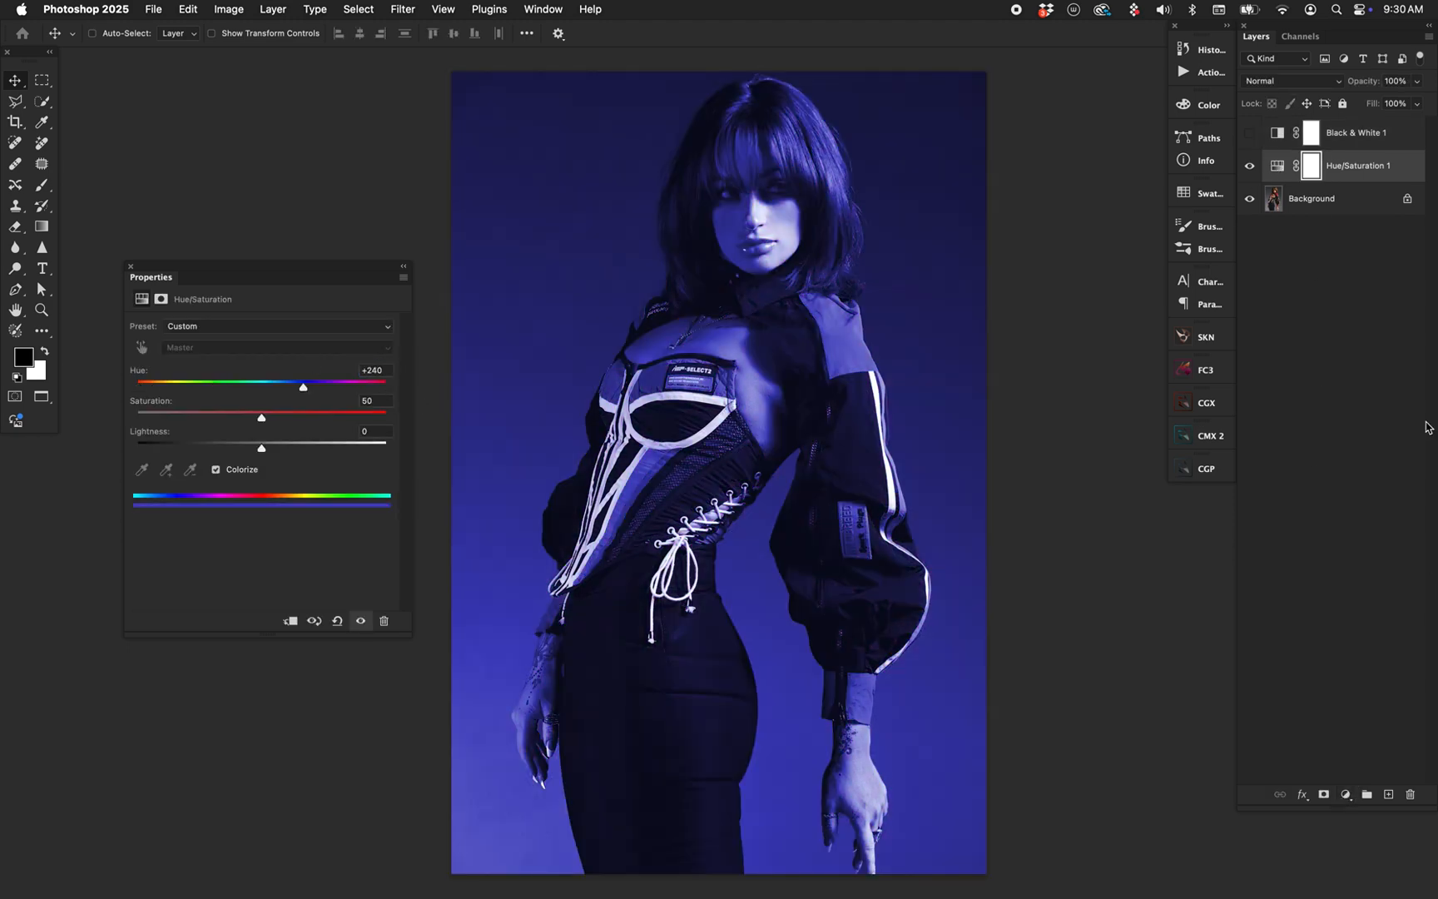
pyautogui.click(1344, 794)
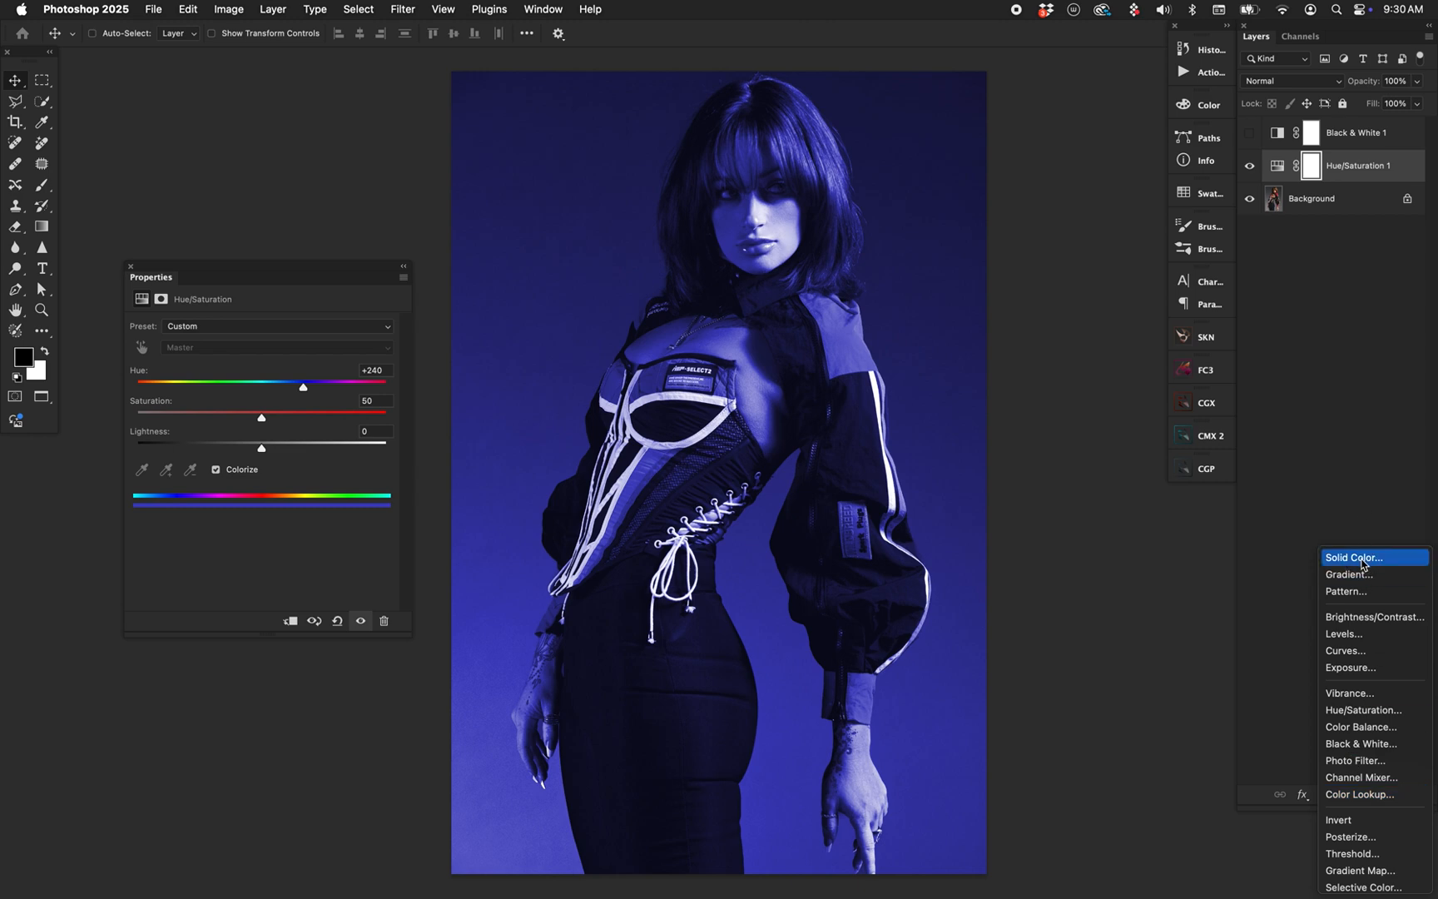
pyautogui.click(1352, 556)
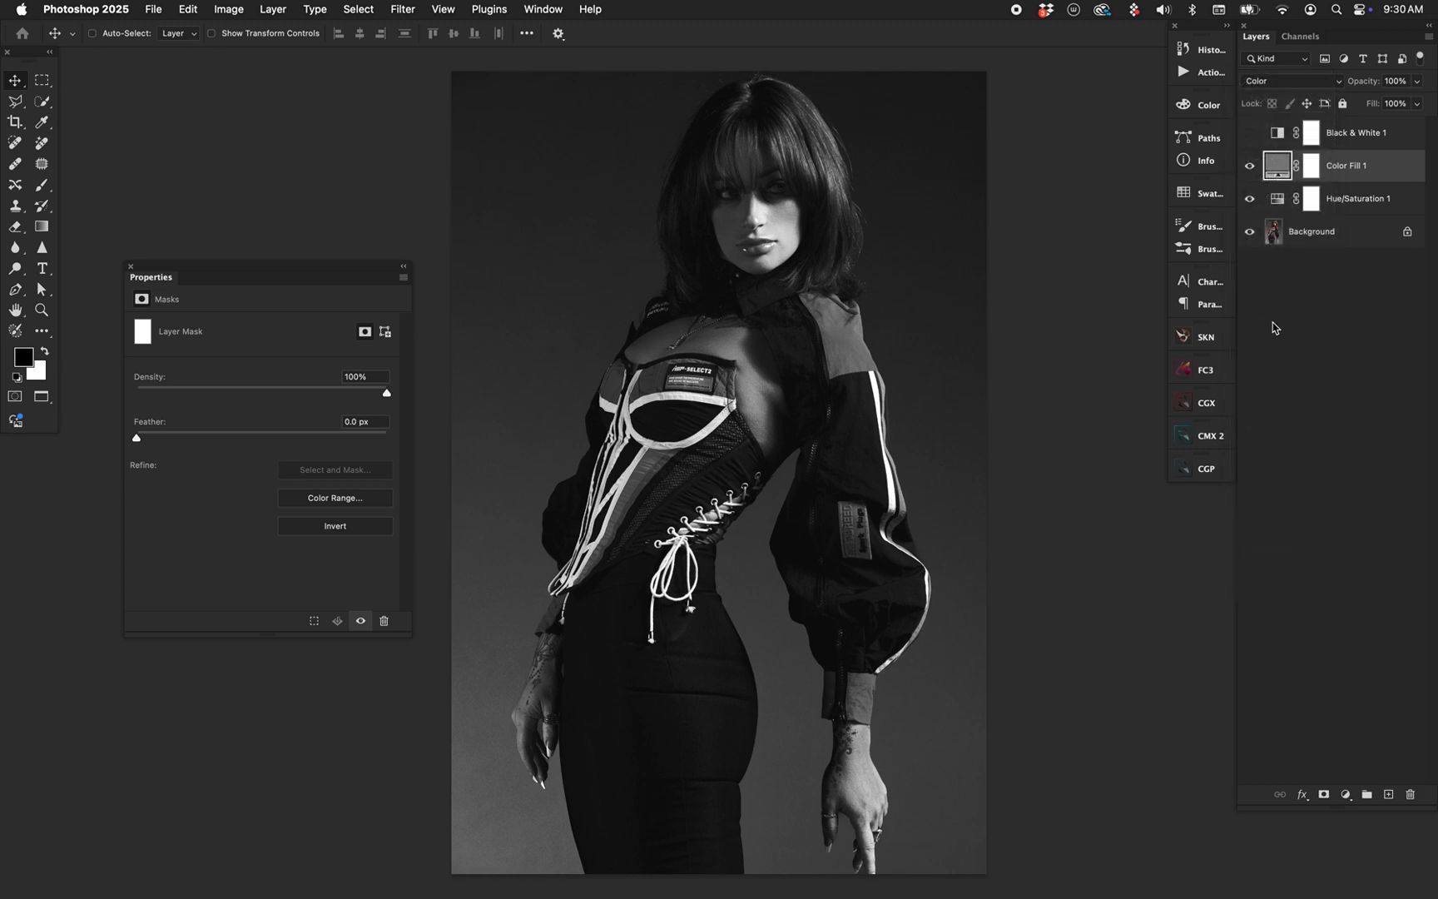
# - Shift the Hue/Saturation tint hue toward yellow-green to compare grayscale results
pyautogui.click(1356, 198)
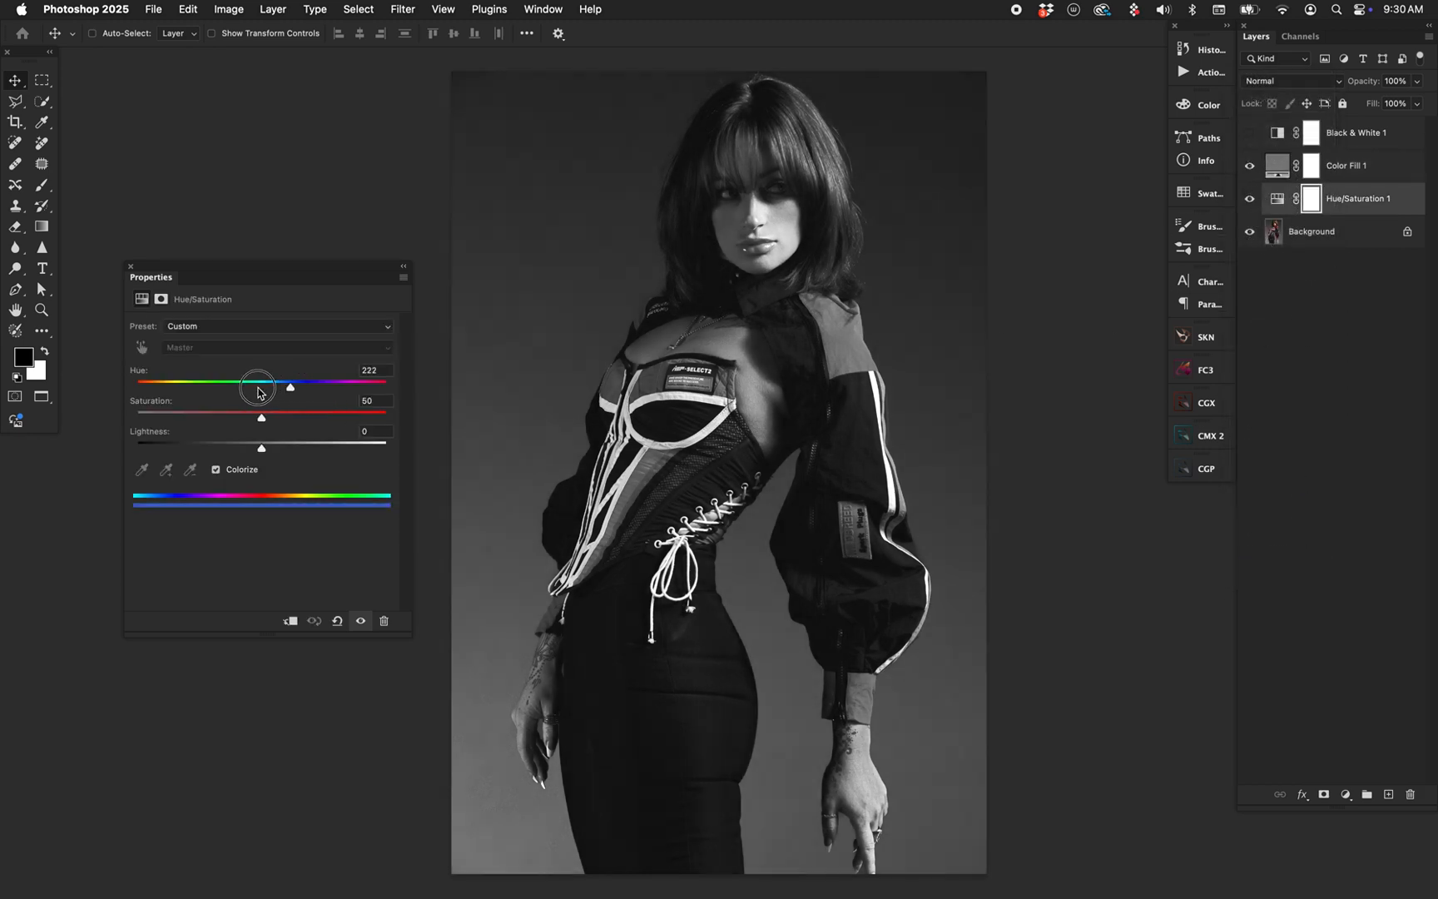
pyautogui.moveTo(290, 386); pyautogui.dragTo(181, 386)
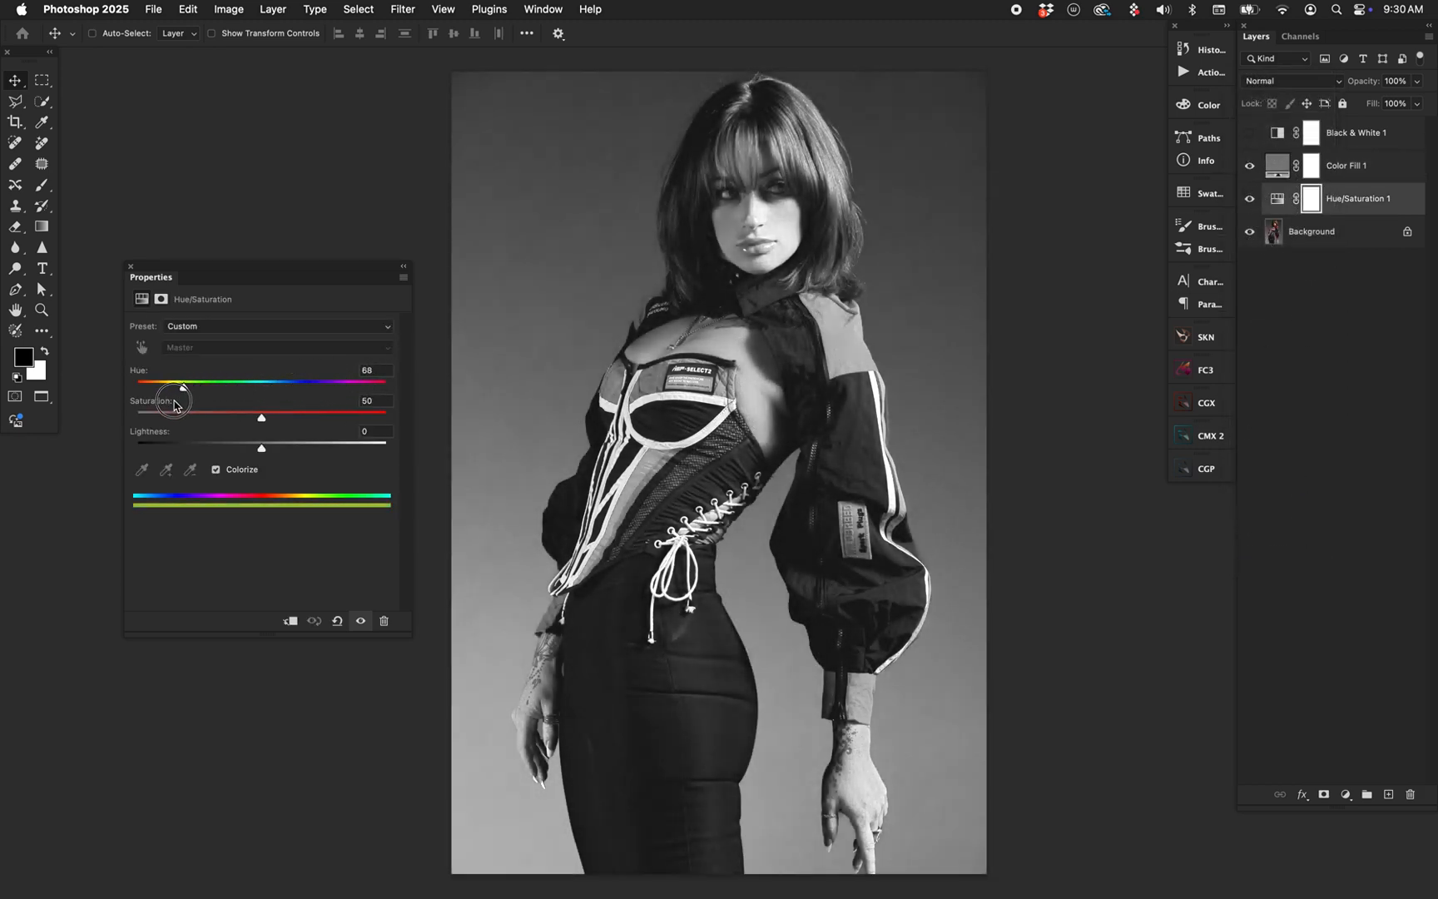
pyautogui.moveTo(182, 385); pyautogui.dragTo(158, 385)
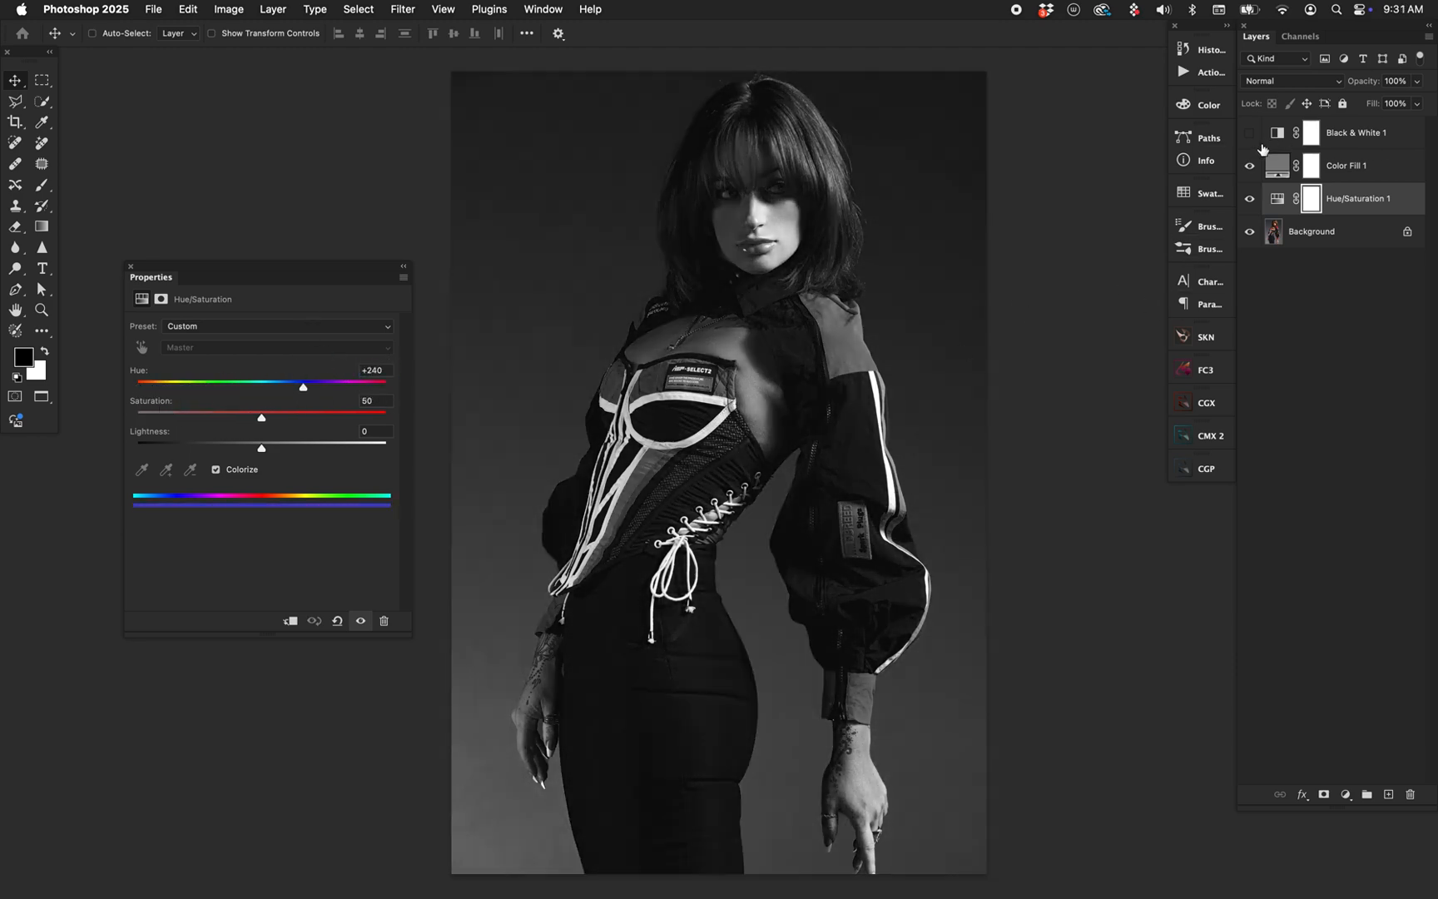
# - Show Black & White 1 and shift the tint hue to compare brightness
pyautogui.click(1249, 165)
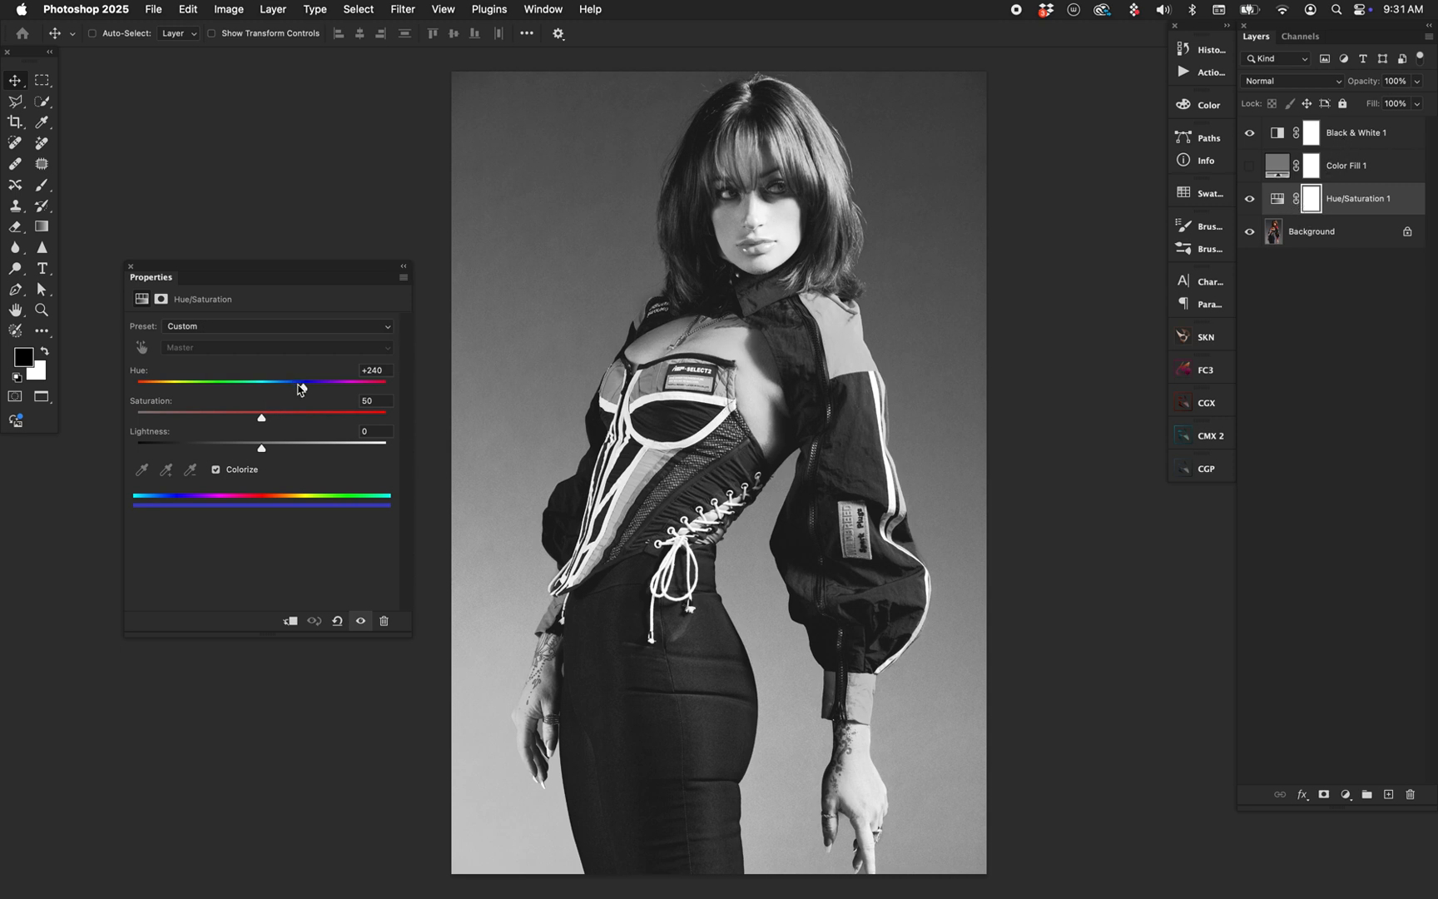
pyautogui.moveTo(281, 383); pyautogui.dragTo(199, 383)
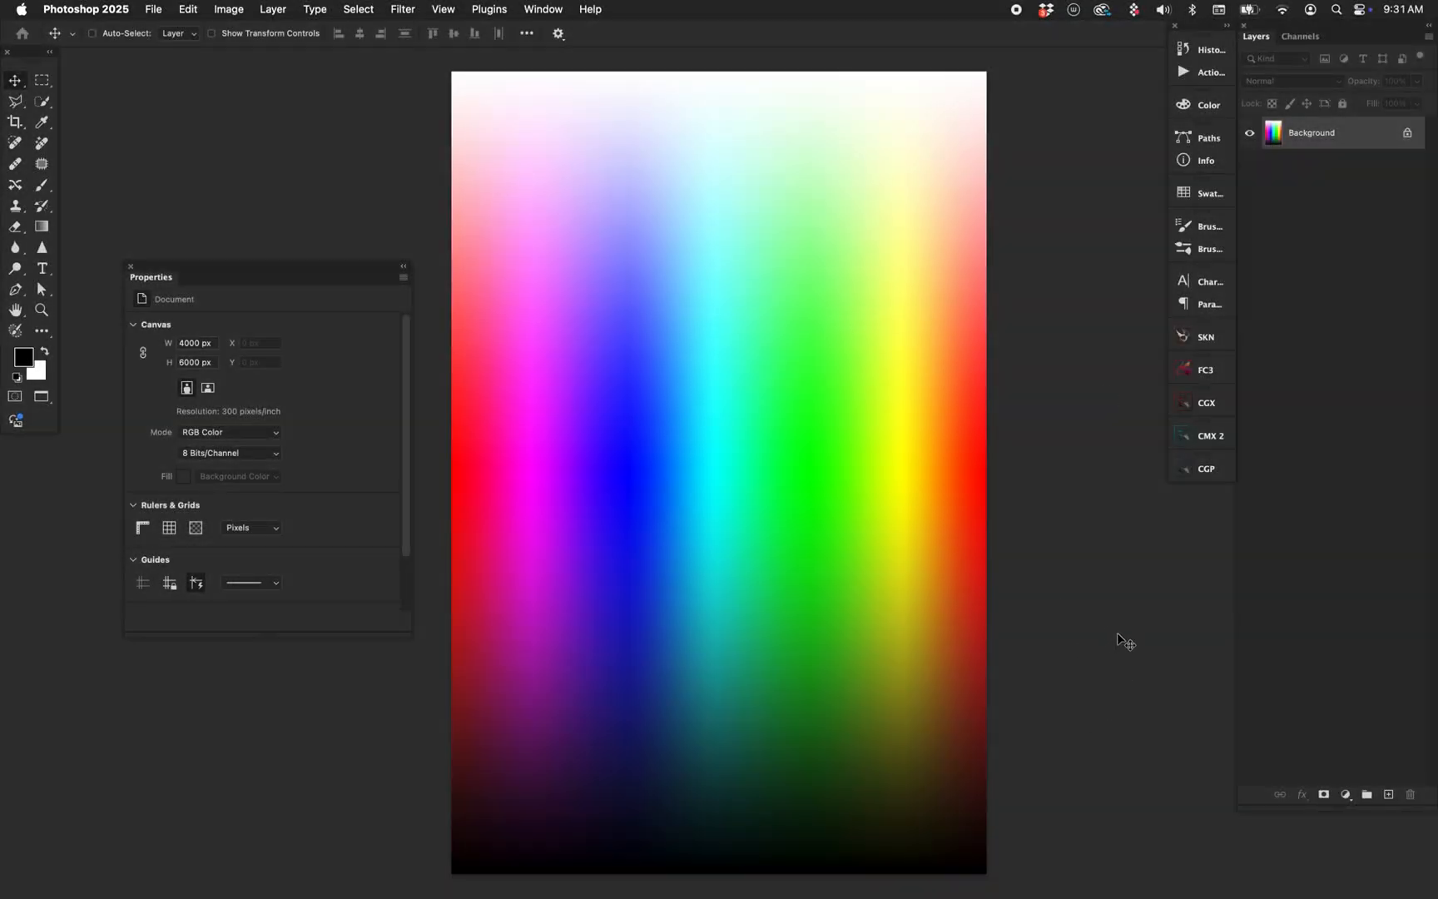
pyautogui.moveTo(786, 533)
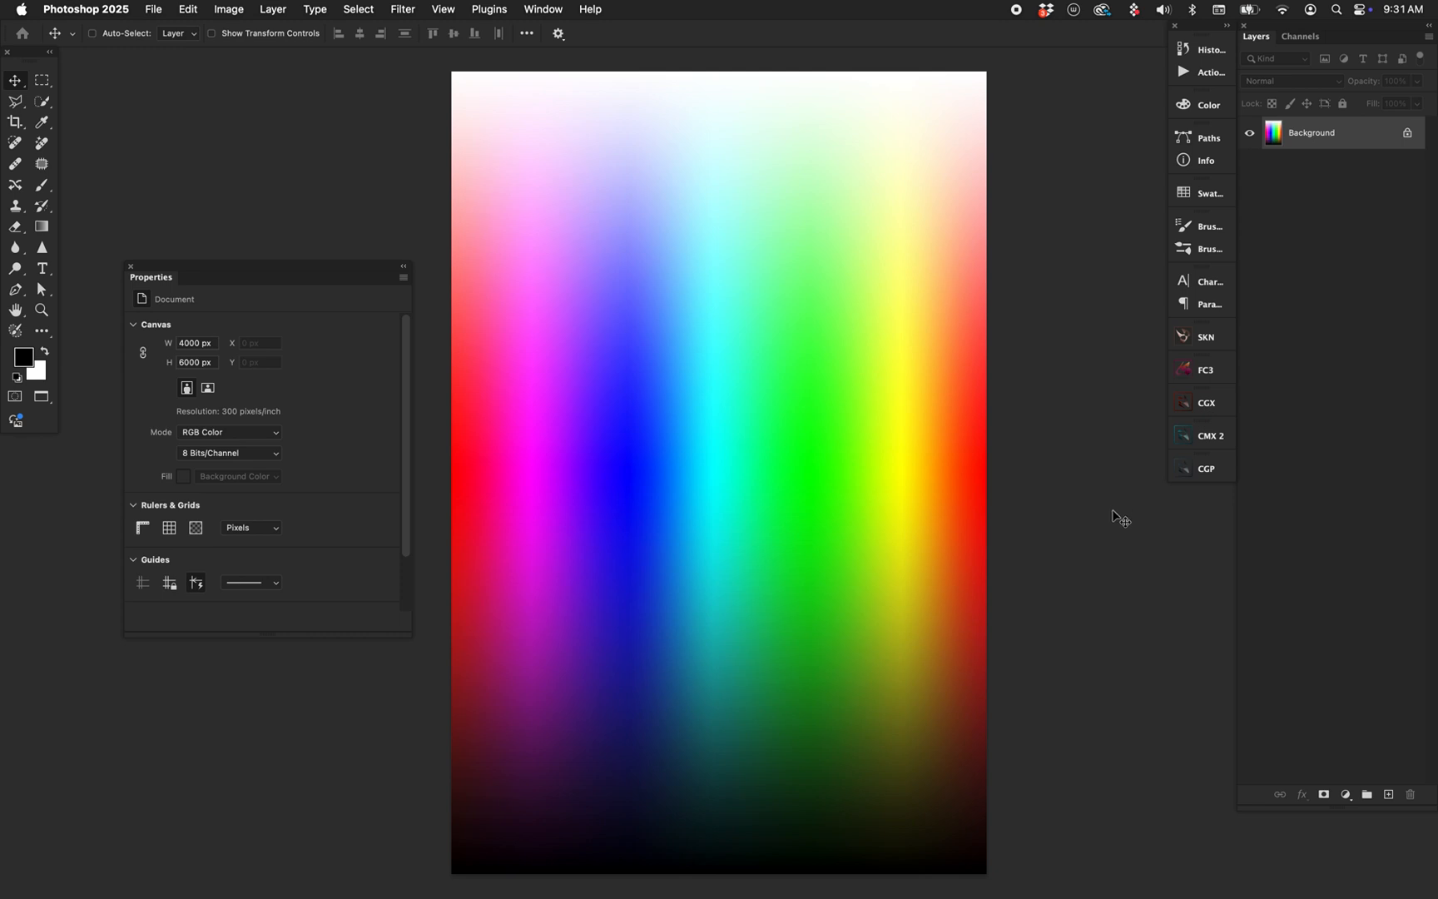
pyautogui.moveTo(1074, 876)
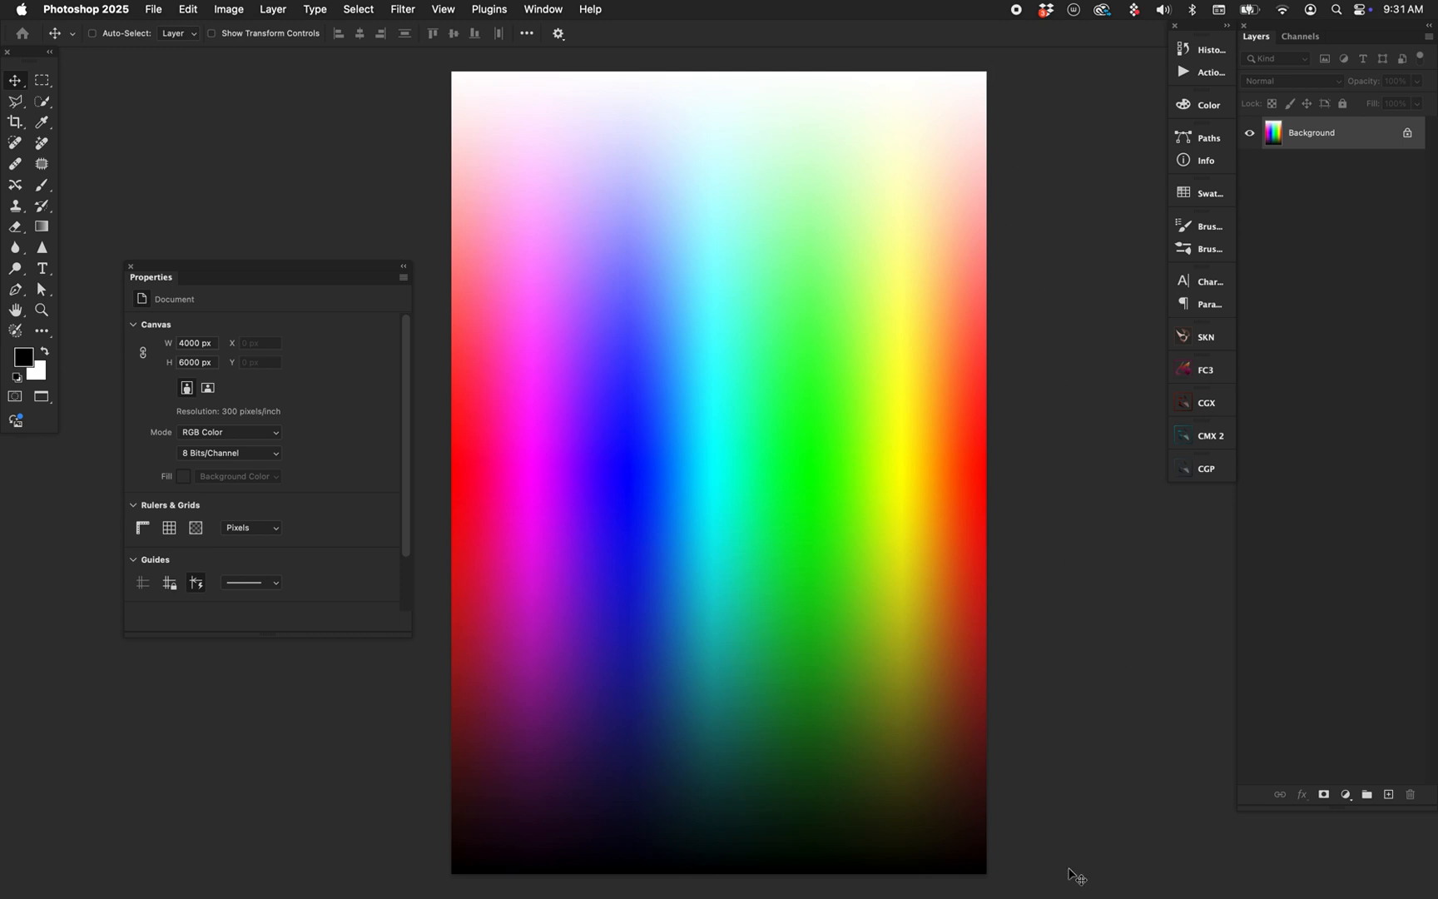
pyautogui.moveTo(1099, 657)
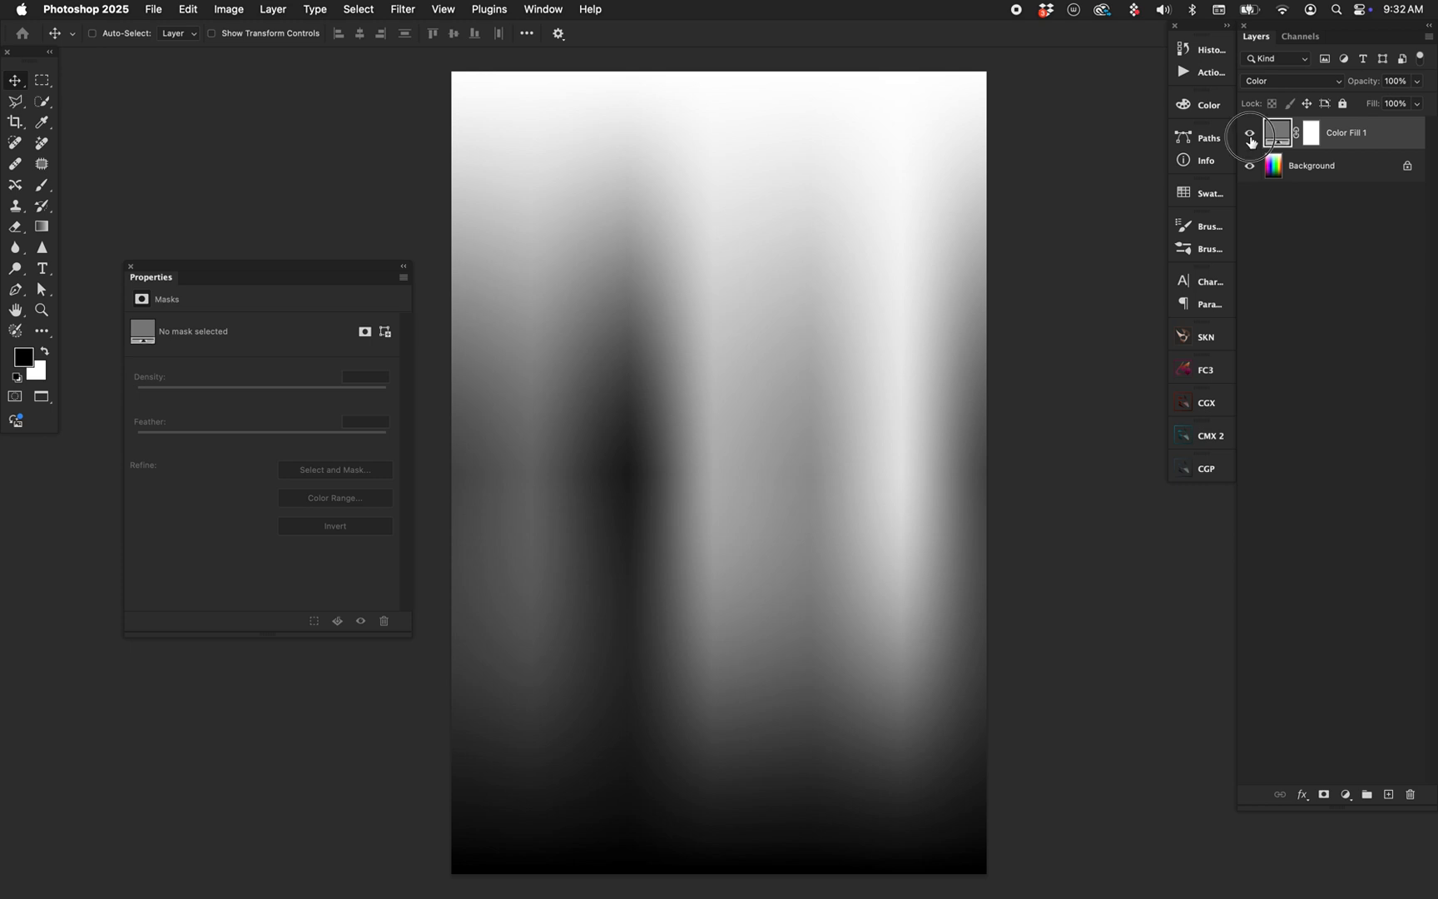
# - Toggle the gray Color-blend fill off and on, hide it, and add a Black & White adjustment
pyautogui.click(1250, 134)
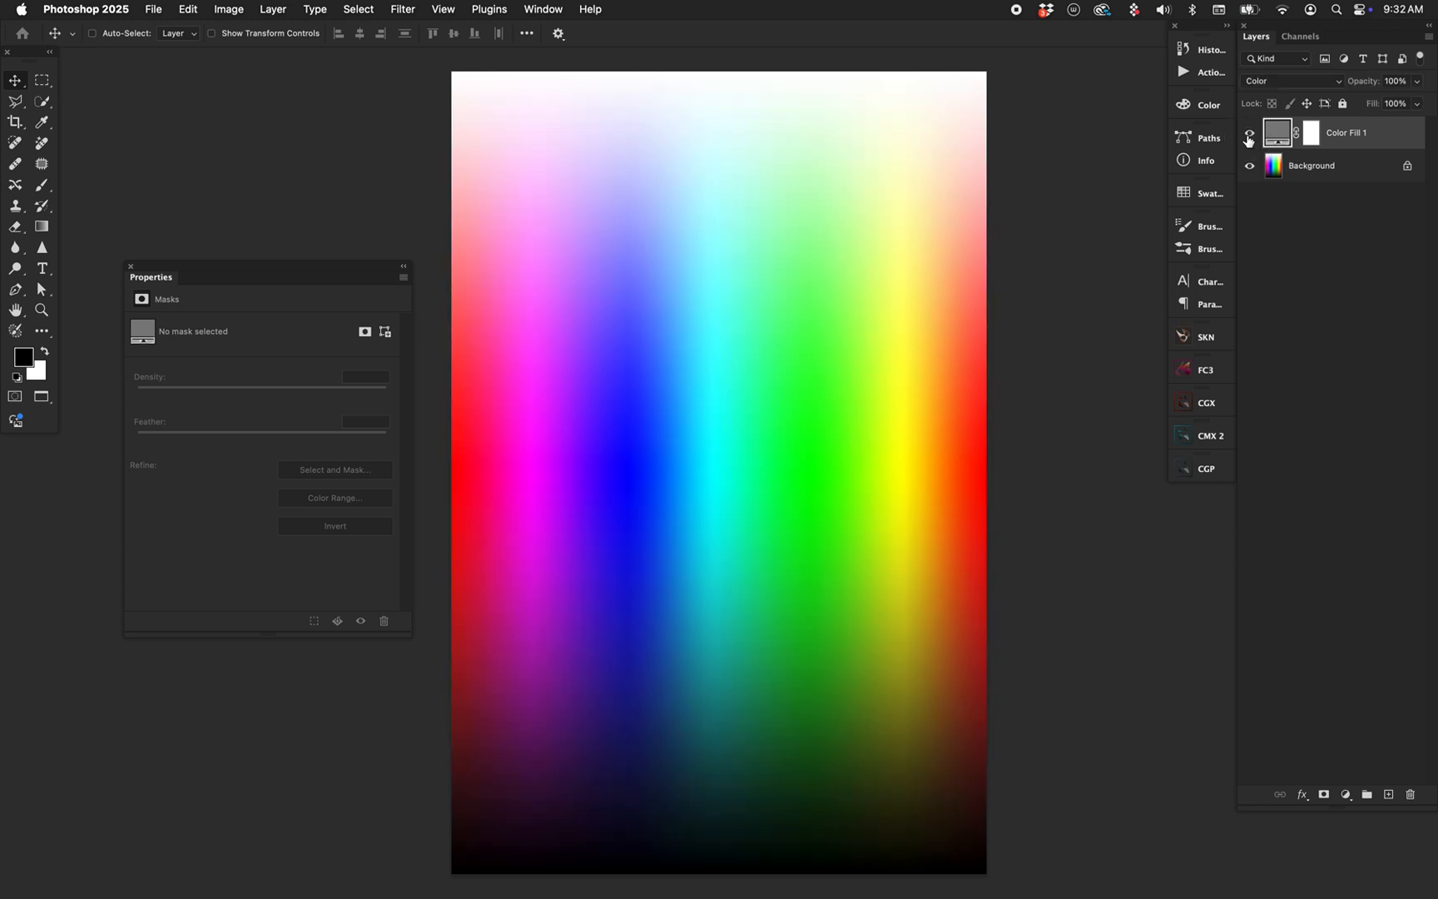
pyautogui.click(1248, 133)
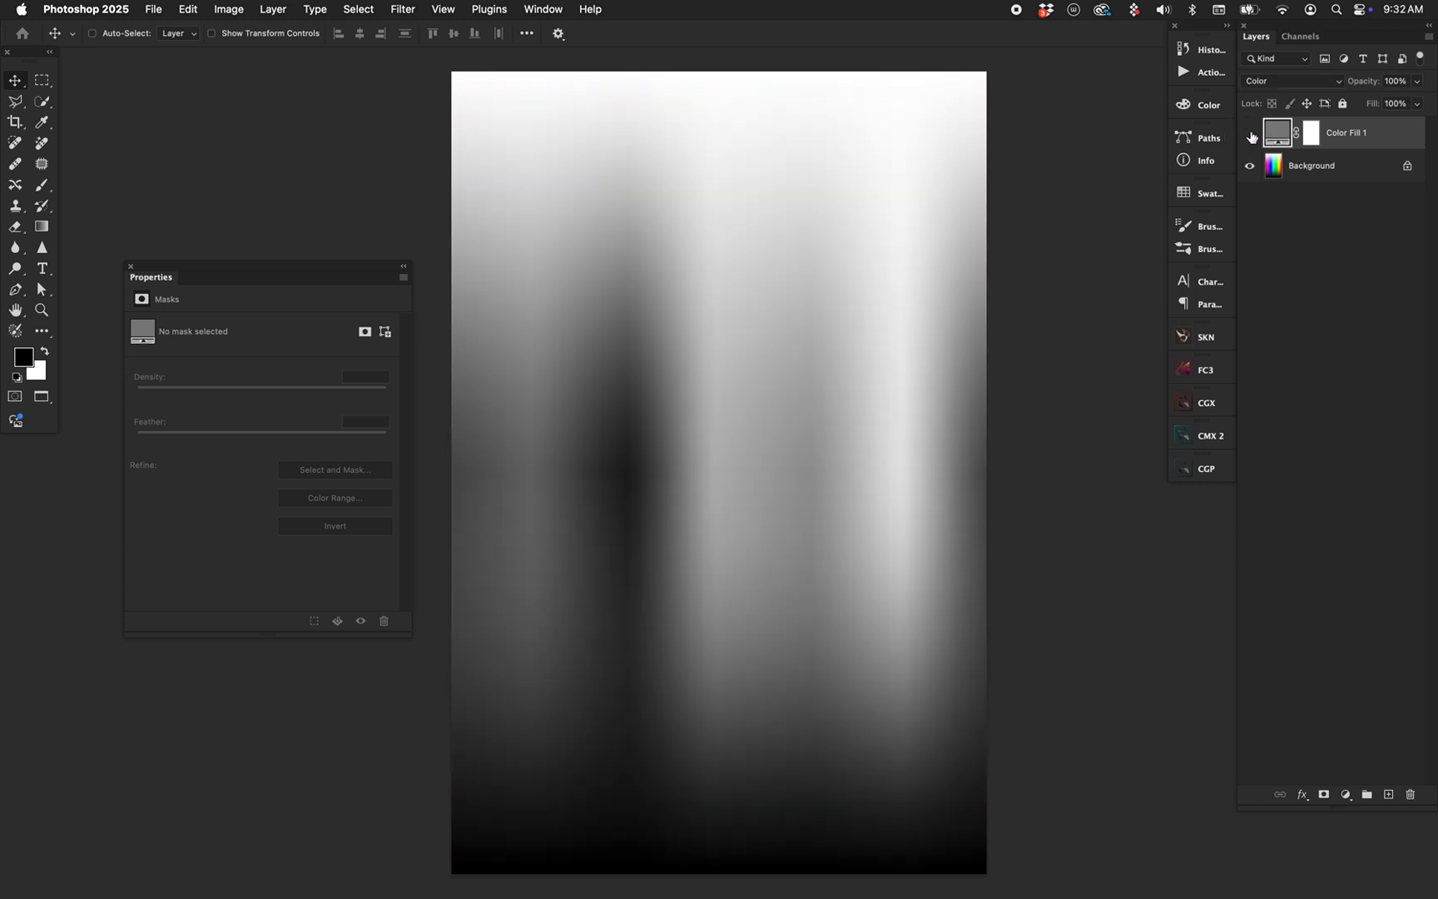
pyautogui.click(1354, 794)
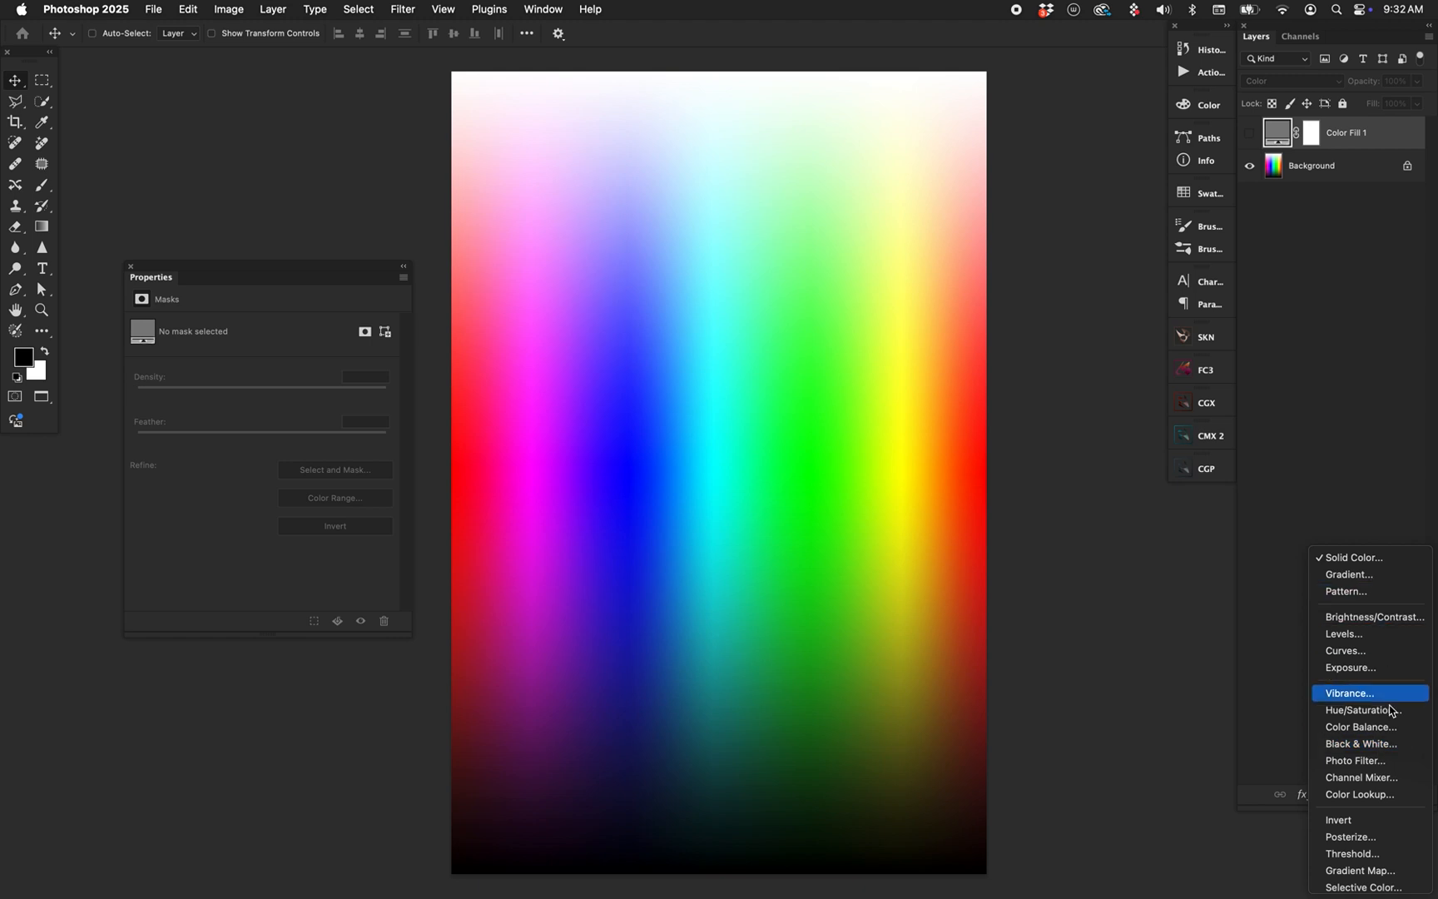
pyautogui.click(1362, 743)
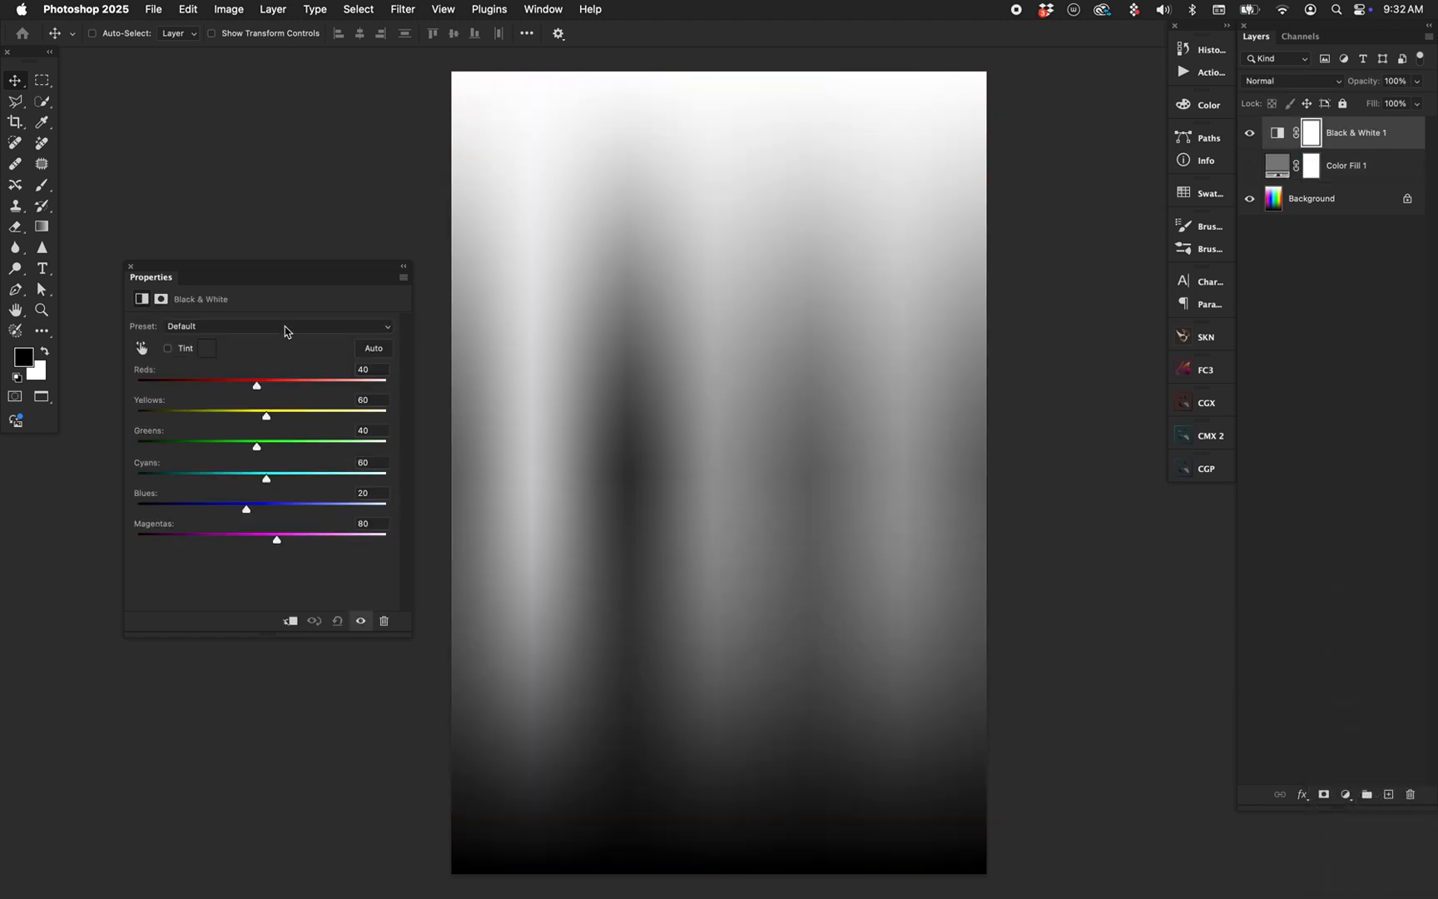
# - Apply the Maximum White preset to the chart's Black & White adjustment
pyautogui.click(279, 326)
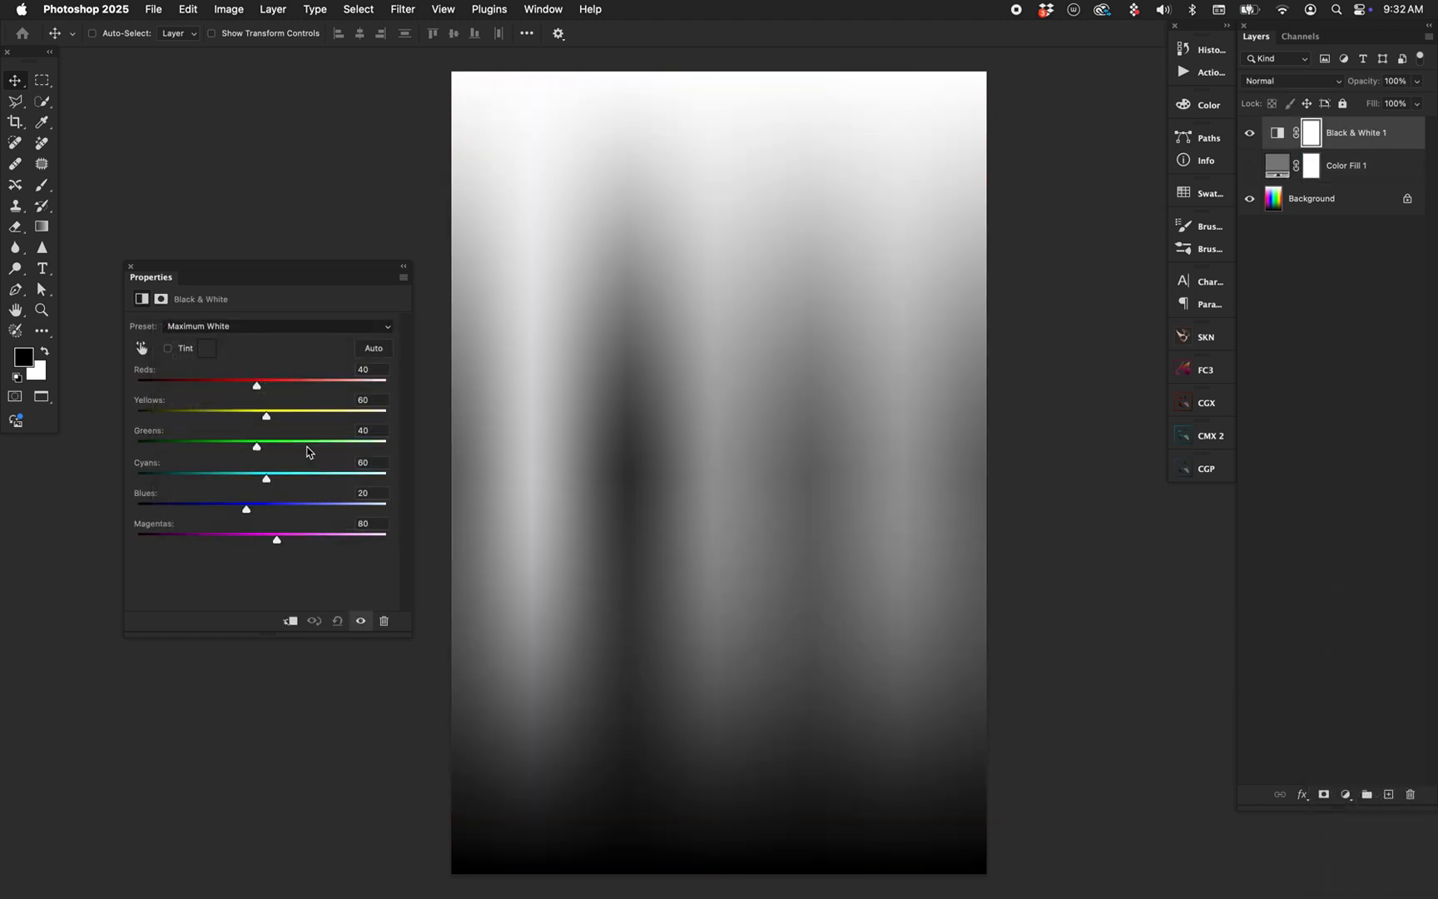
pyautogui.click(373, 347)
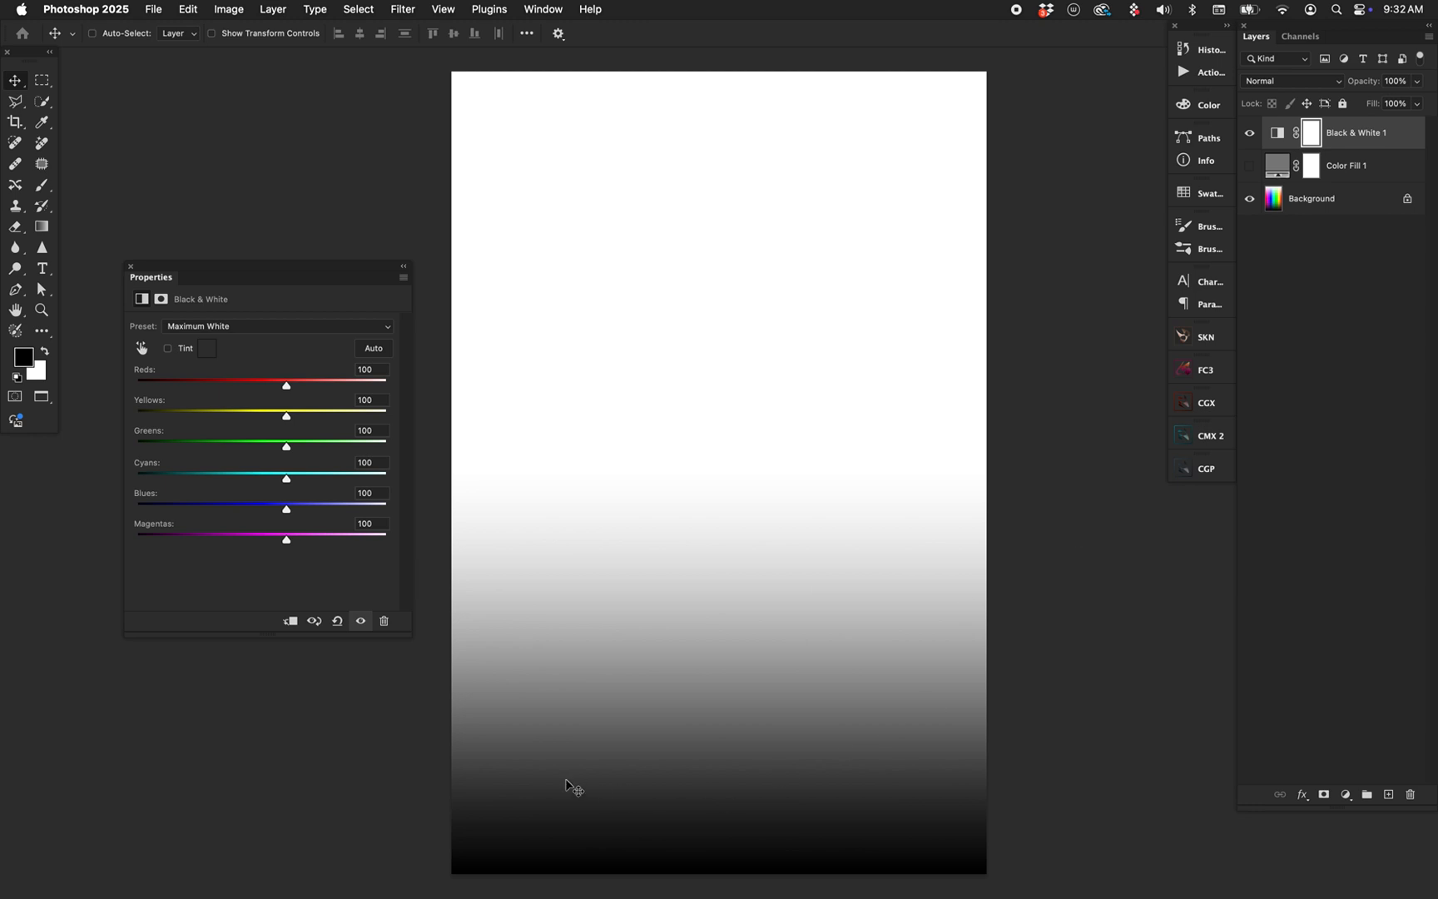
pyautogui.moveTo(1065, 779)
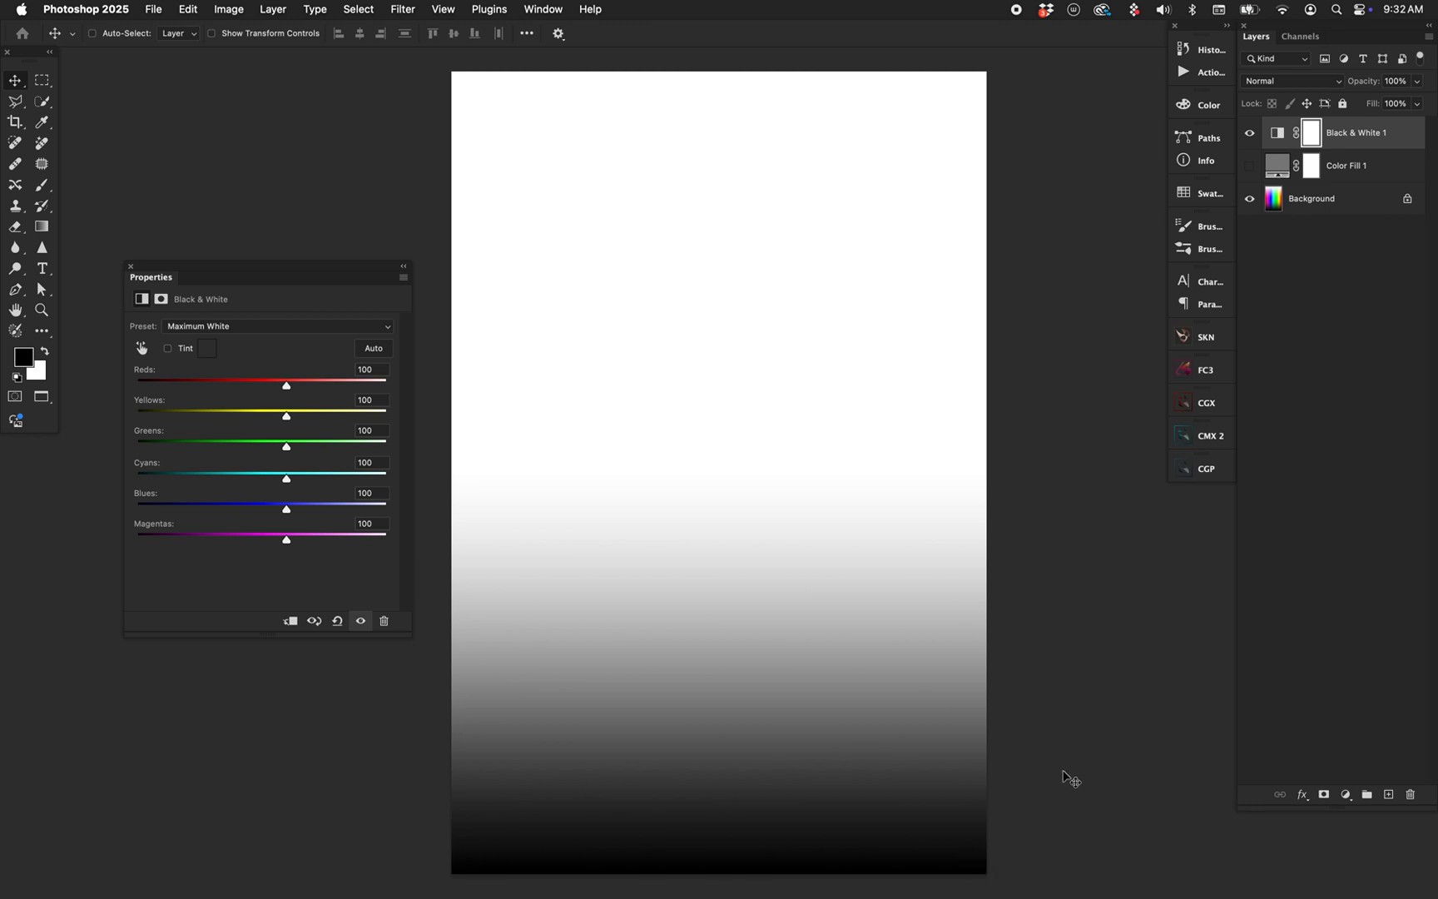
pyautogui.moveTo(1189, 229)
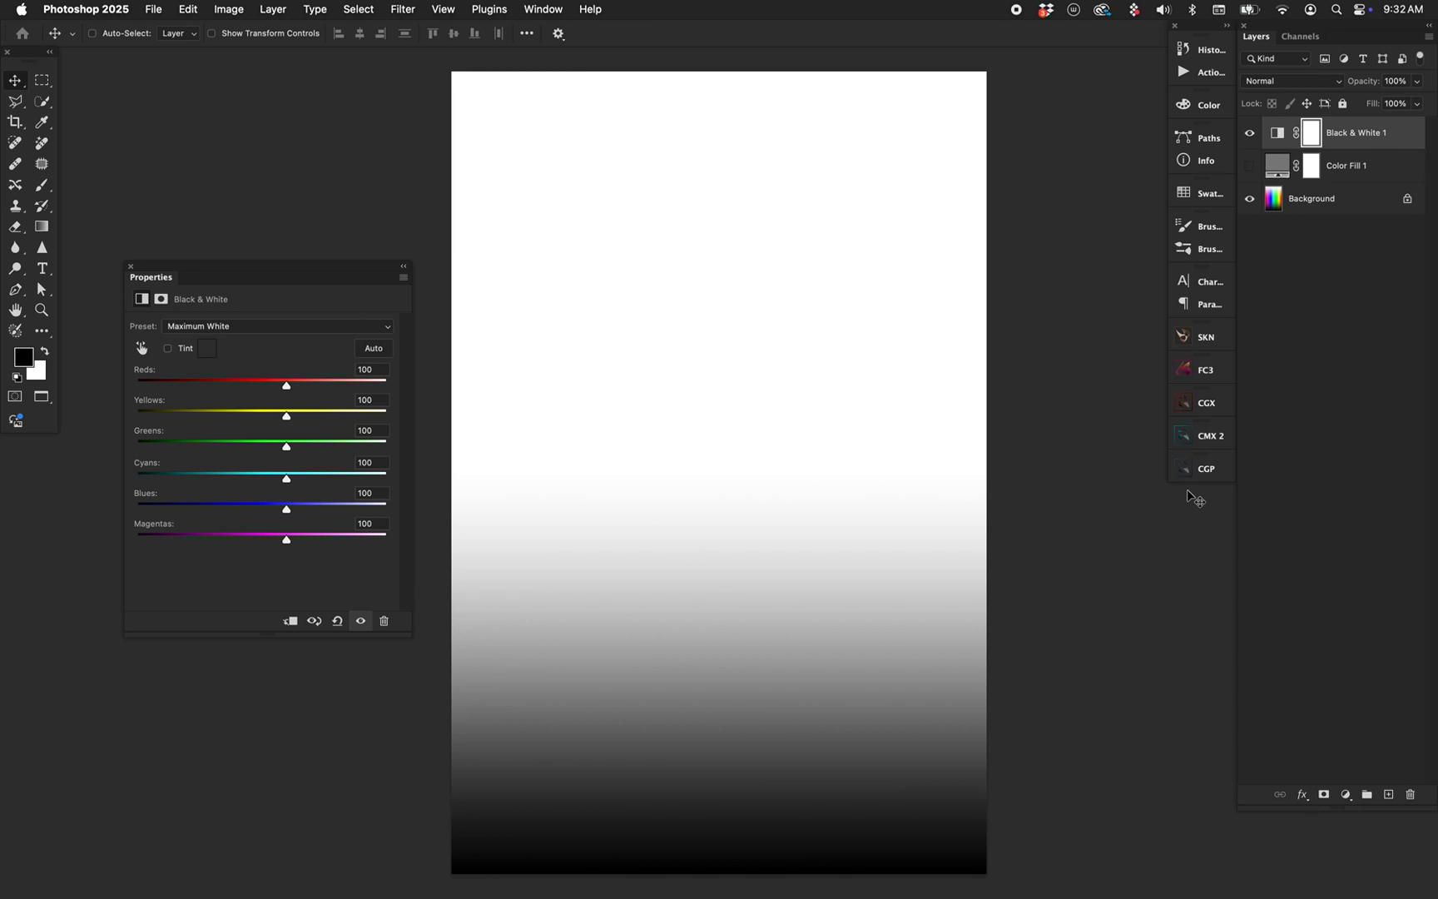
pyautogui.moveTo(1103, 287)
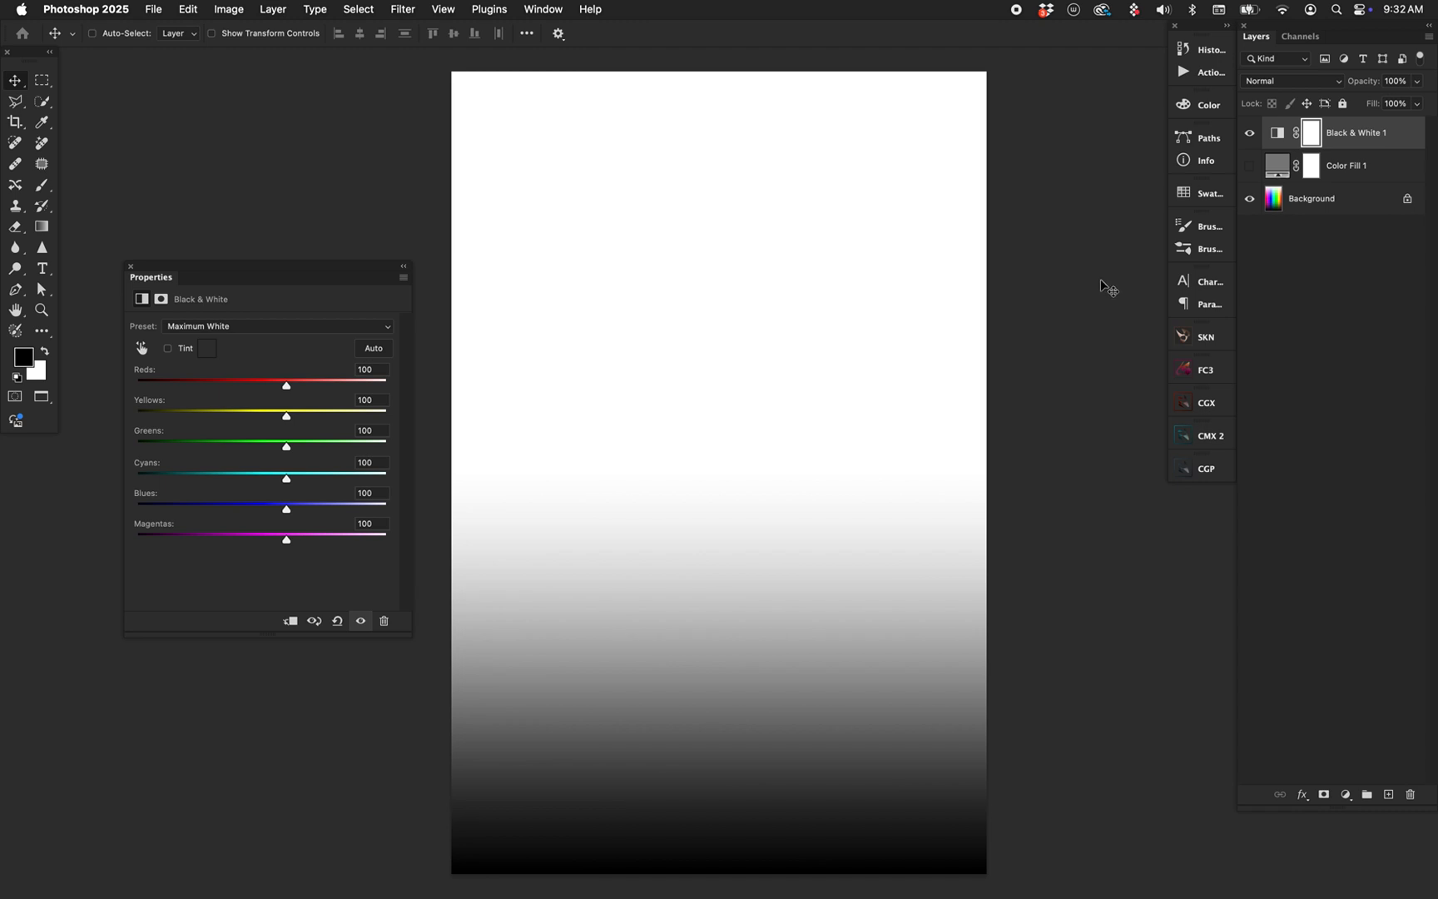
pyautogui.moveTo(1001, 82)
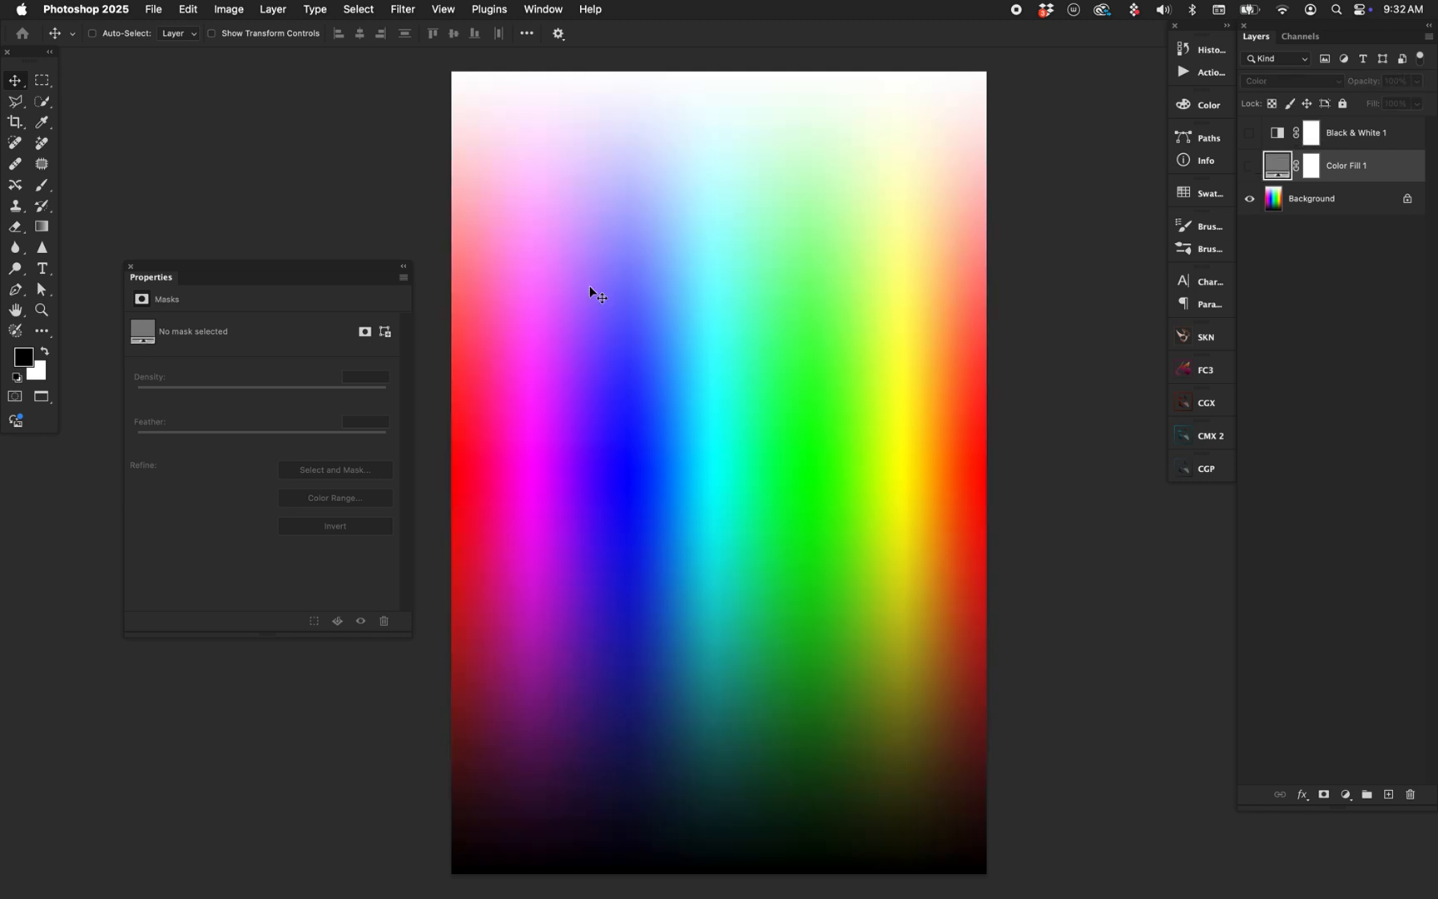
pyautogui.moveTo(869, 492)
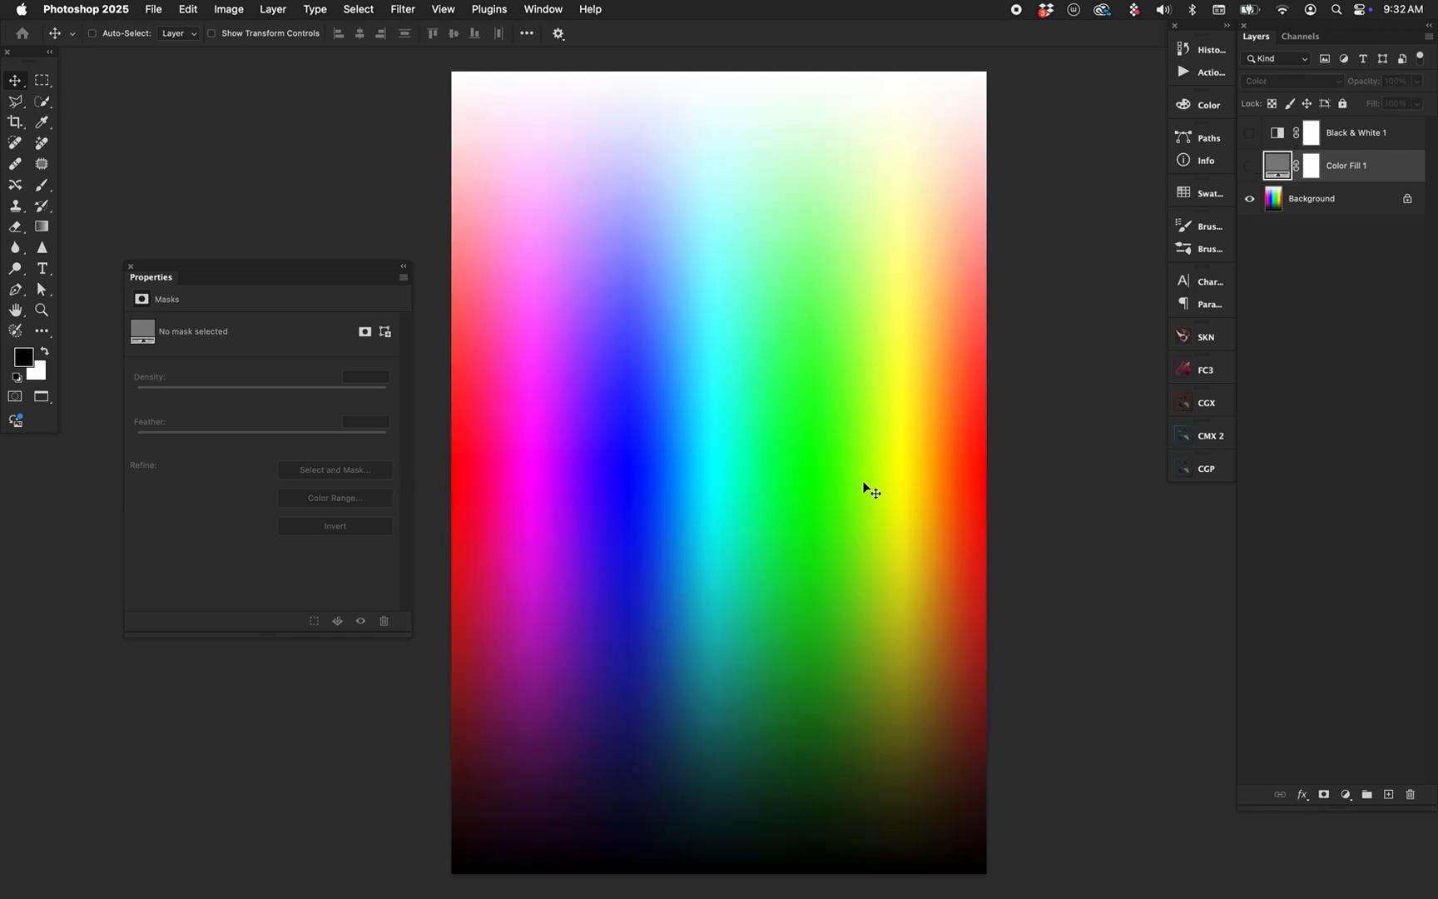
pyautogui.moveTo(554, 463)
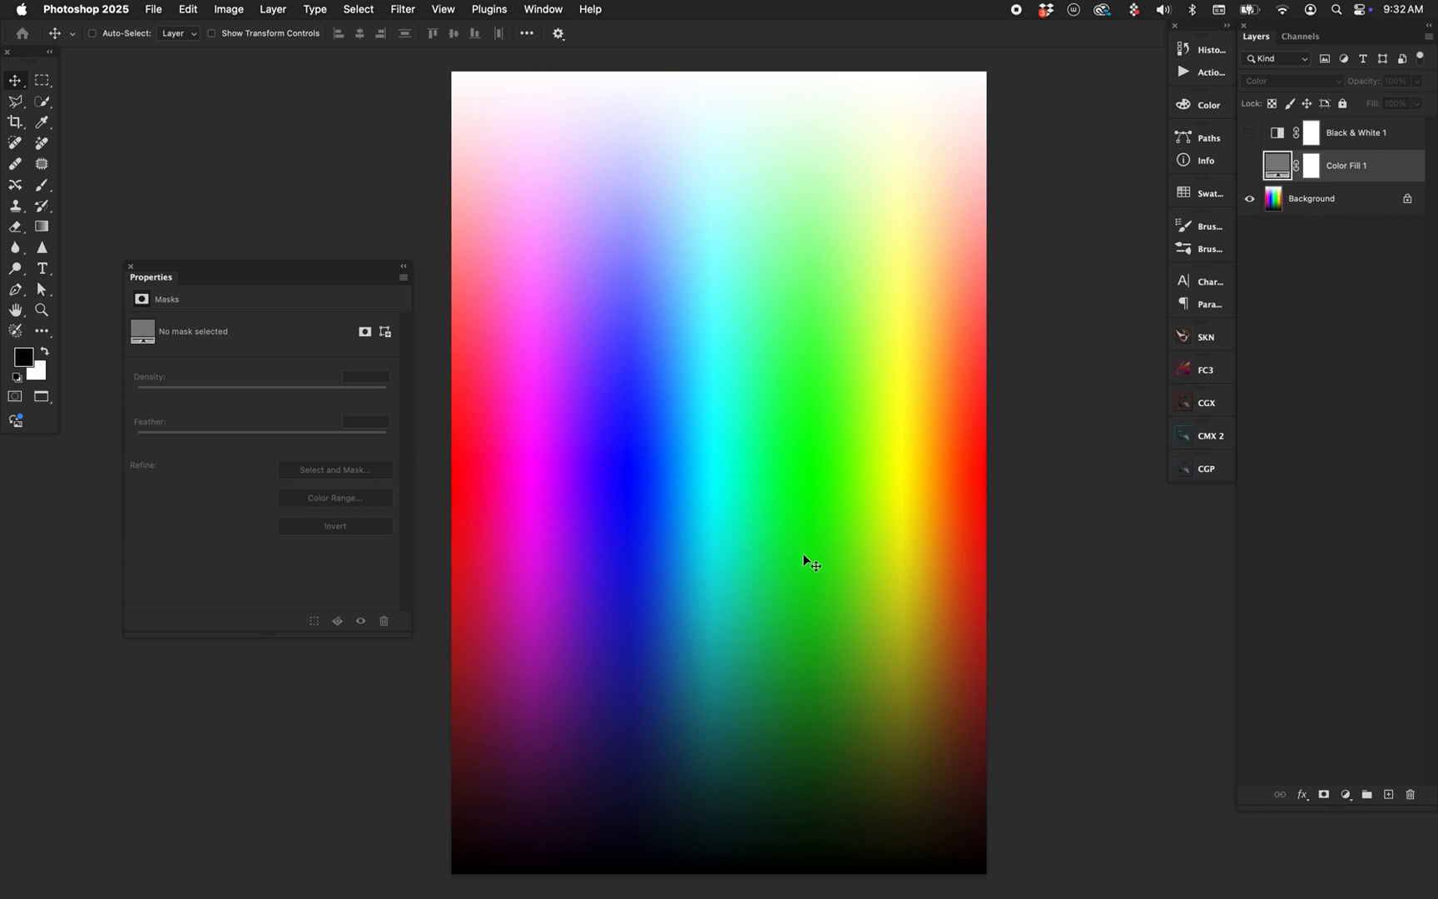
pyautogui.moveTo(911, 486)
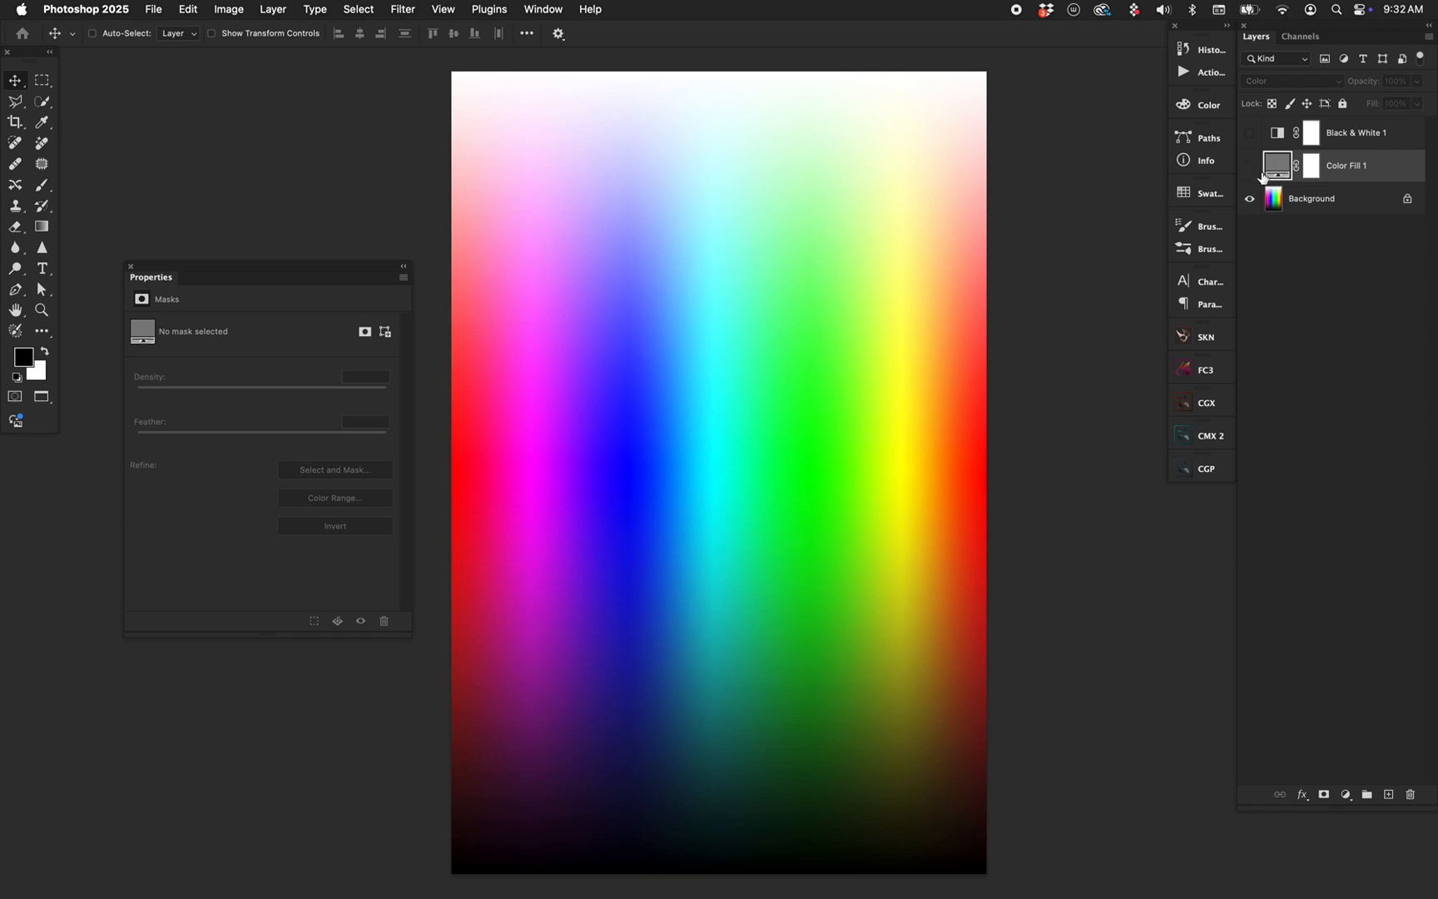
# - Make Black & White 1 visible again and select it, leaving Color Fill 1 hidden
pyautogui.click(1249, 166)
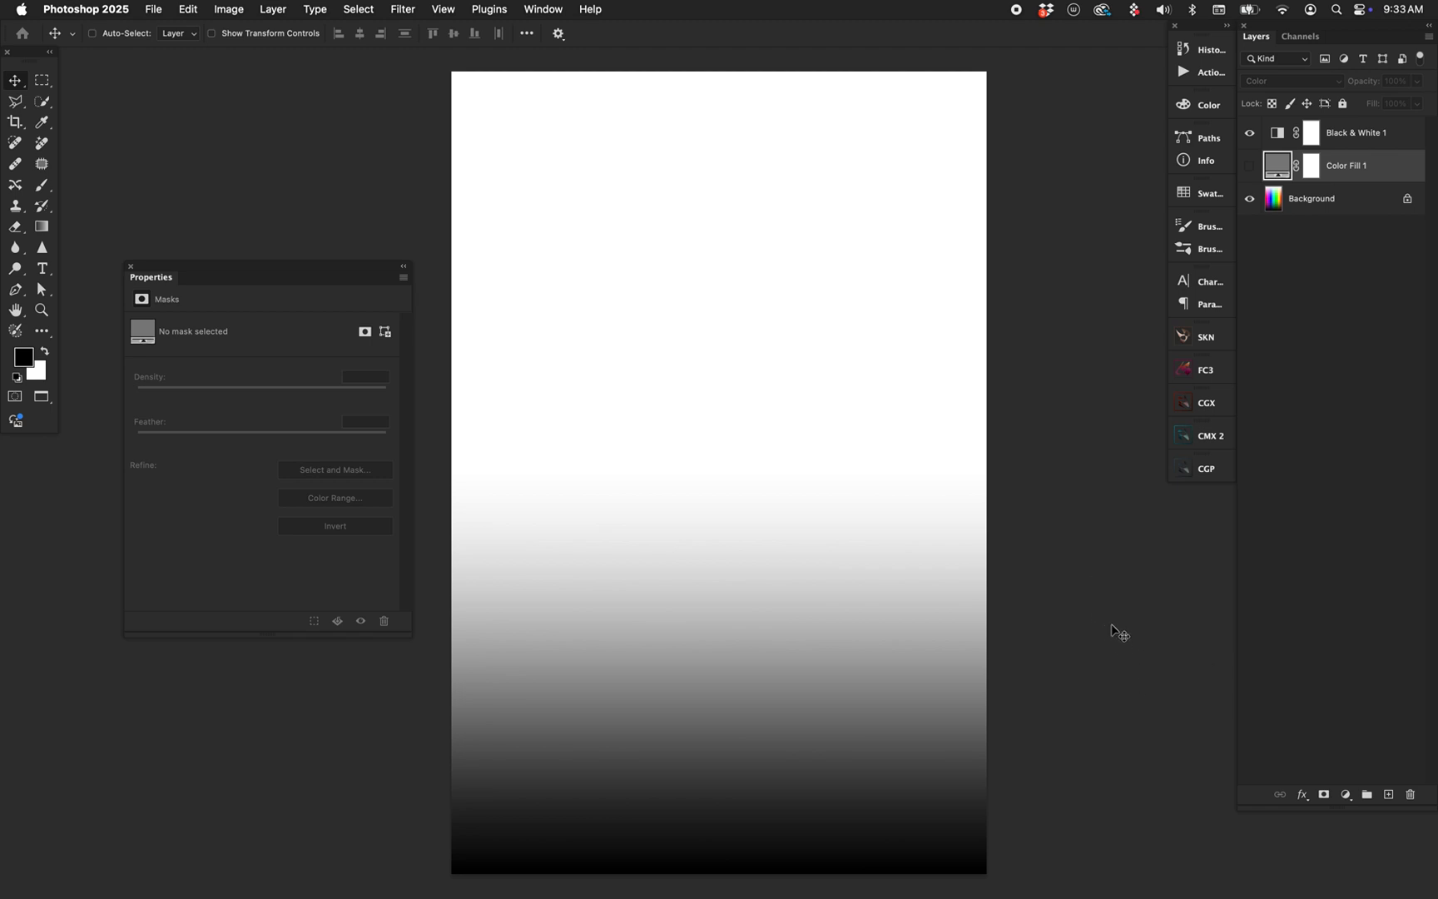
pyautogui.click(1355, 133)
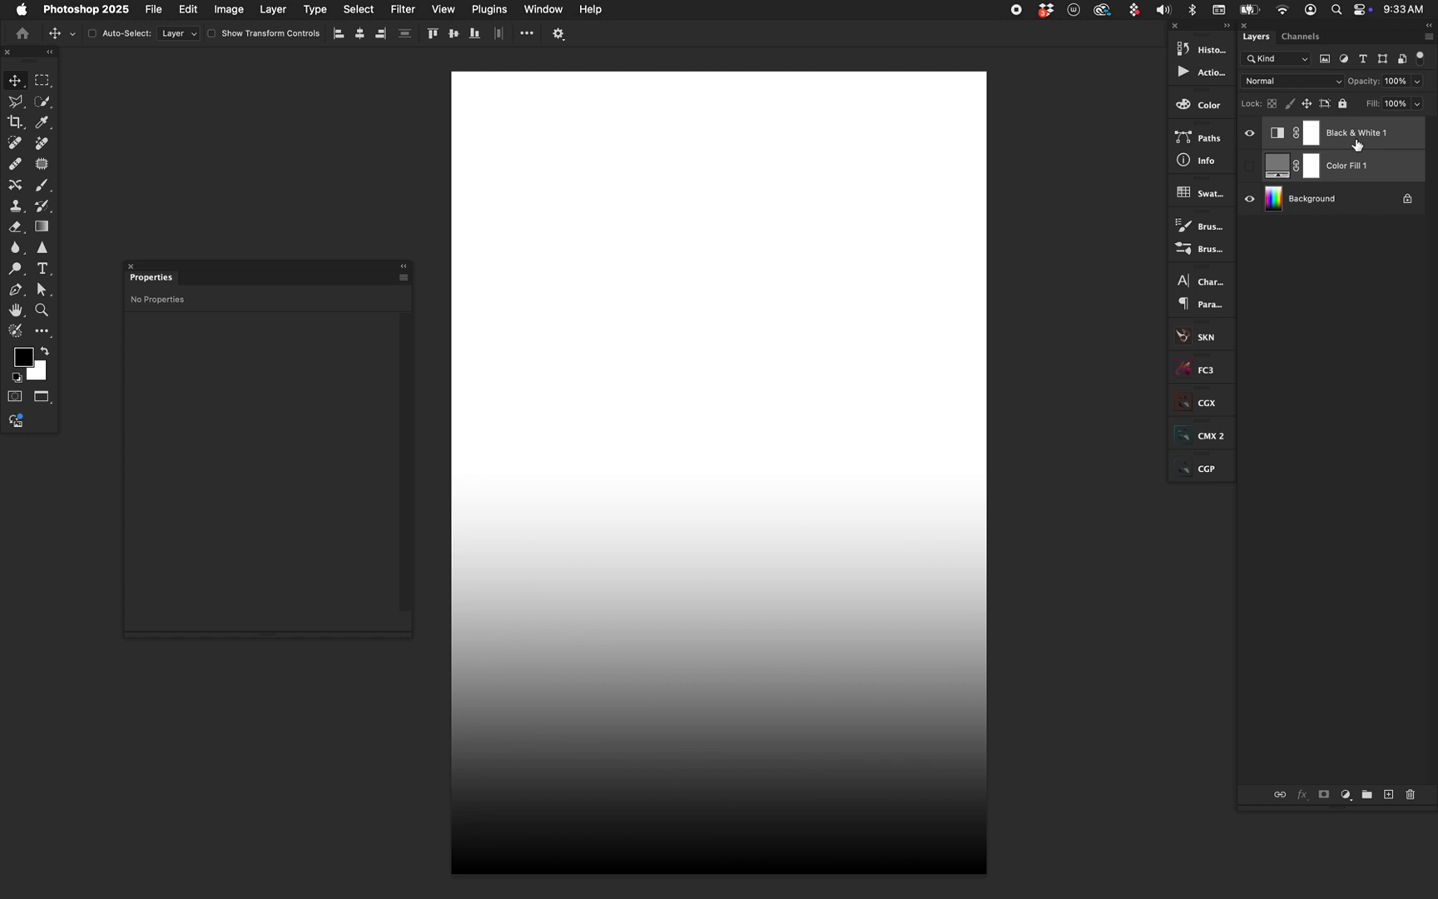